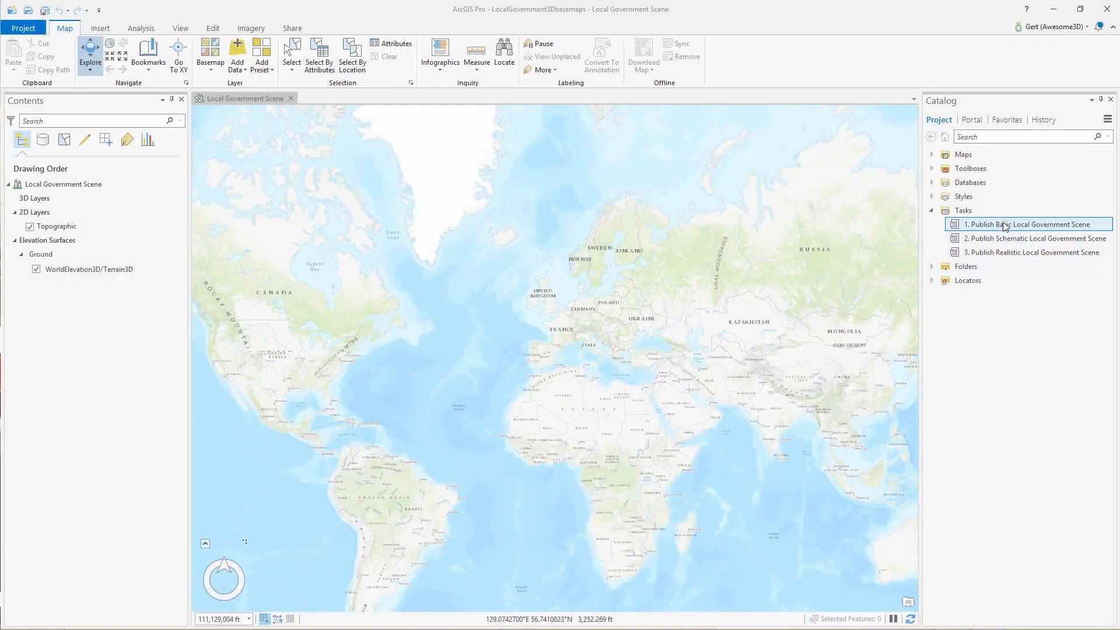
- Start the Publish Basic Local Government Scene task and expand its Publish Elevation Surface group
double_click(1030, 224)
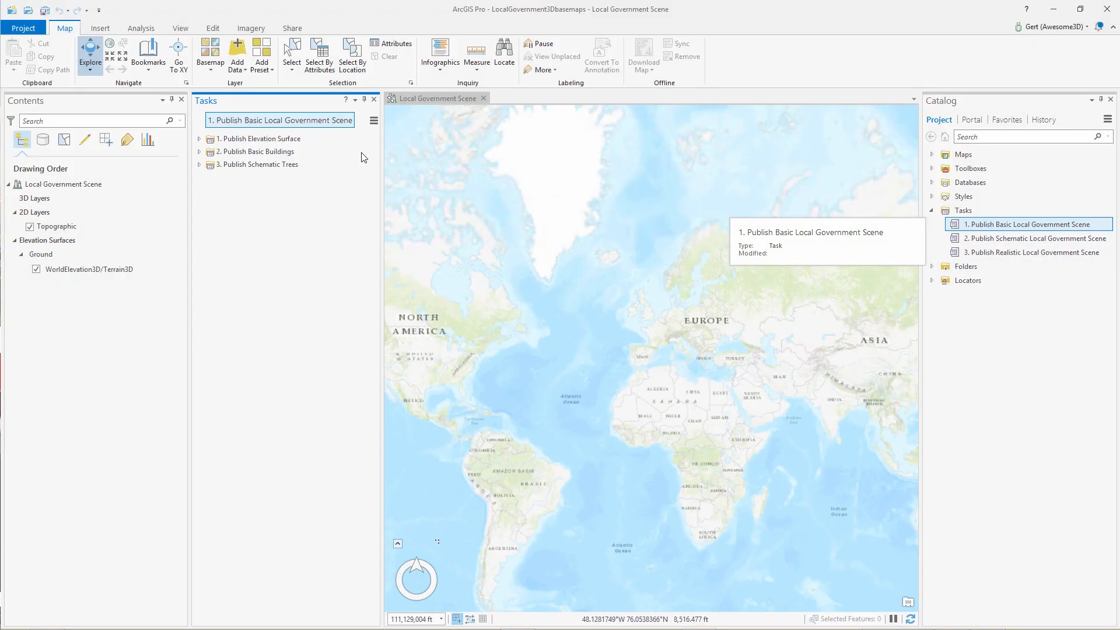
click(199, 139)
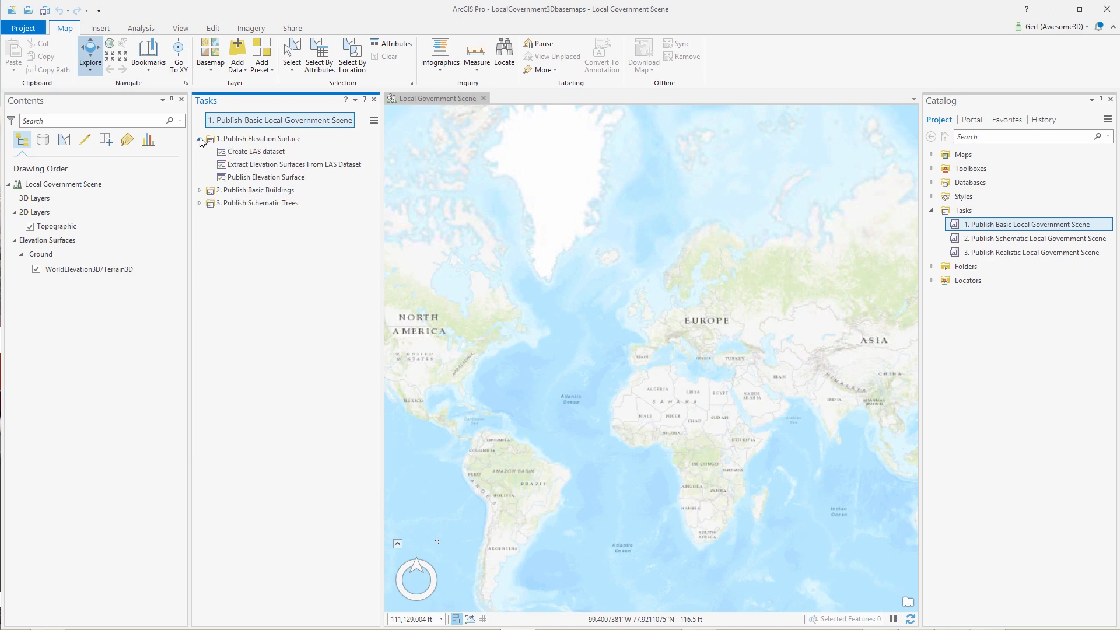
mouse_move(371, 153)
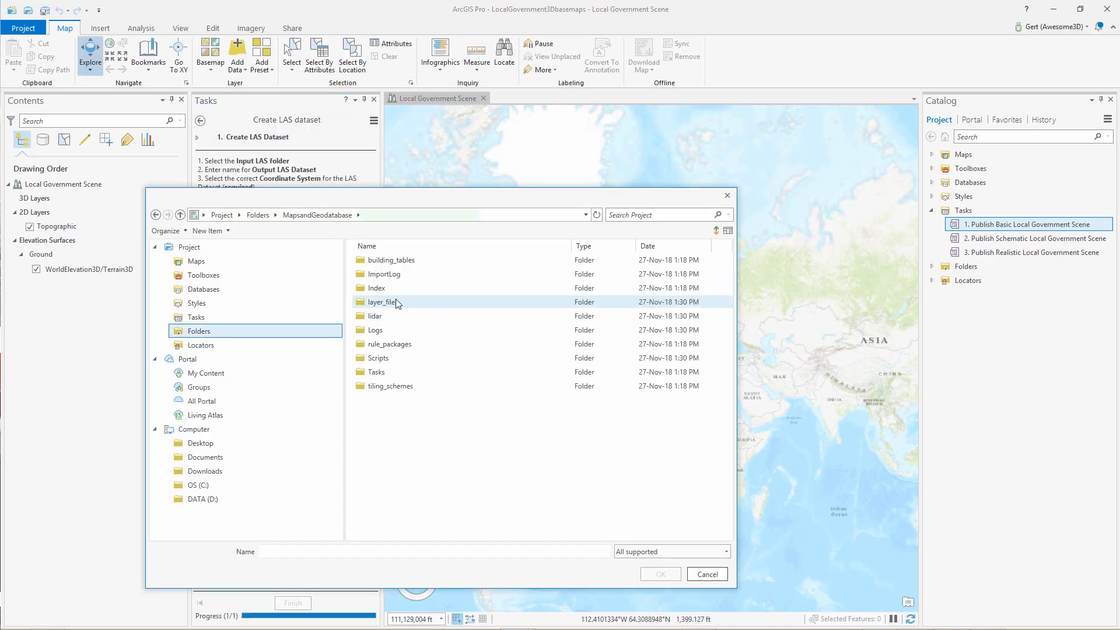
- Set the lidar folder as the LAS dataset's input files, giving output lidar_LasDataset1.lasd
double_click(374, 316)
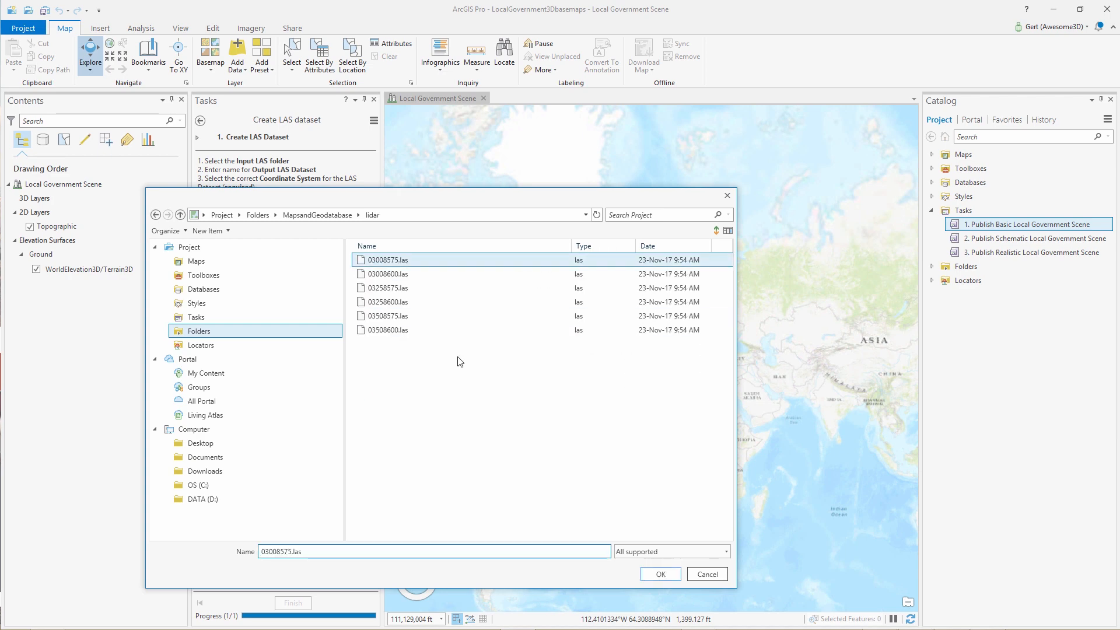
click(657, 574)
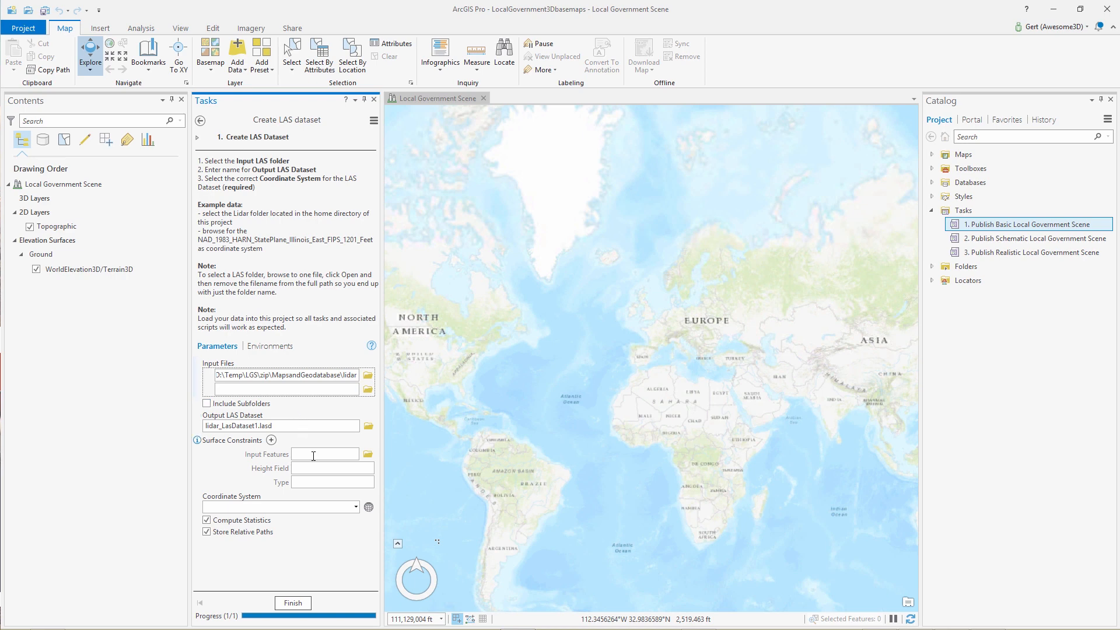
- Assign coordinate system NAD 1983 HARN StatePlane Illinois East FIPS 1201 (US Feet) to the LAS dataset
click(368, 508)
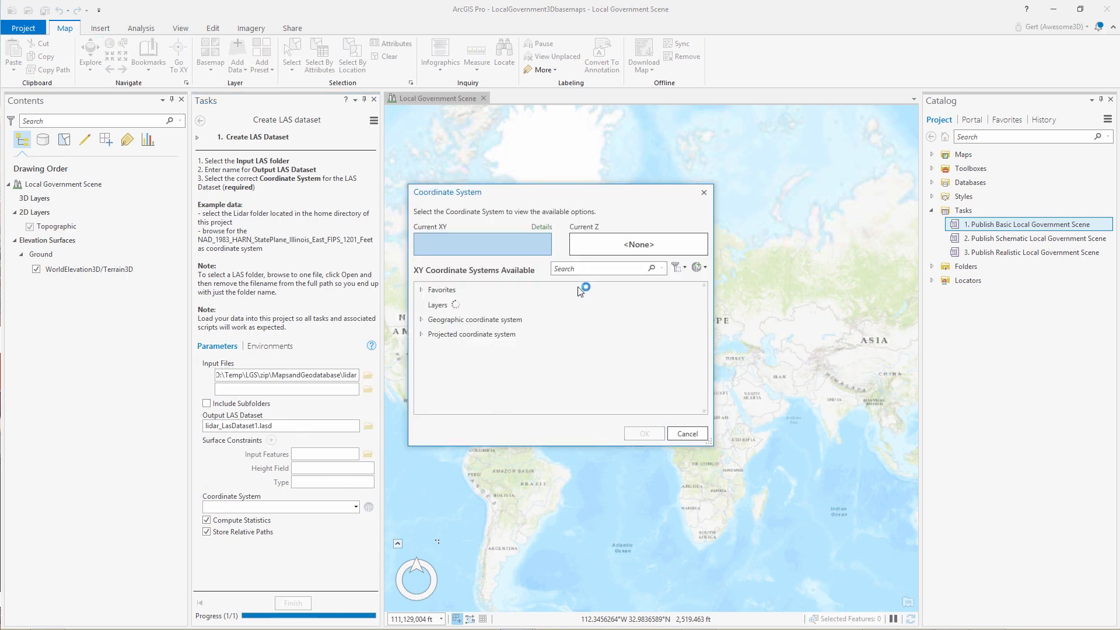
text(1201)
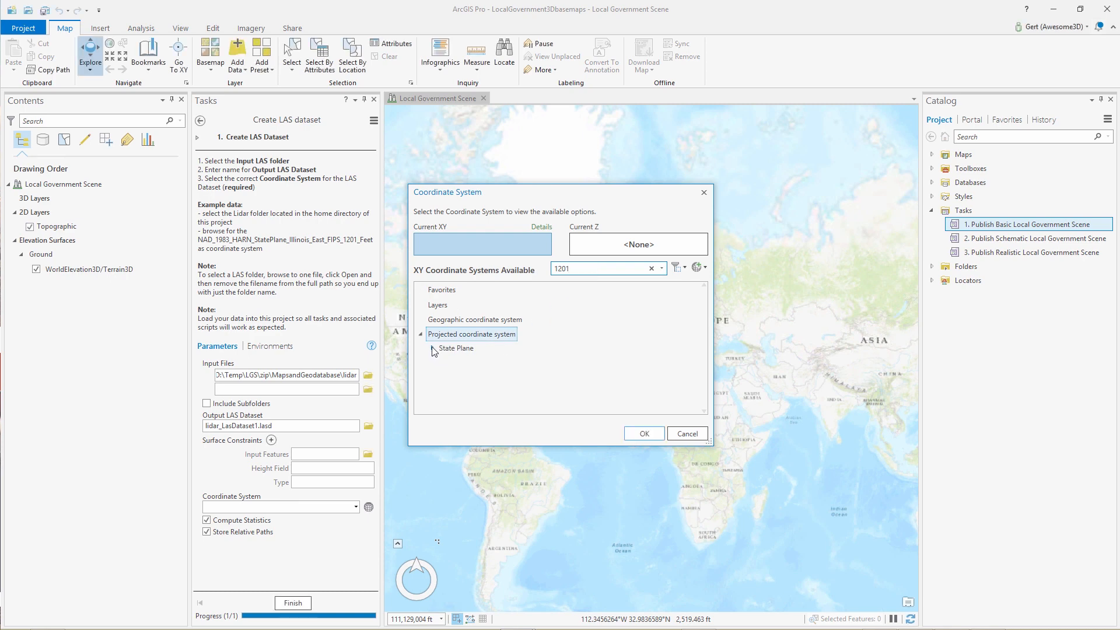
click(456, 349)
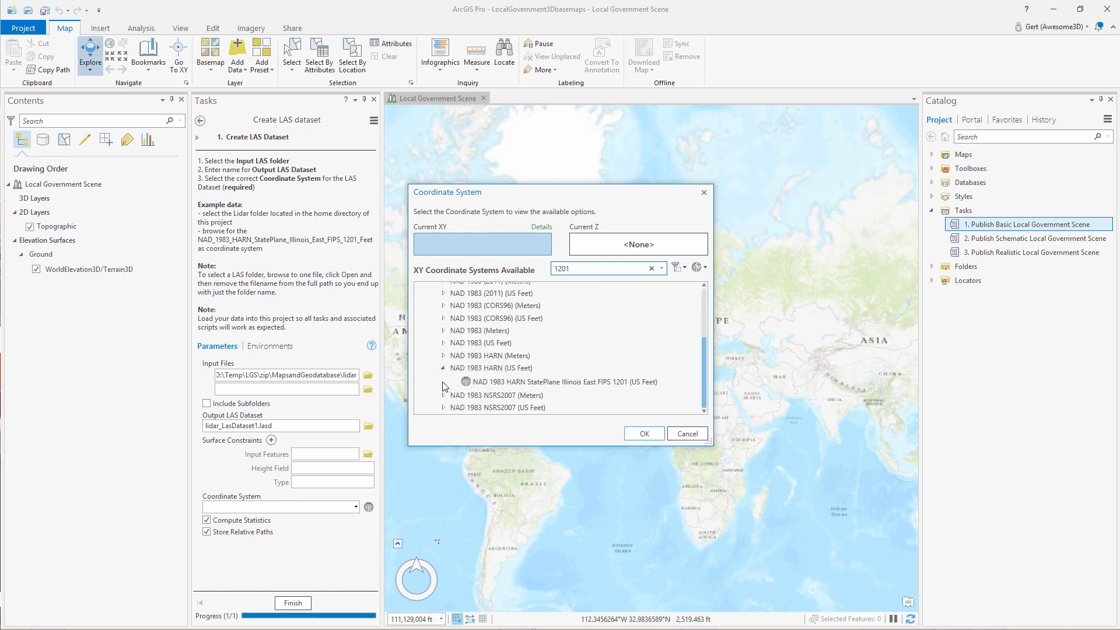
click(565, 381)
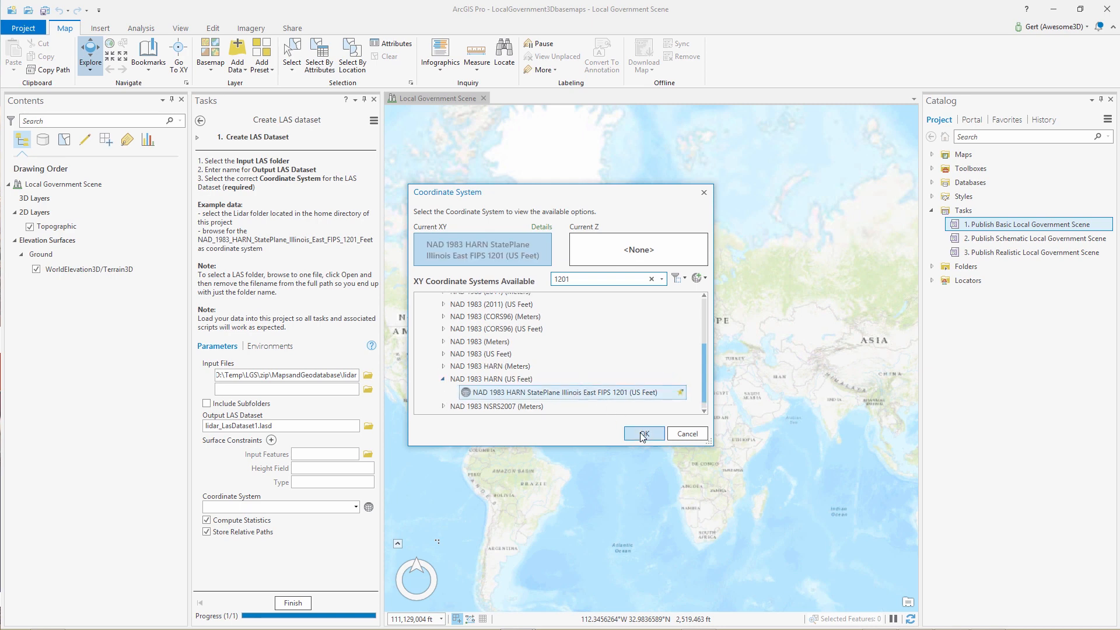
click(642, 434)
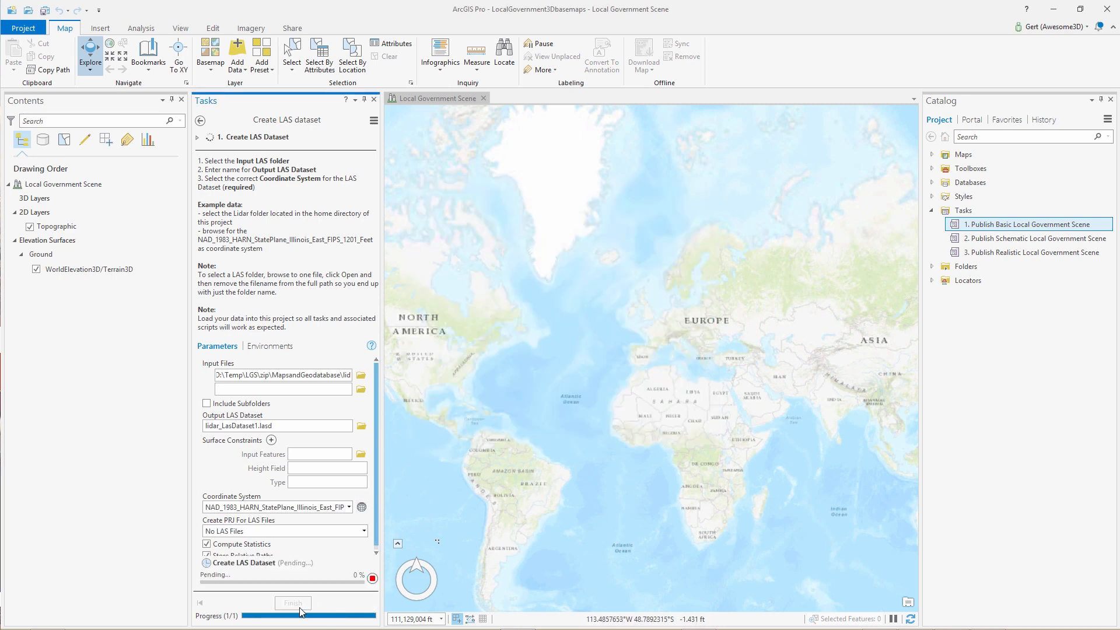
- Finish creating lidar_LasDataset1.lasd and display its elevation-coloured point cloud over Naperville
click(293, 602)
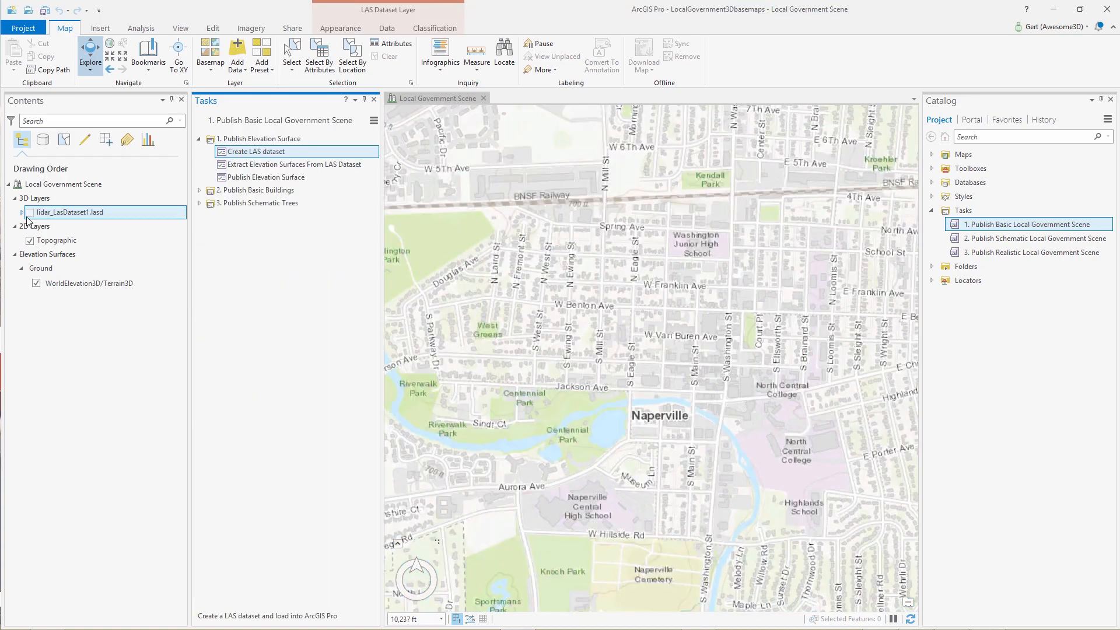
click(28, 212)
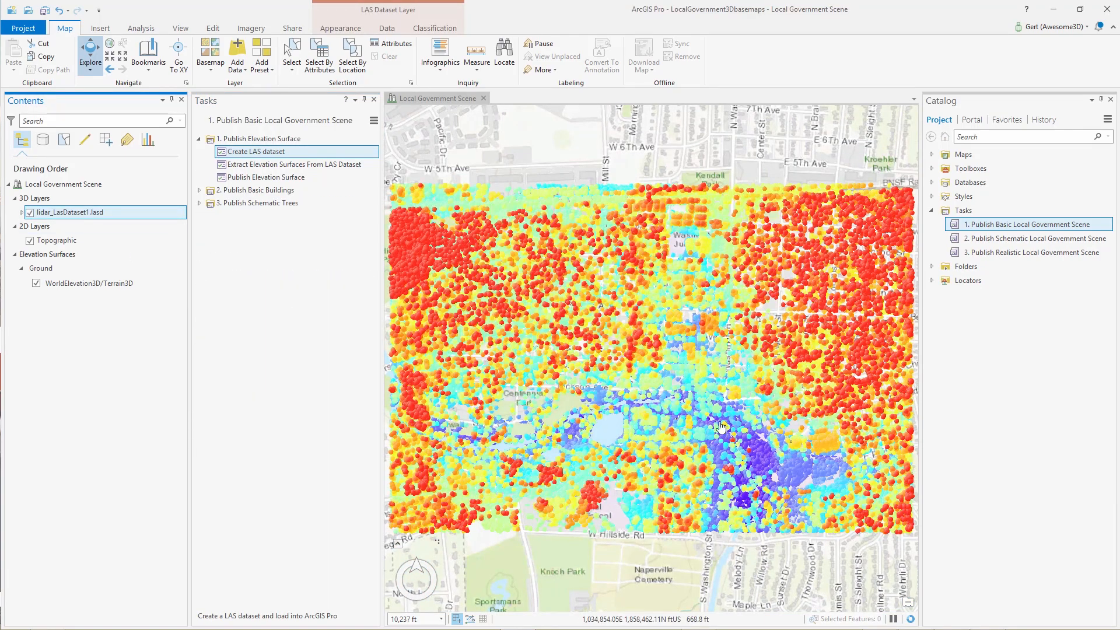
scroll(down, 3)
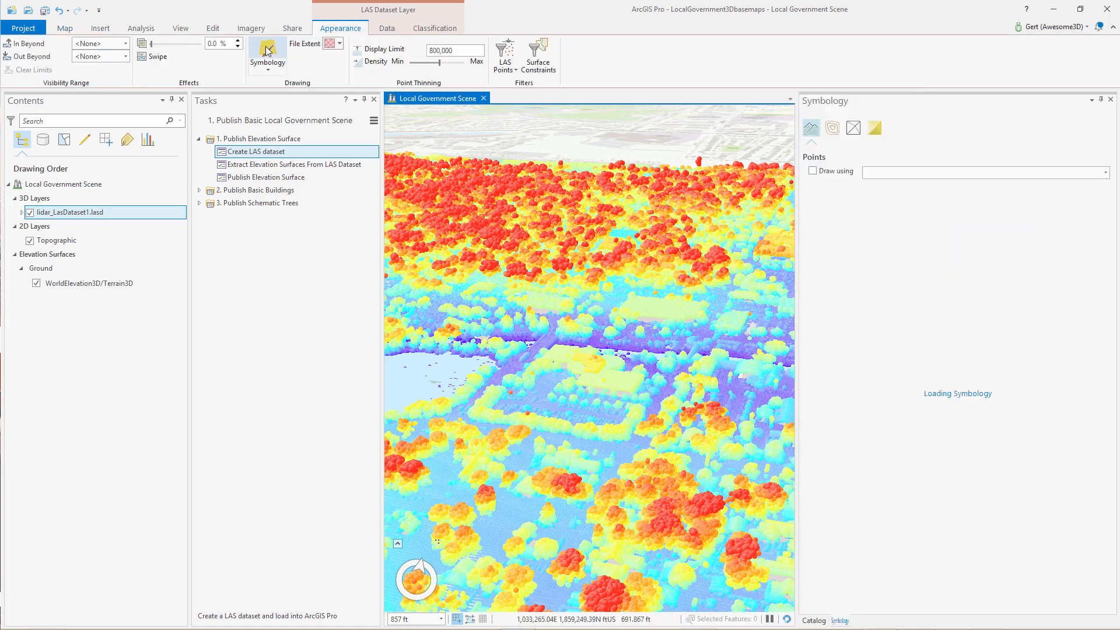
click(267, 54)
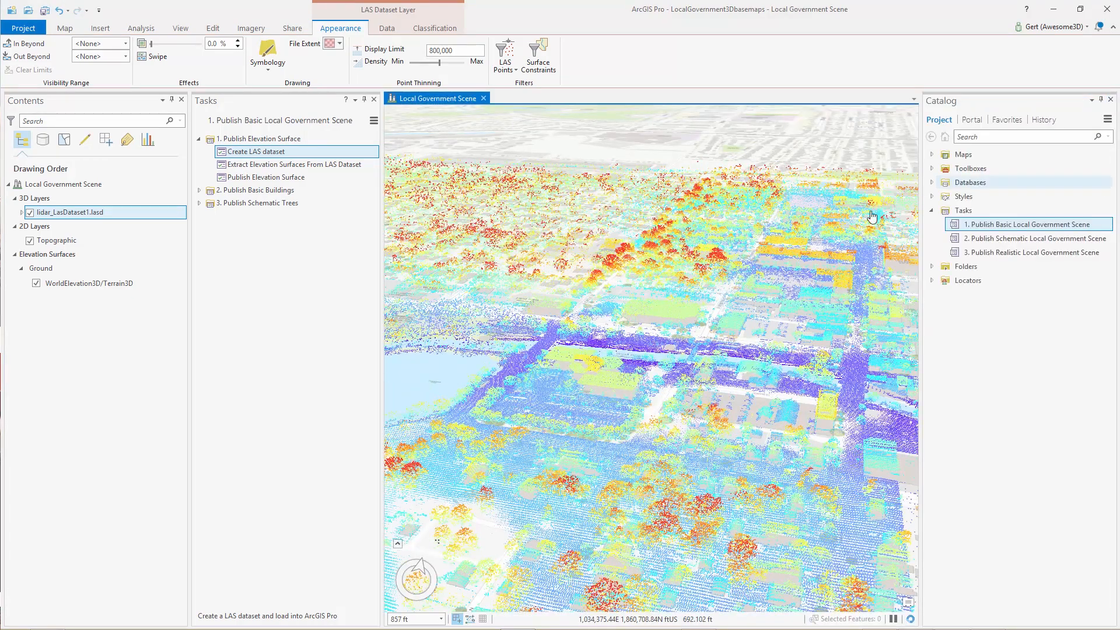
click(292, 164)
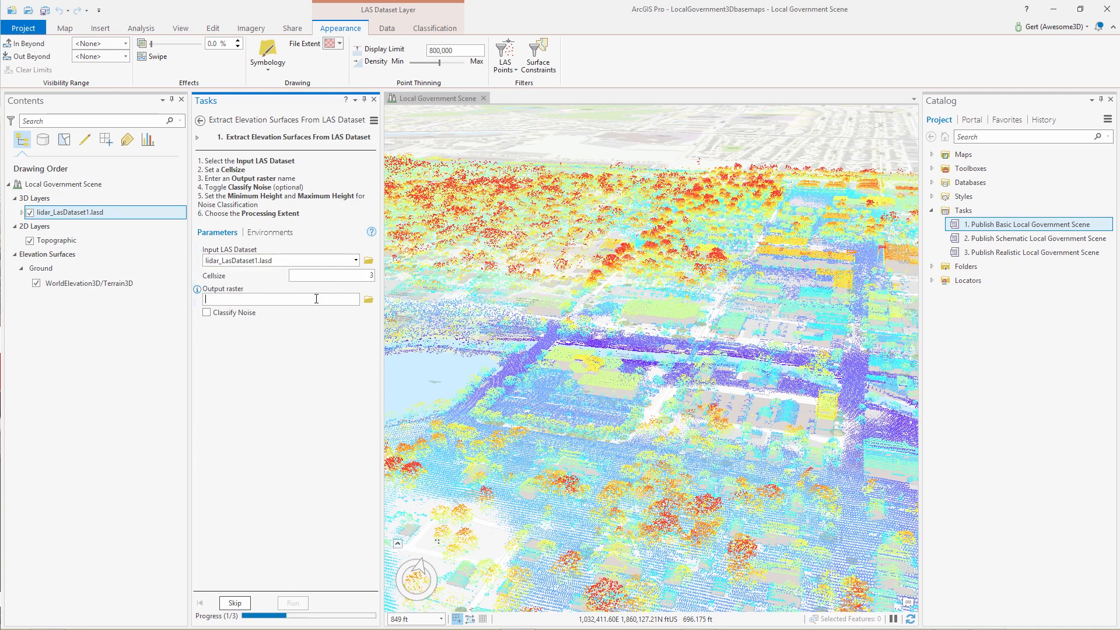
- Extract elevation surfaces named Naperville with noise classification on and default processing extent
text(Naperville)
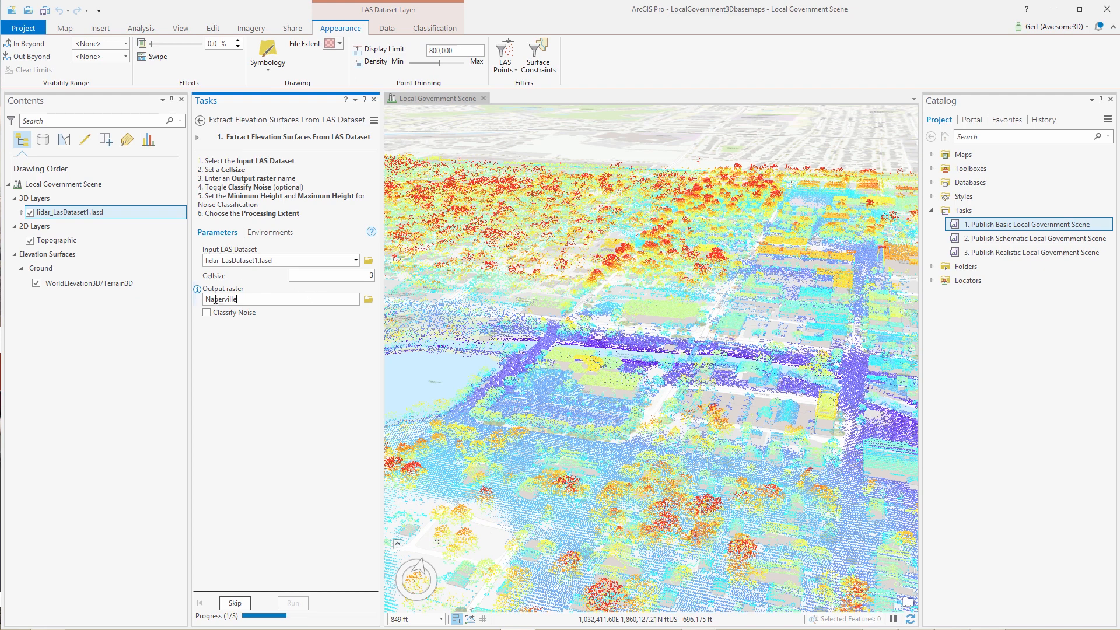
click(205, 312)
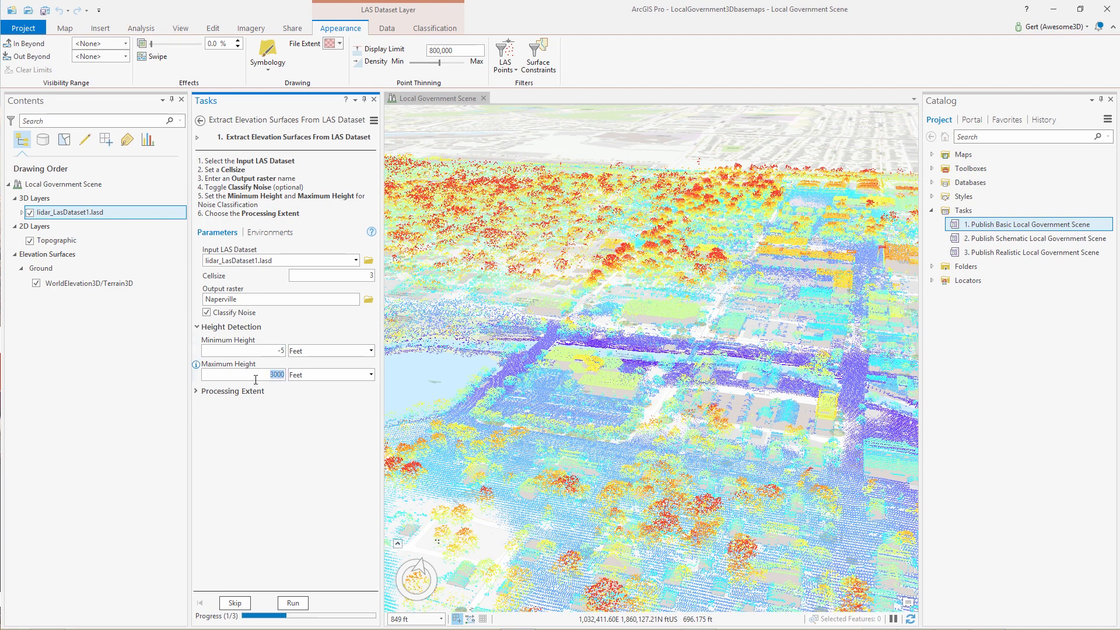
click(197, 391)
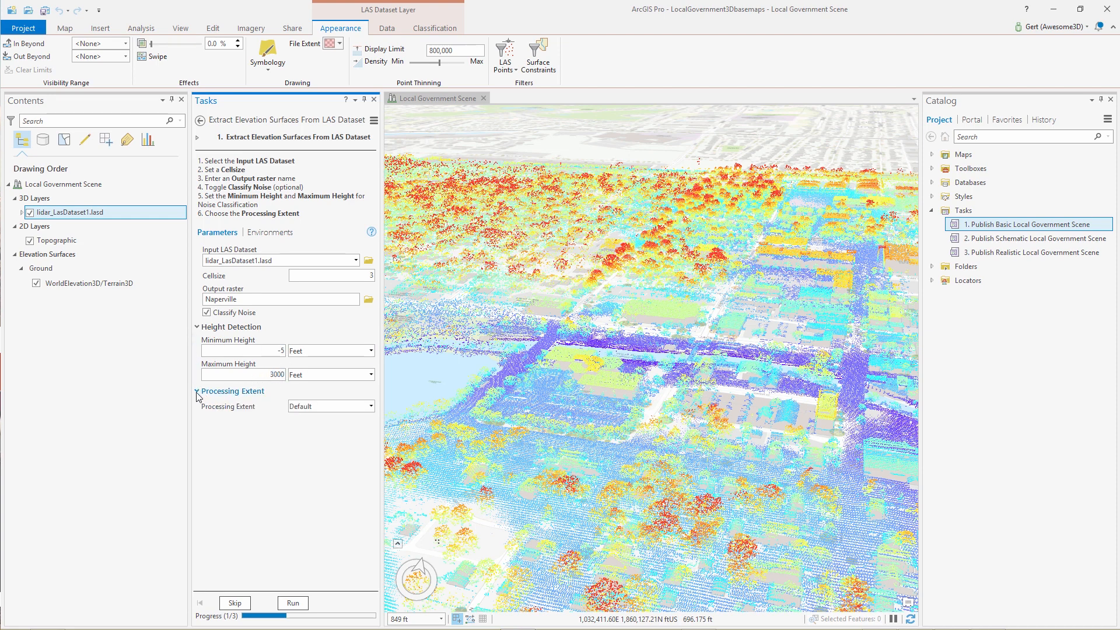
click(371, 405)
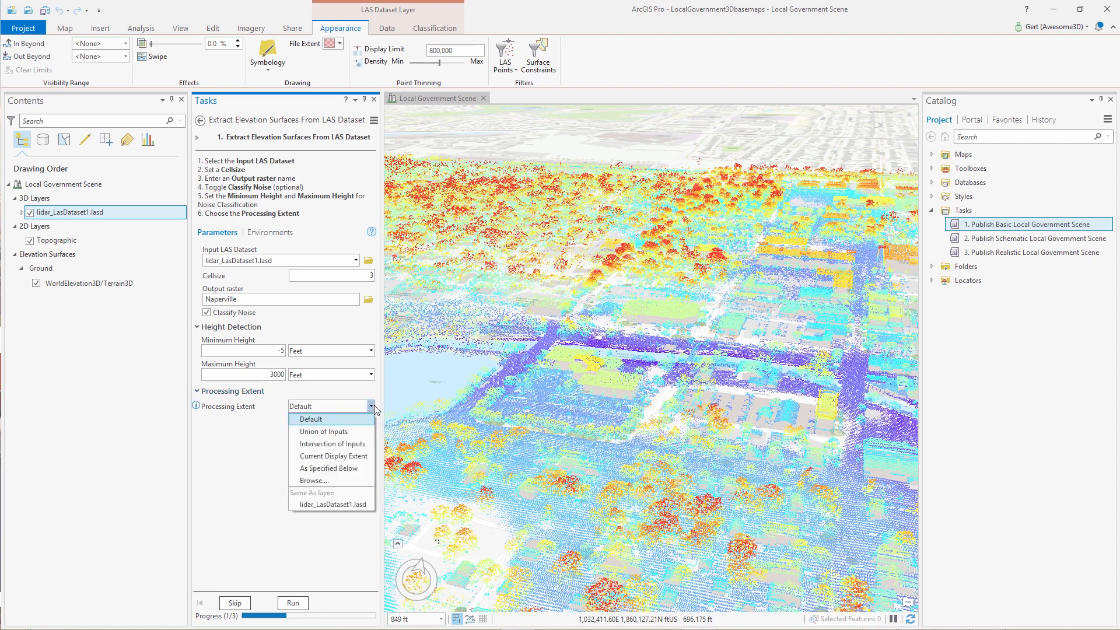
click(310, 418)
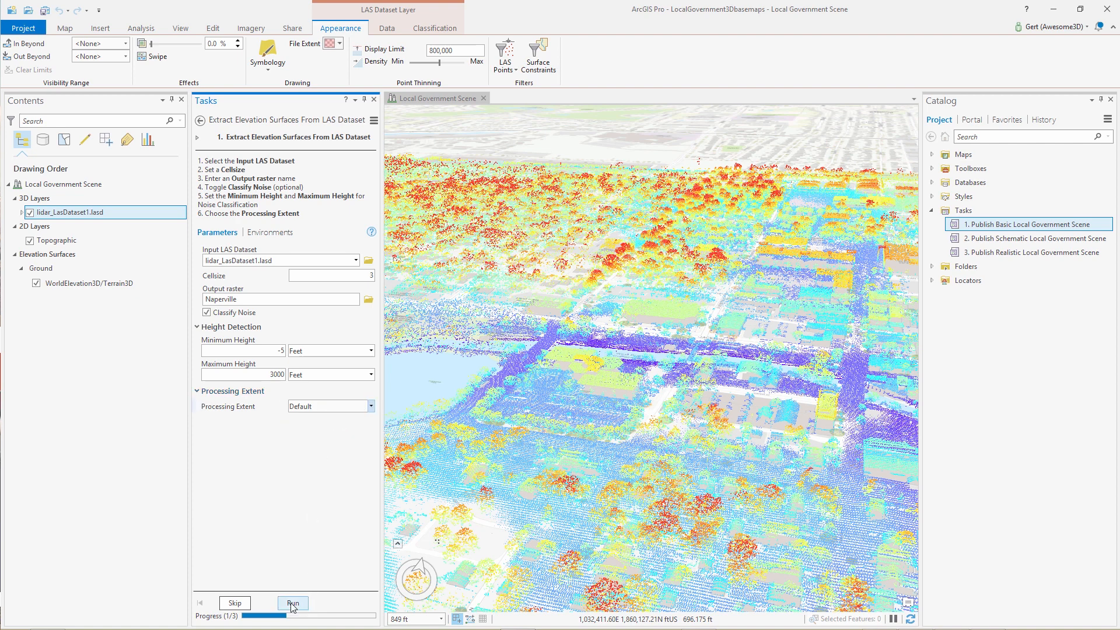
click(291, 603)
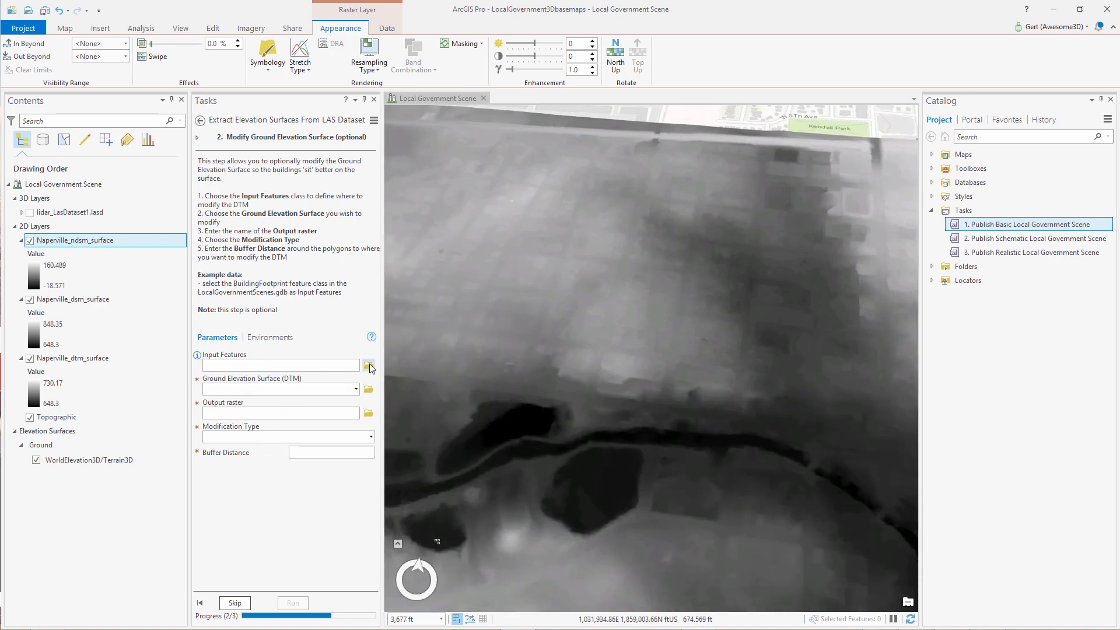
- Modify Naperville_dtm_surface under BuildingFootprint features into dtm_modified using Mean modification
click(370, 365)
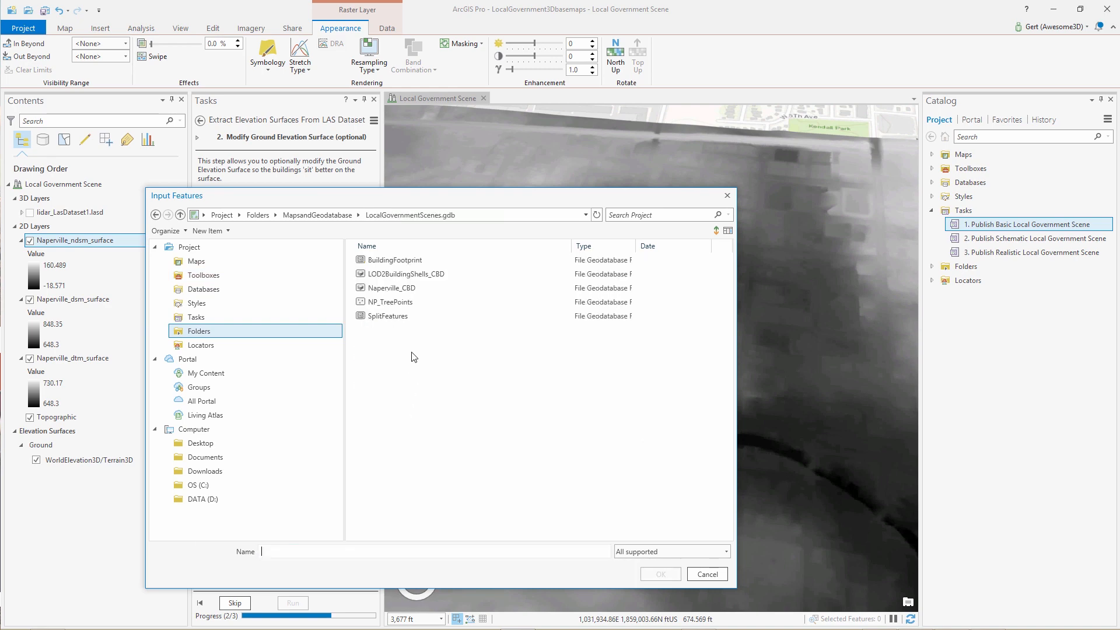
click(706, 574)
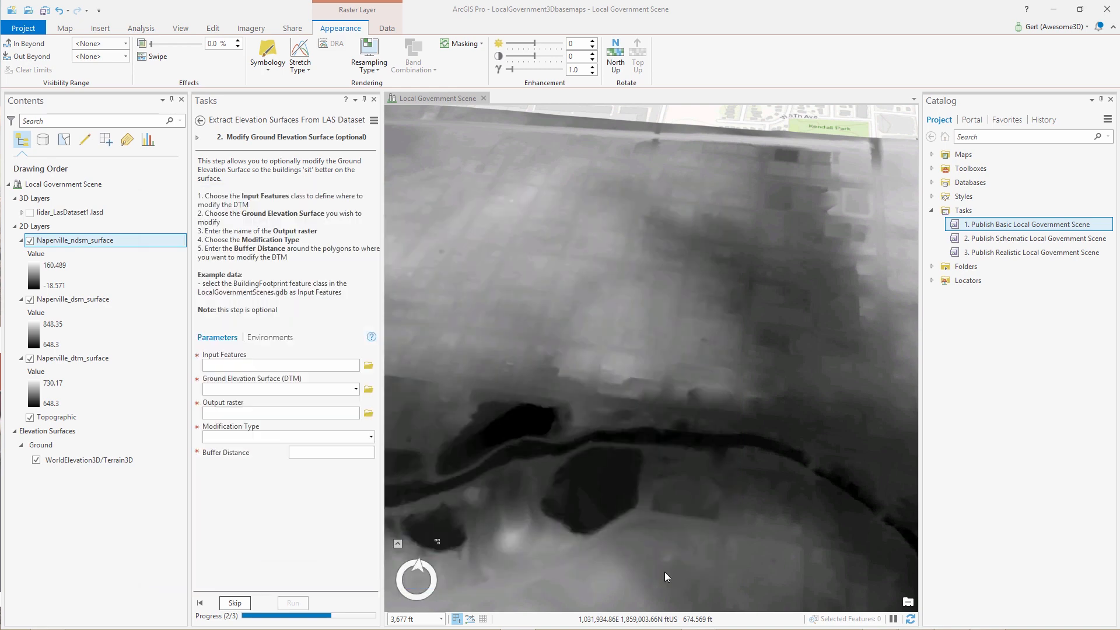
click(355, 390)
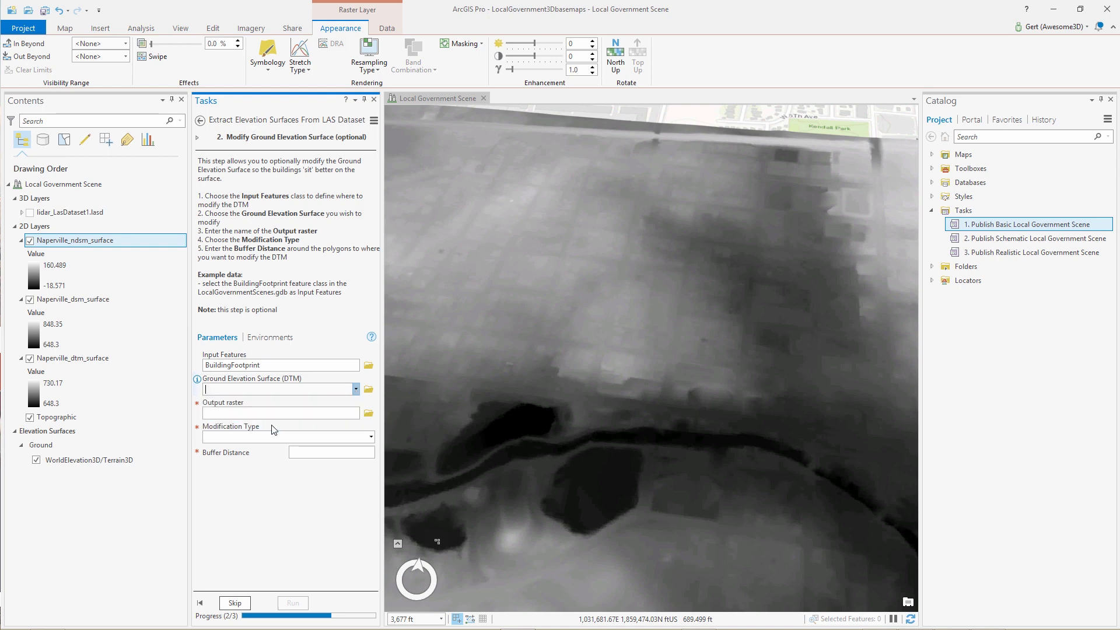
text(dtm_)
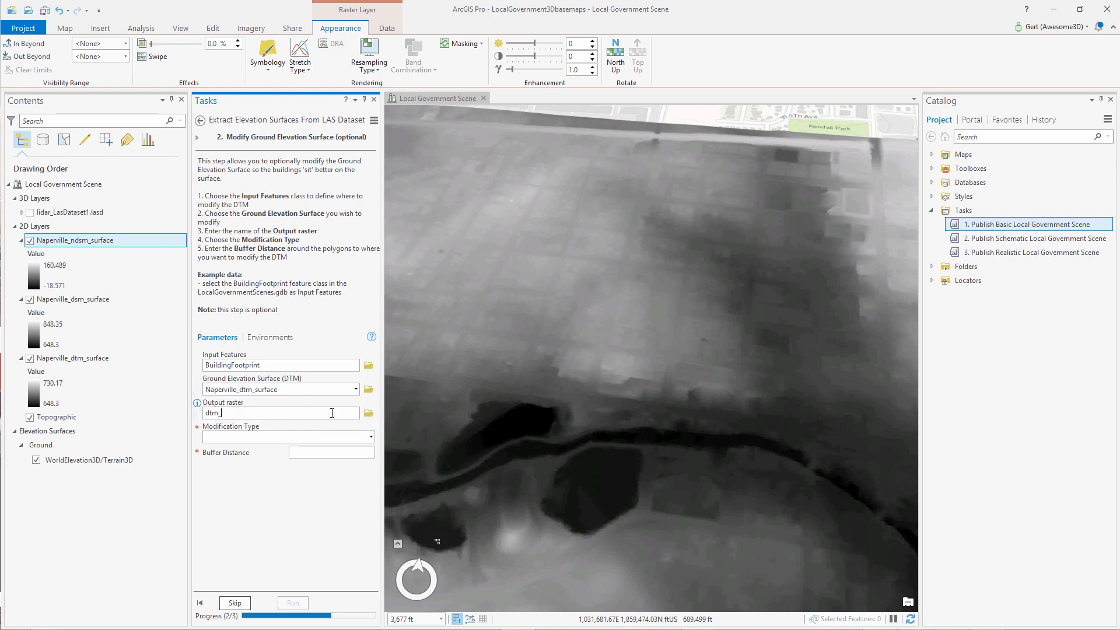
text(modified)
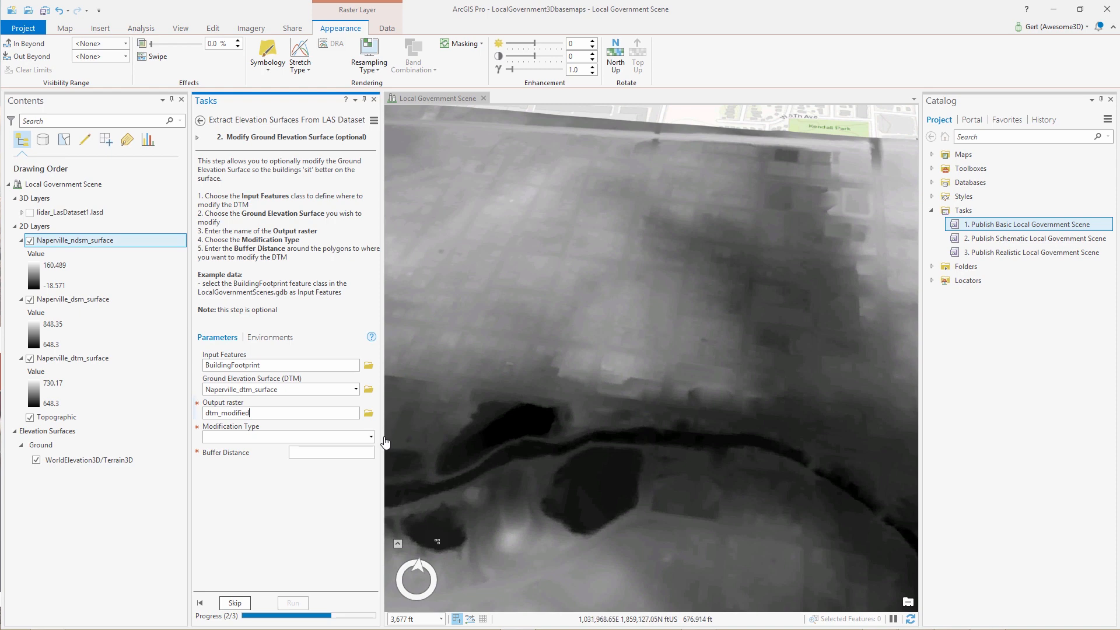
click(286, 436)
text(3)
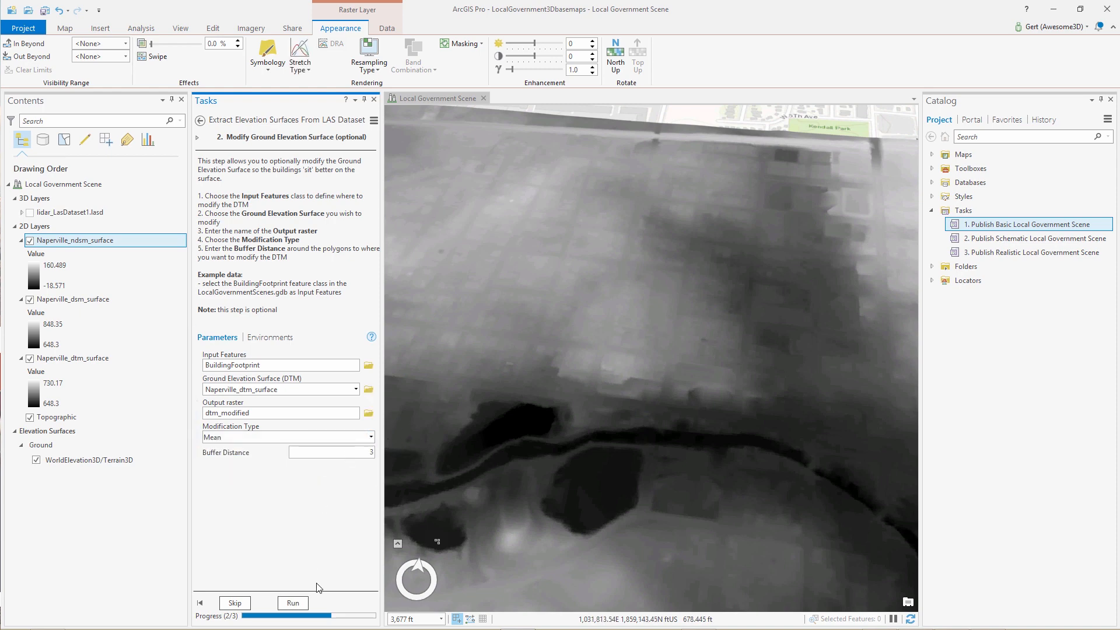
click(292, 603)
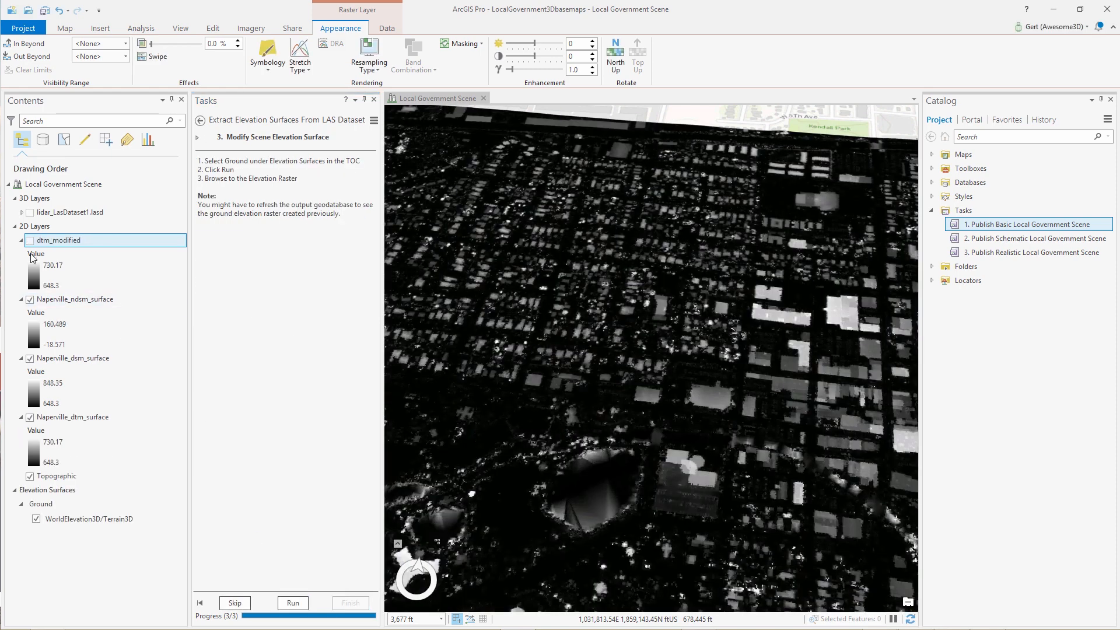
- Show only dtm_modified and select the Ground elevation surface as the modification target
click(31, 241)
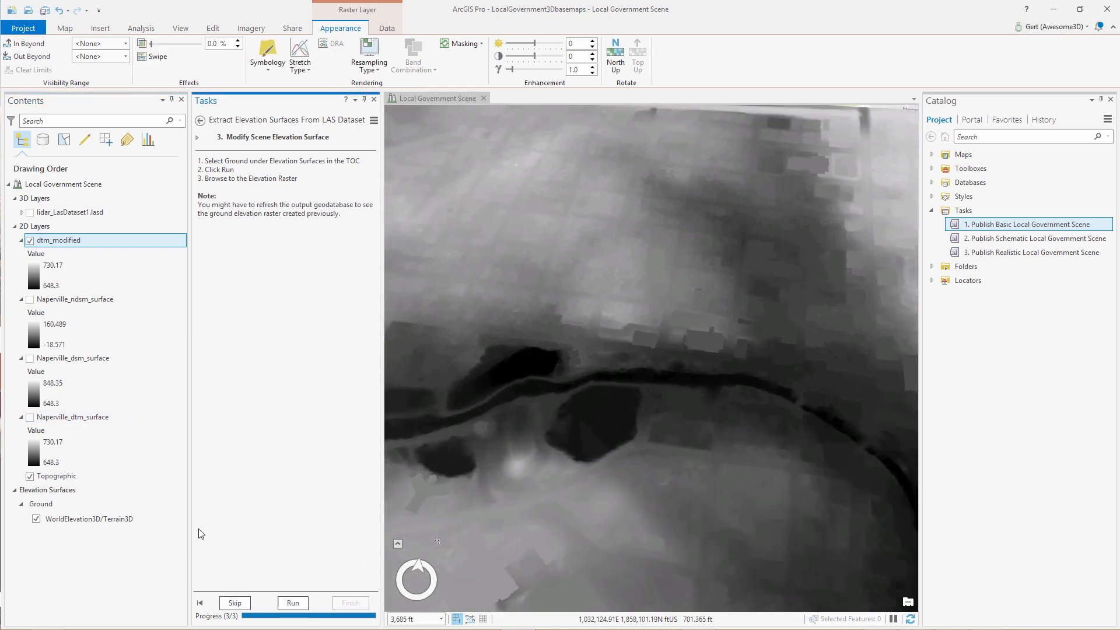
click(41, 504)
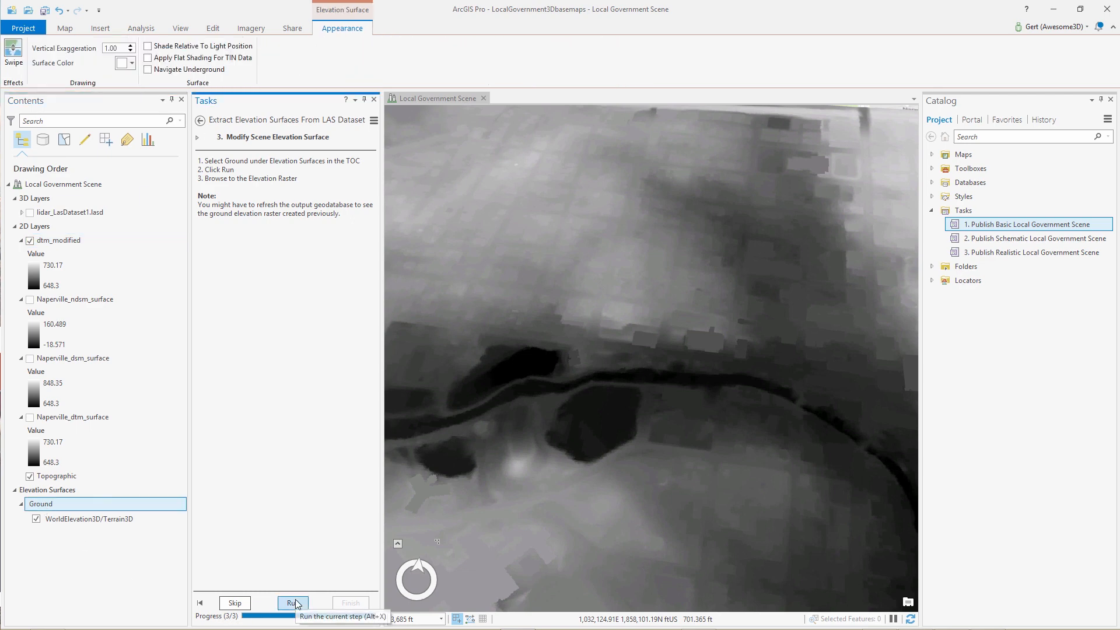
- Browse LocalGovernmentScenes.gdb for an elevation source and find dtm_modified missing
click(293, 603)
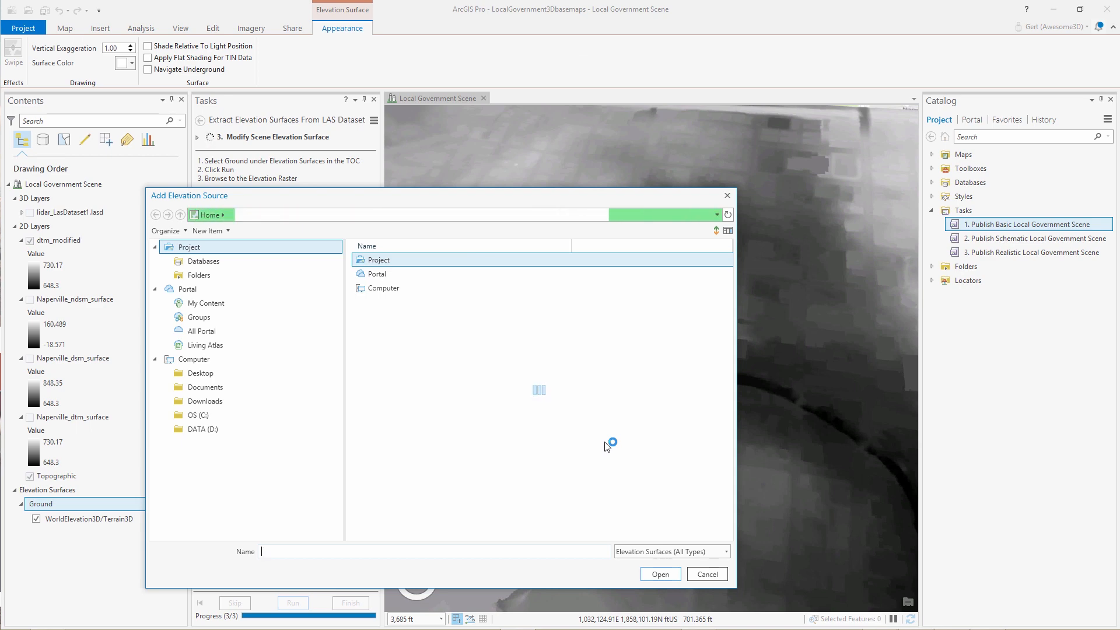
double_click(379, 259)
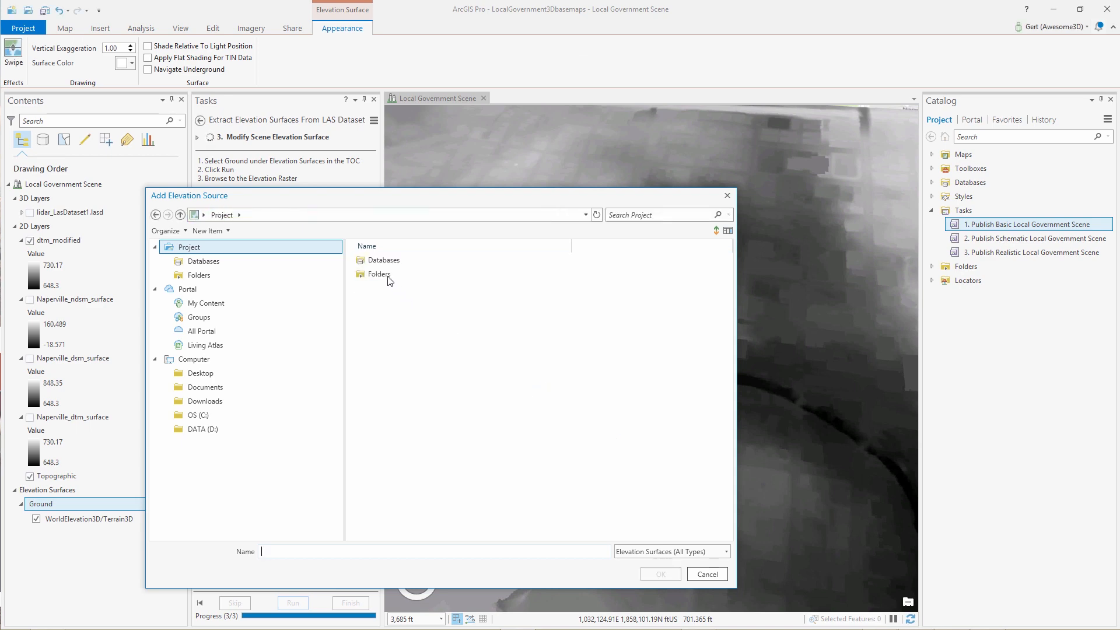
click(378, 274)
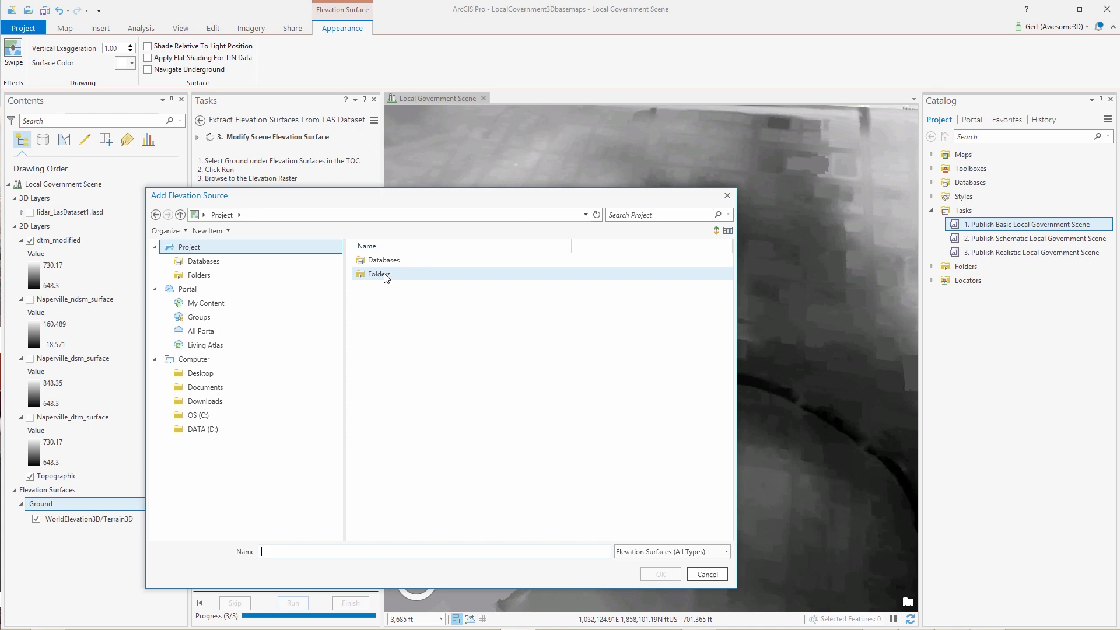
double_click(379, 274)
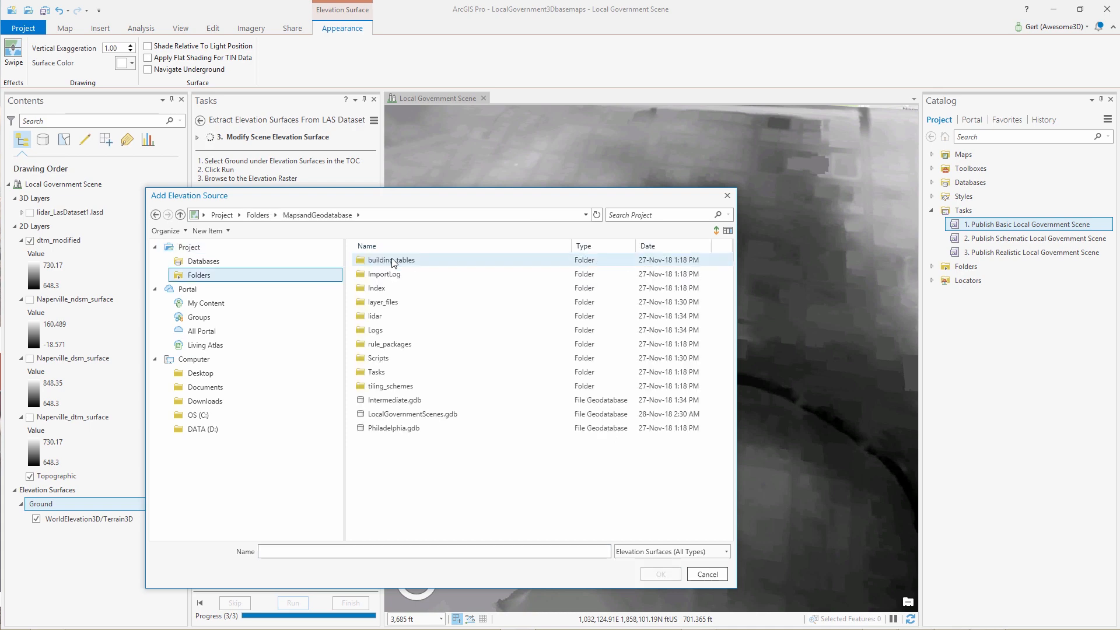
click(412, 413)
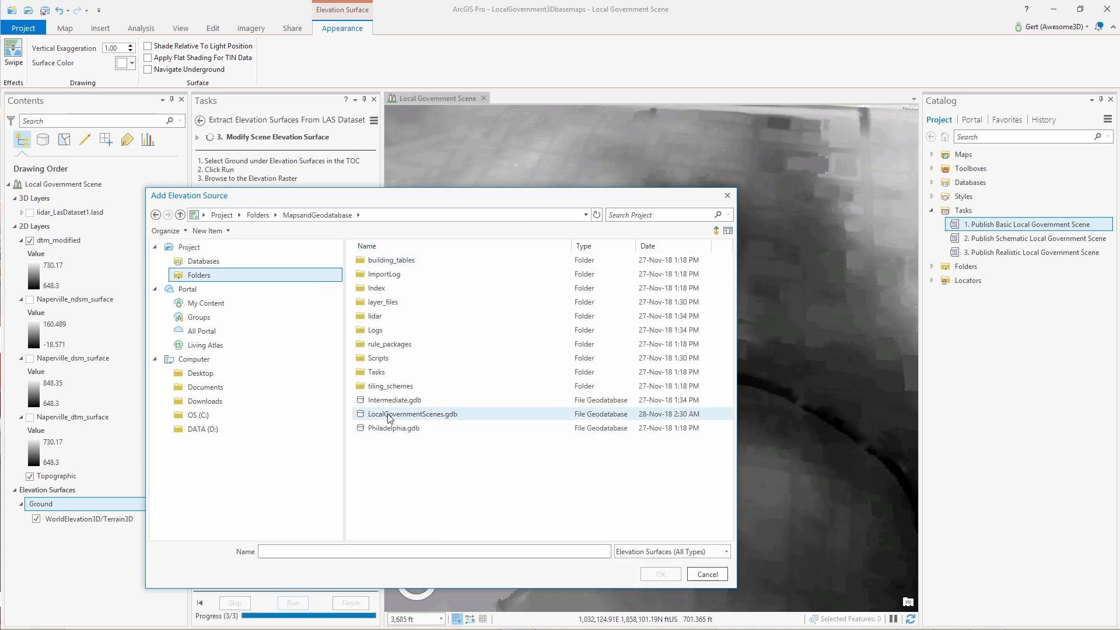
double_click(413, 413)
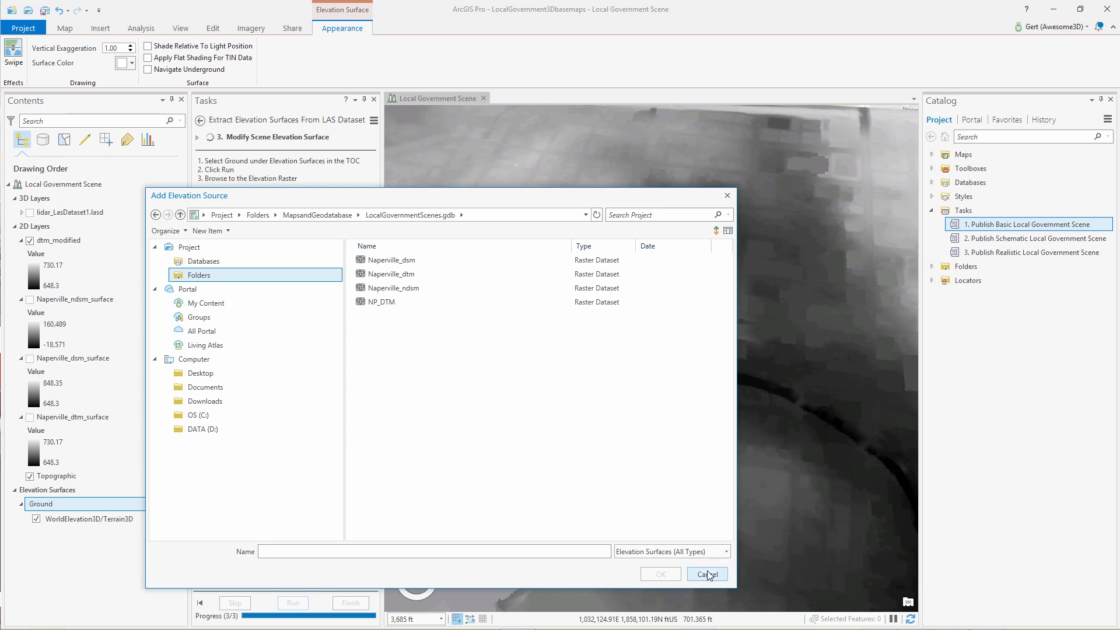
click(707, 574)
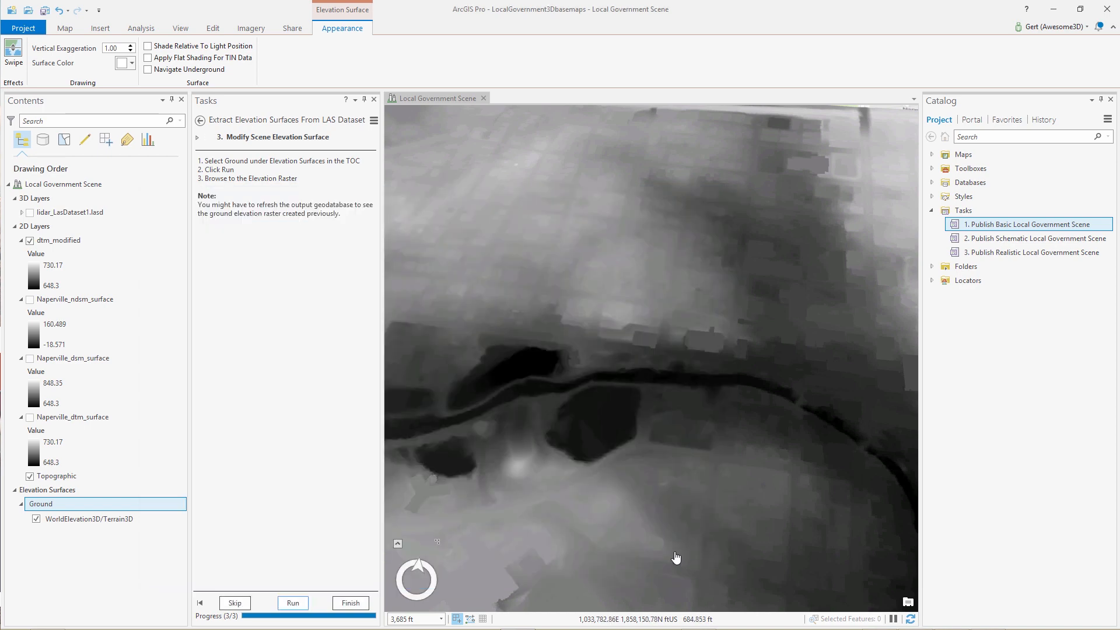
- Refresh the geodatabase in Catalog and add dtm_modified as a Ground elevation source
click(932, 266)
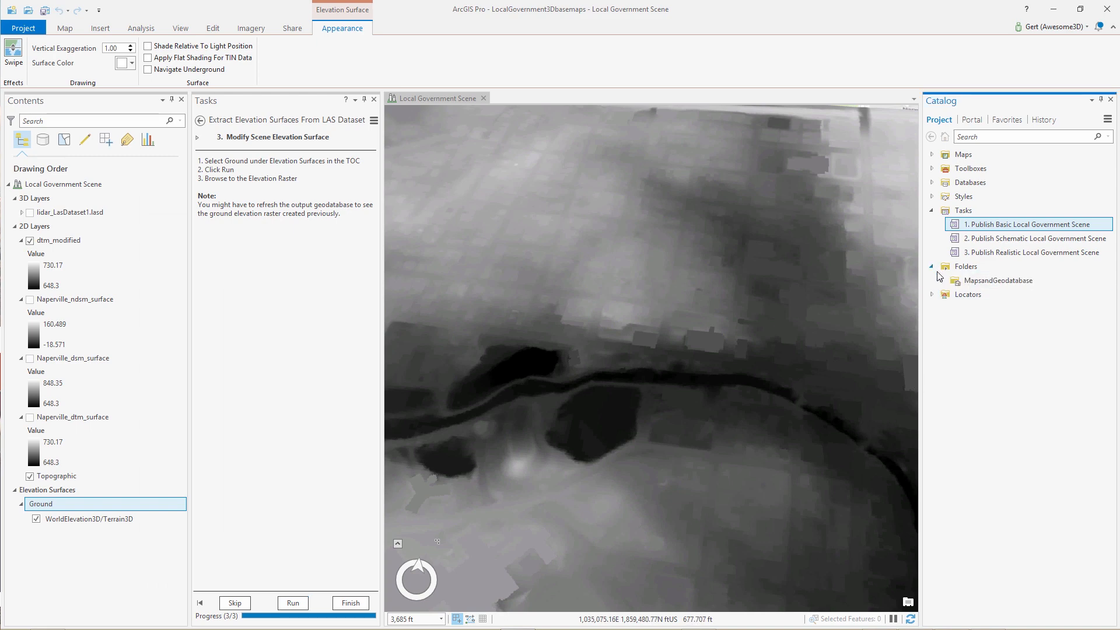
click(952, 280)
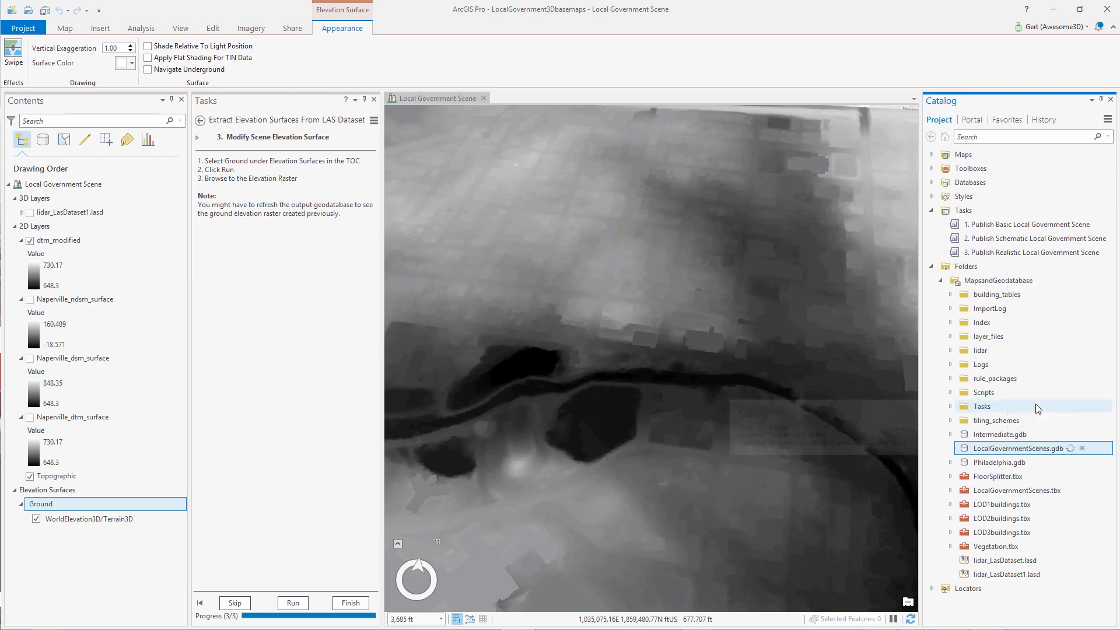
click(291, 602)
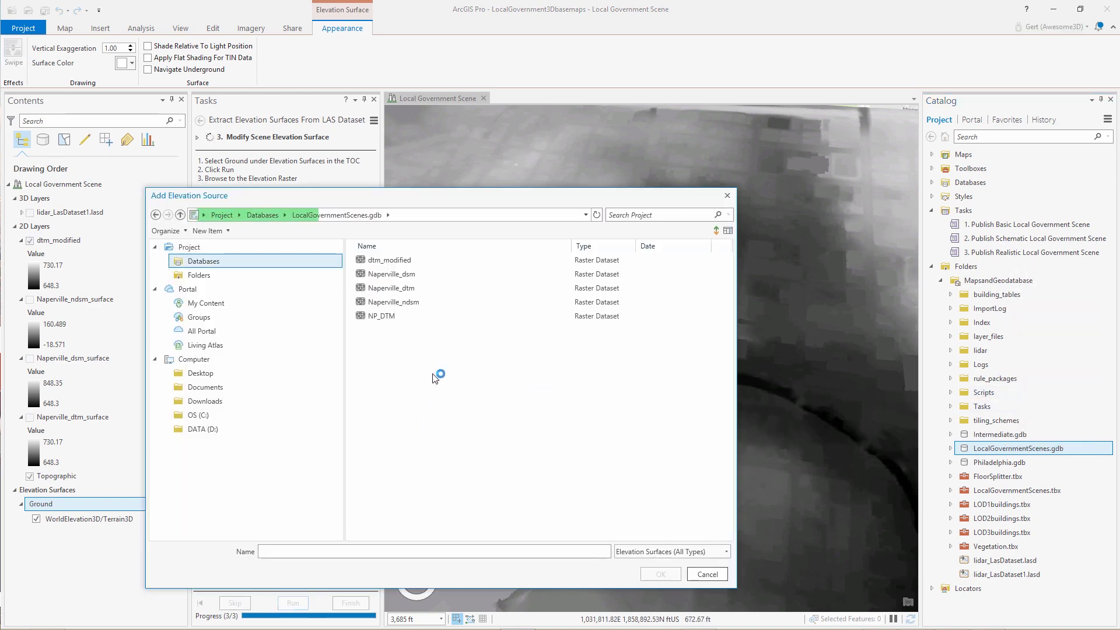
click(389, 259)
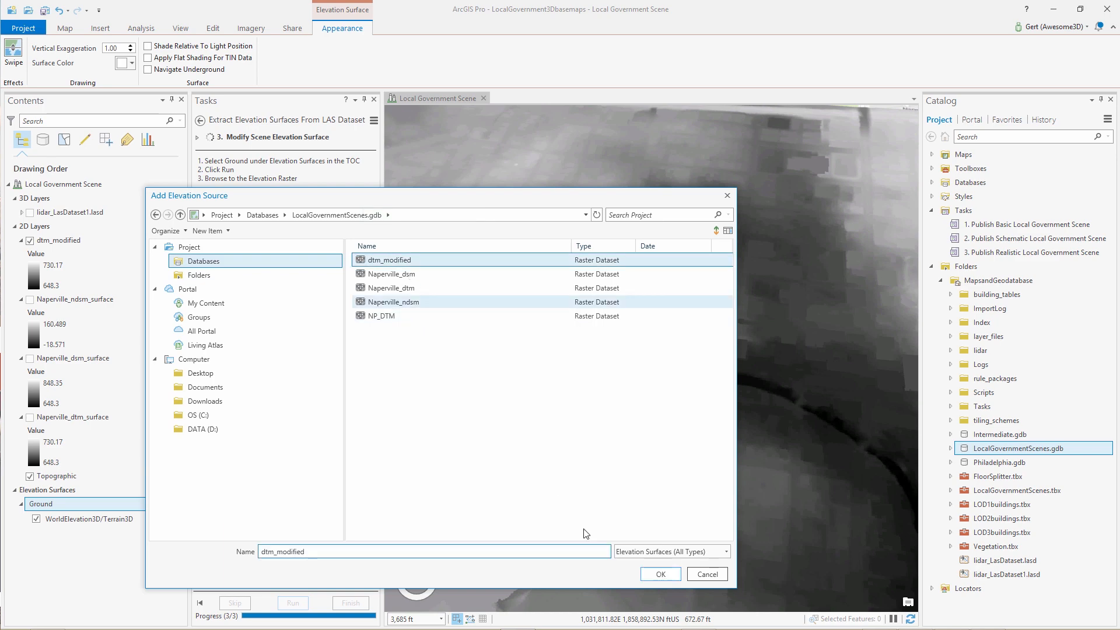
click(657, 574)
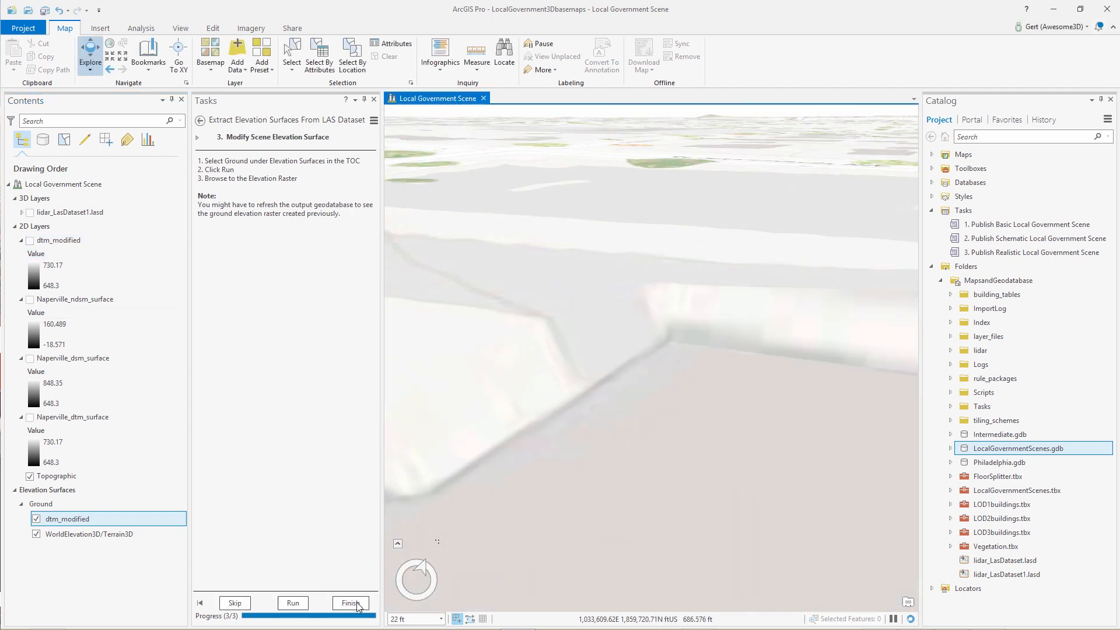
- Convert dtm_modified to meters with Raster Calculator expression "dtm_modified" * 0.3048 as DTM_meters
click(351, 603)
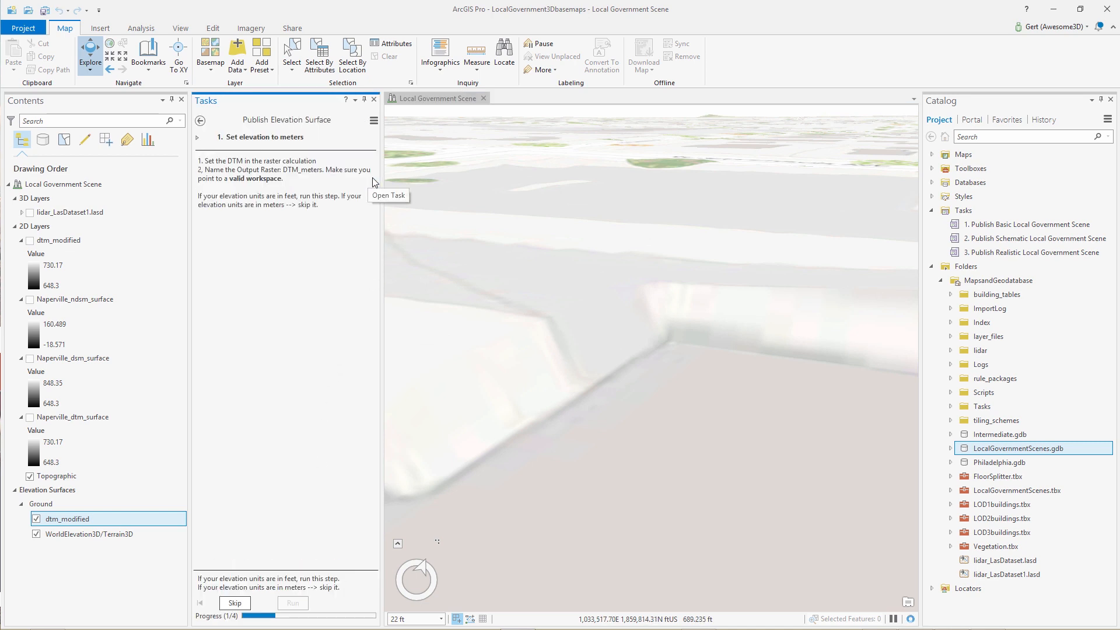
click(387, 195)
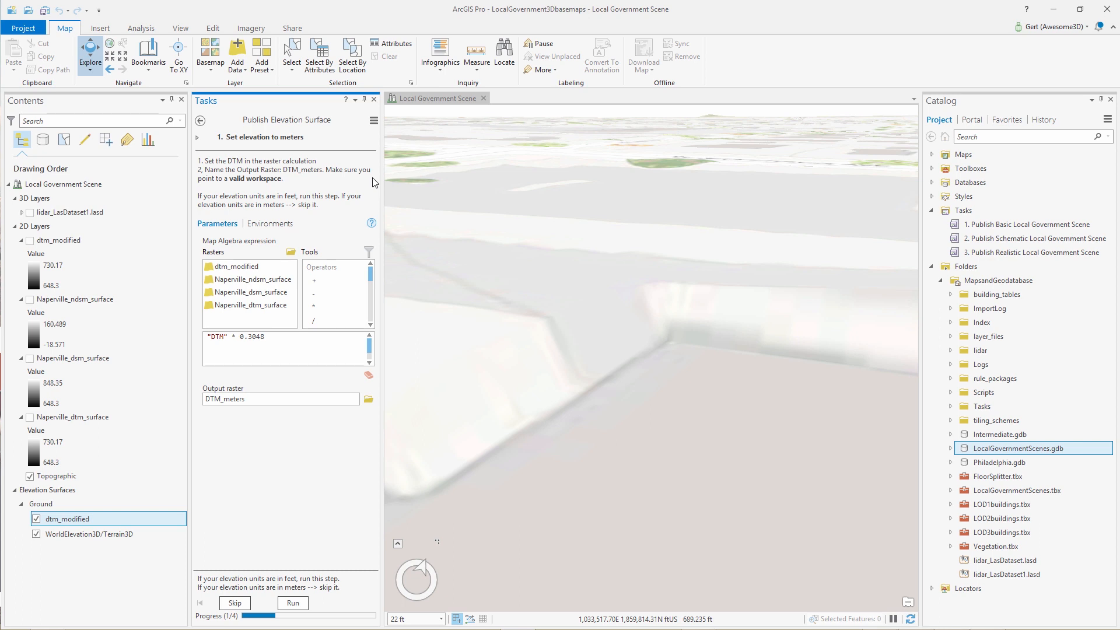
mouse_move(357, 183)
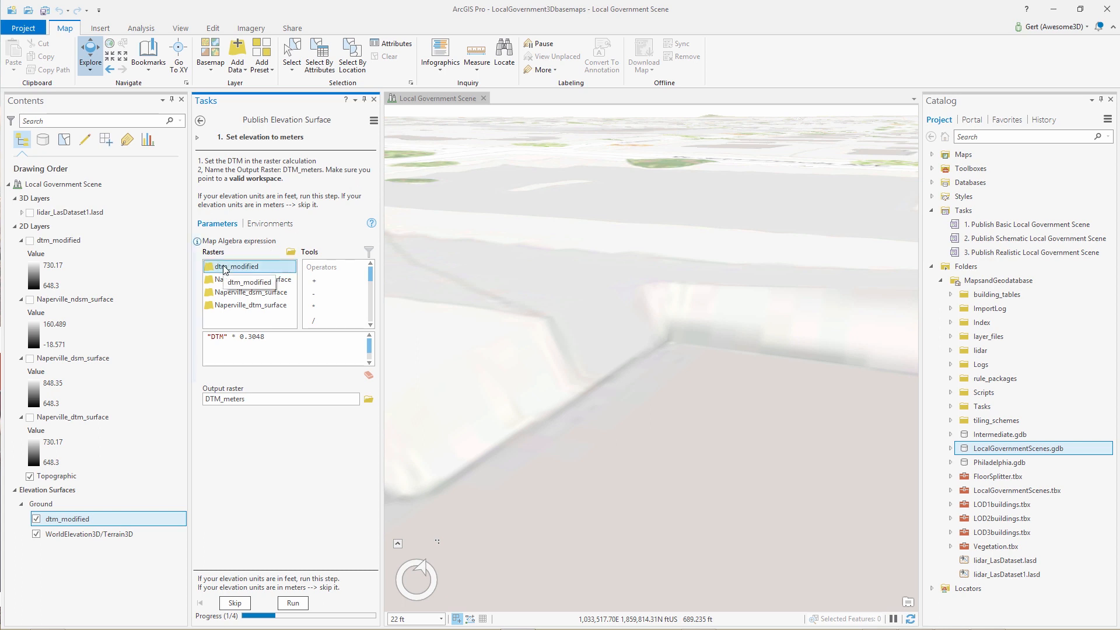
double_click(238, 265)
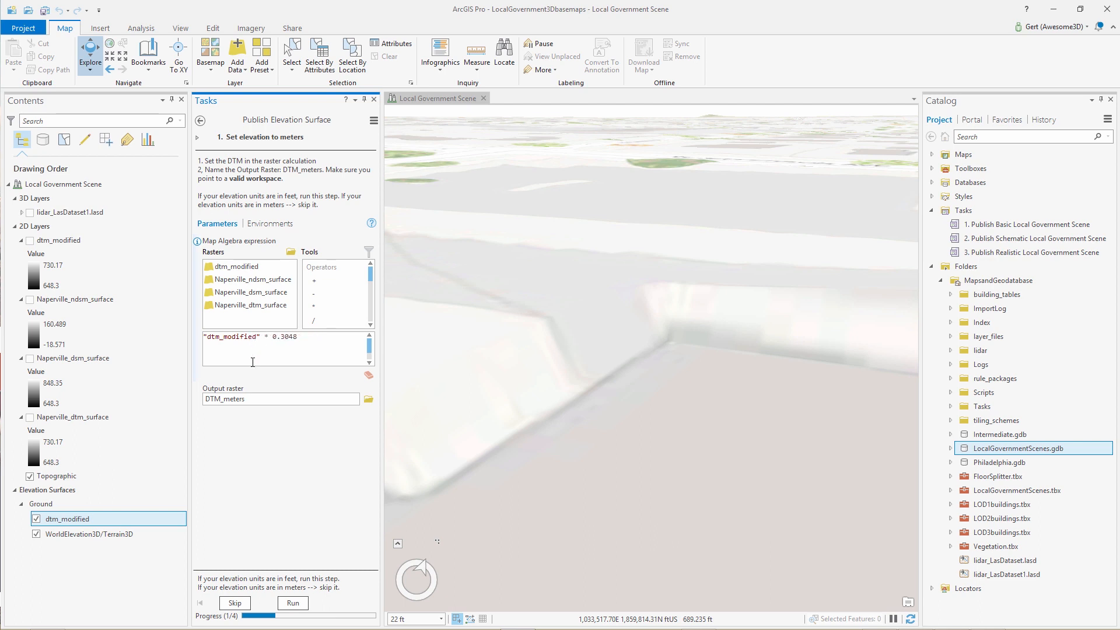
click(291, 603)
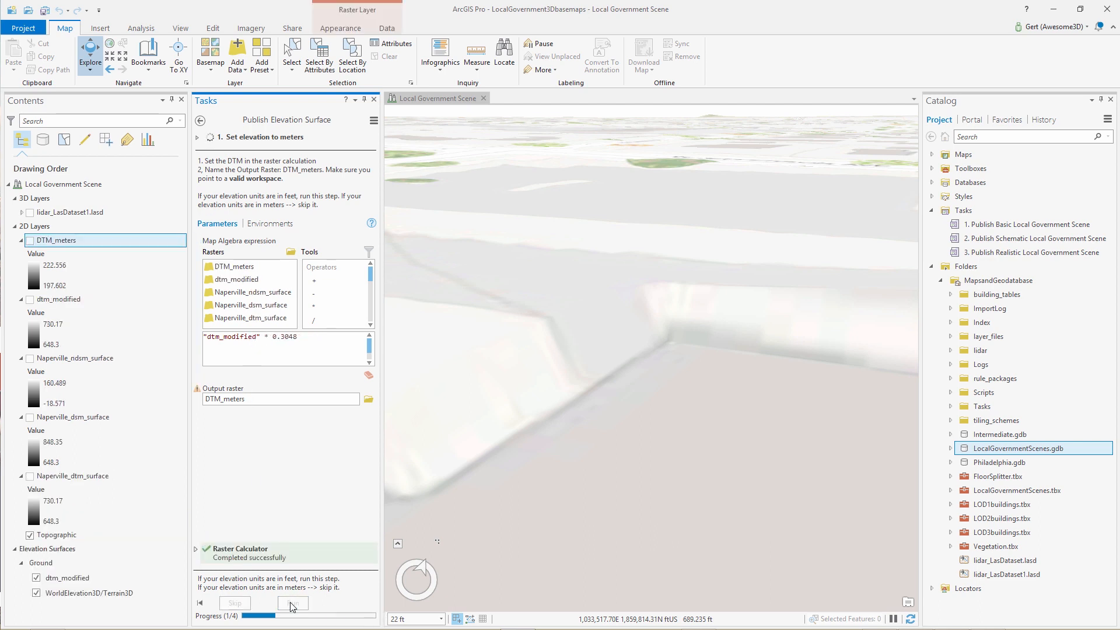
- Reproject DTM_meters to Web Mercator as DTM_meters_ProjectRaster
click(291, 603)
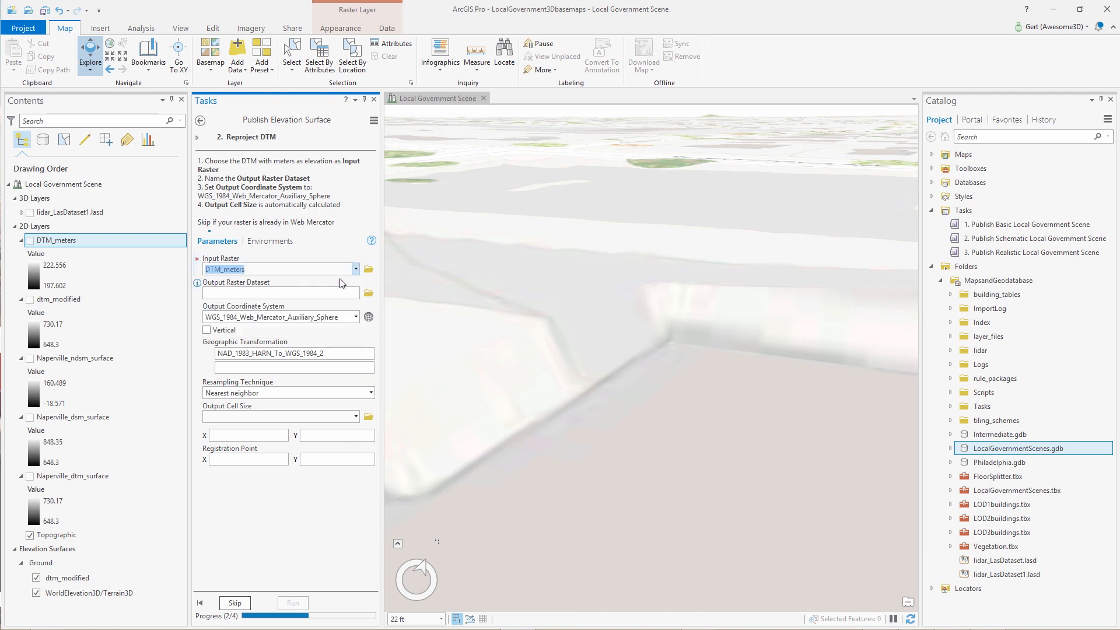
click(292, 603)
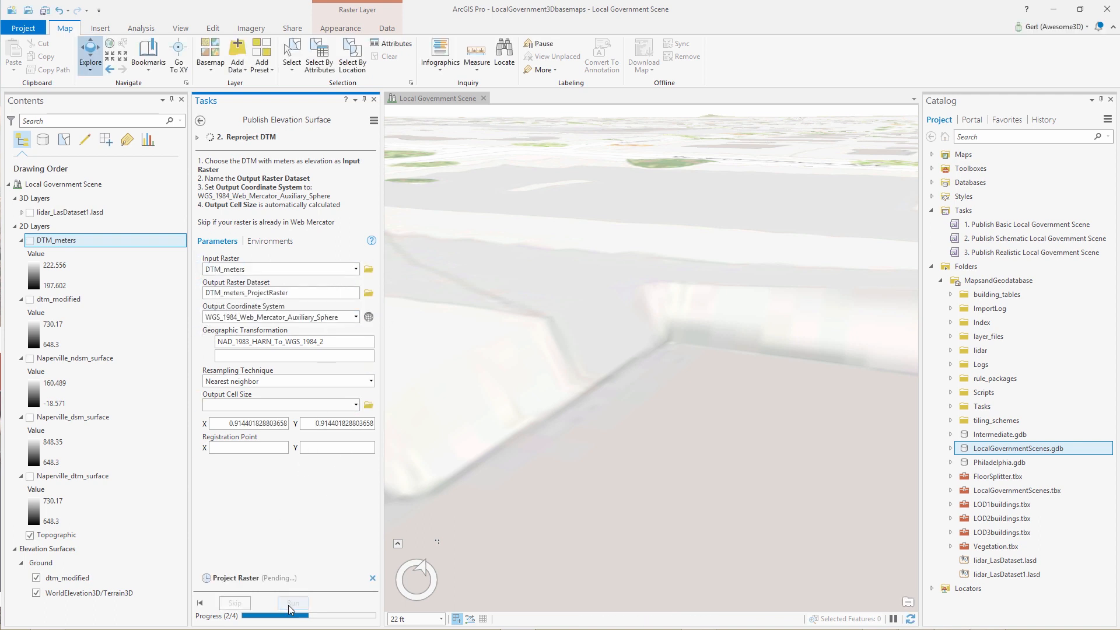
click(293, 602)
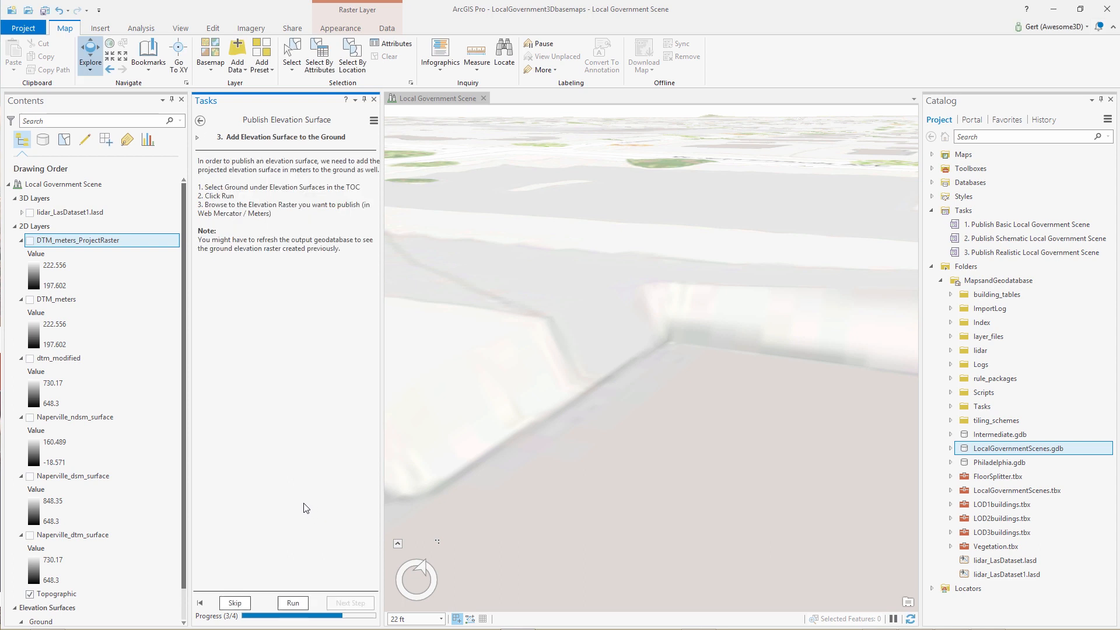
- Add DTM_meters_ProjectRaster from LocalGovernmentScenes.gdb as a Ground elevation source and advance to publishing
scroll(down, 3)
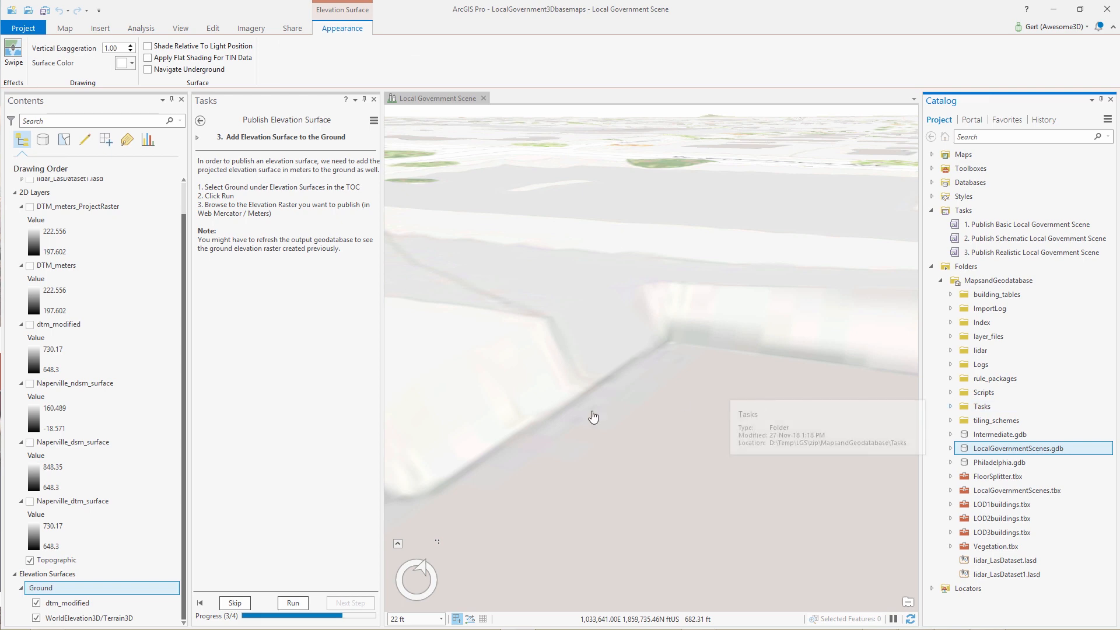
click(291, 603)
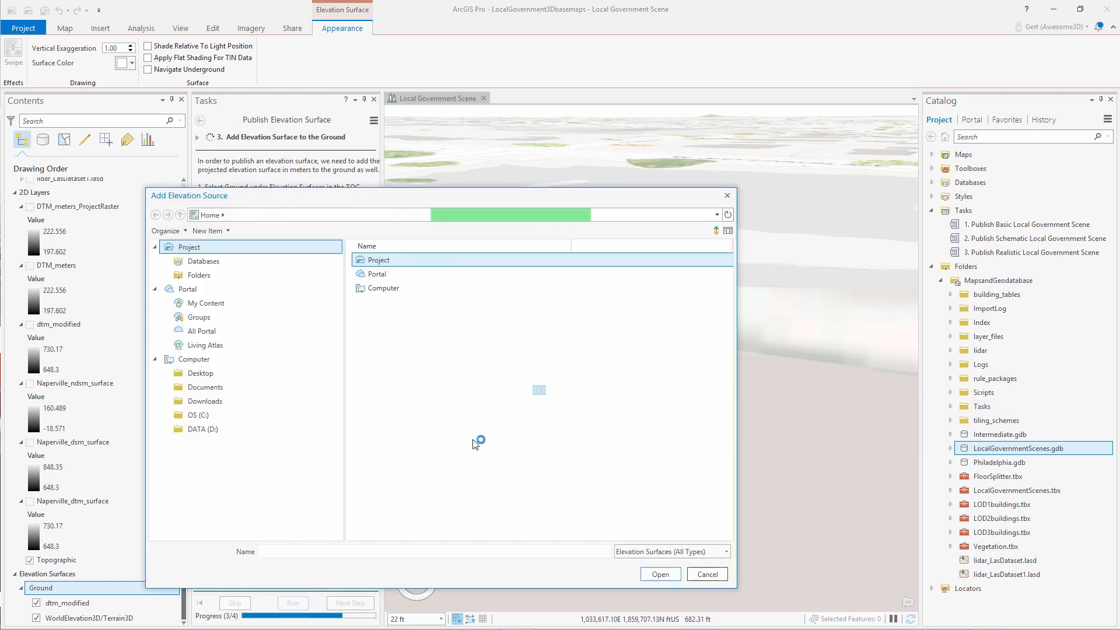
click(203, 260)
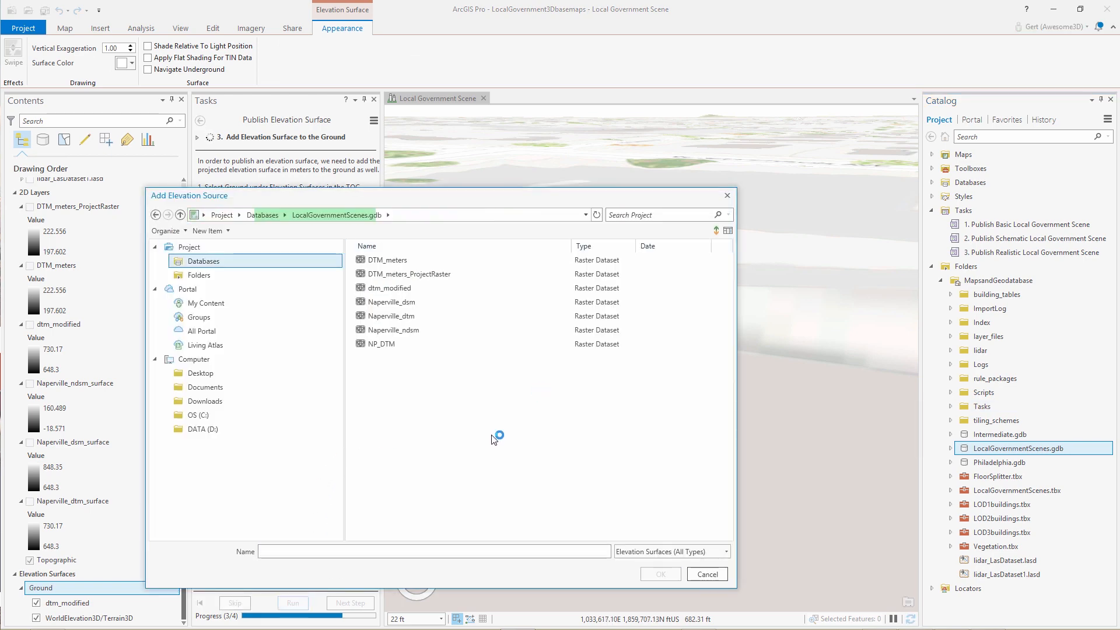
click(409, 273)
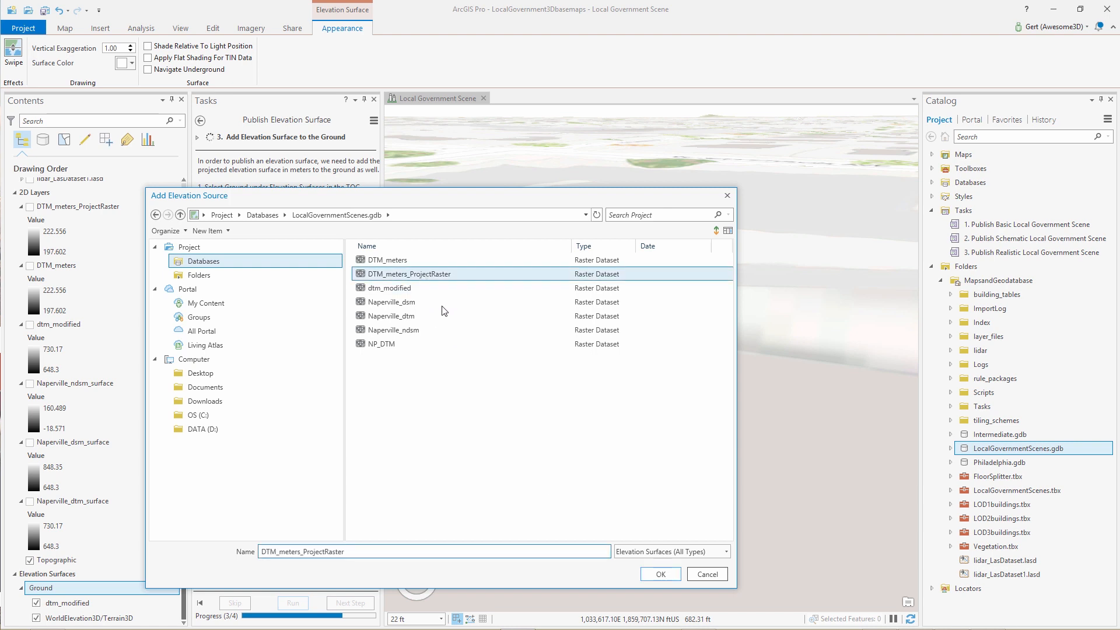
click(657, 574)
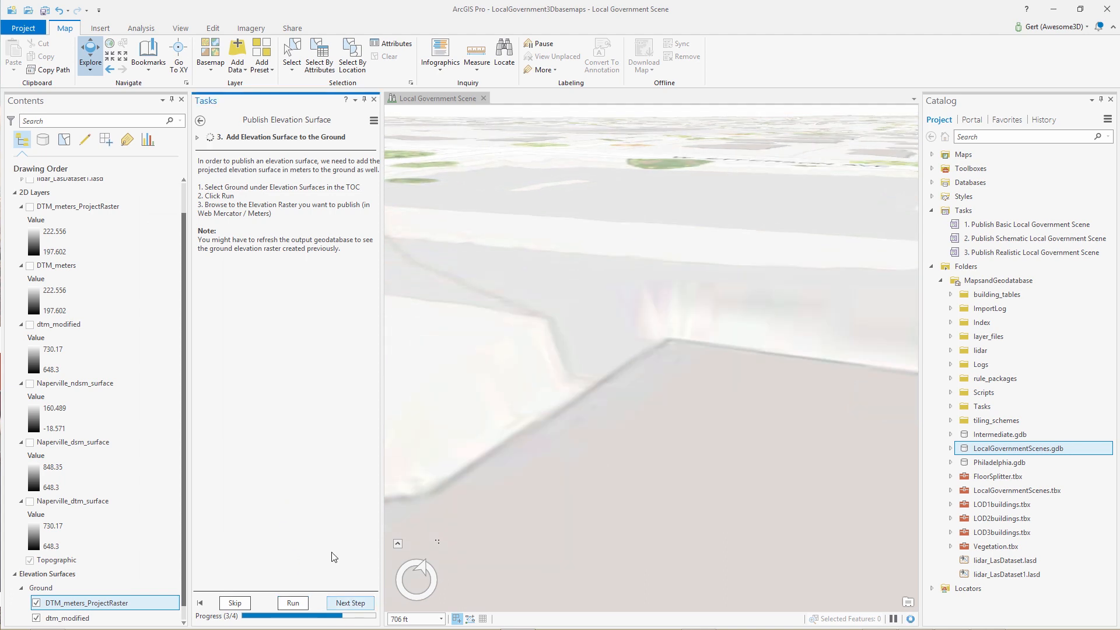
click(348, 602)
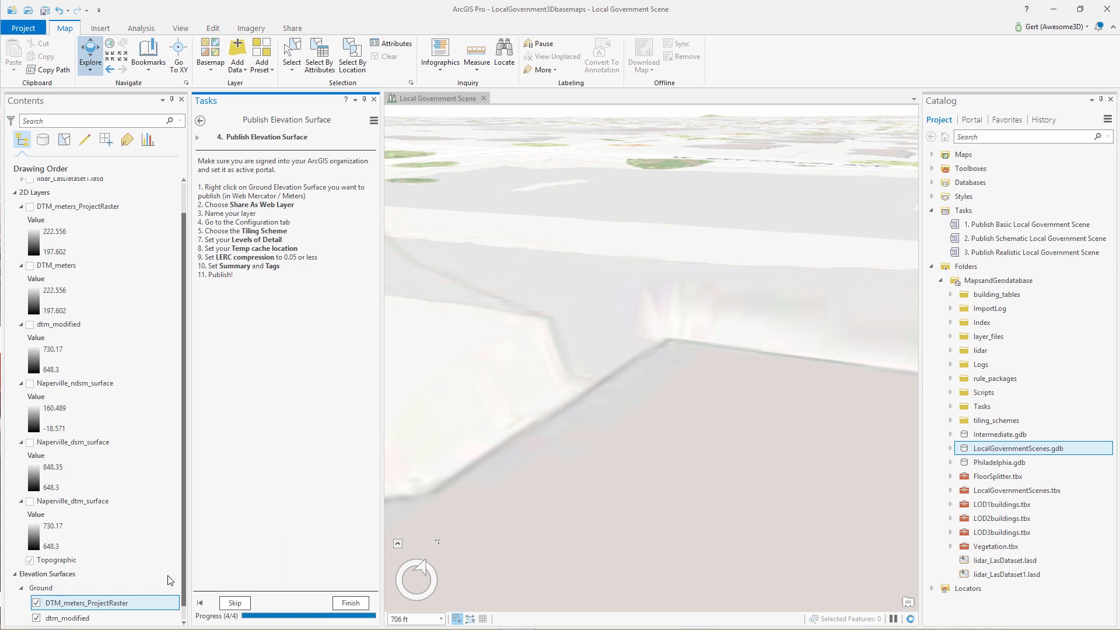
- Share the ground elevation surface as a web layer named DTM_naperville_demo with summary demo
right_click(85, 603)
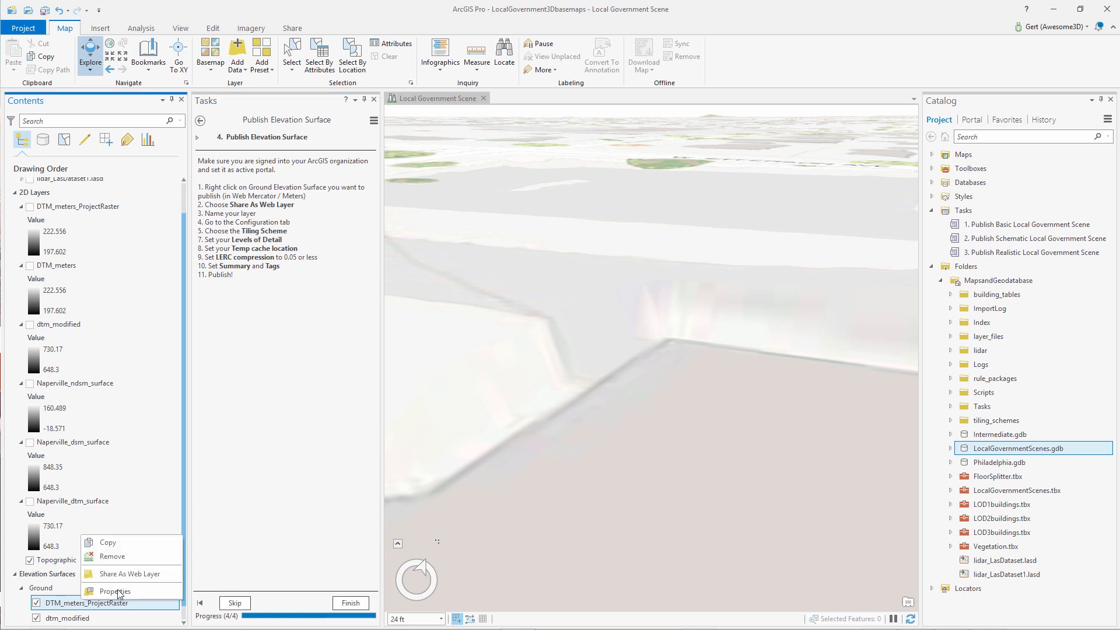
click(115, 590)
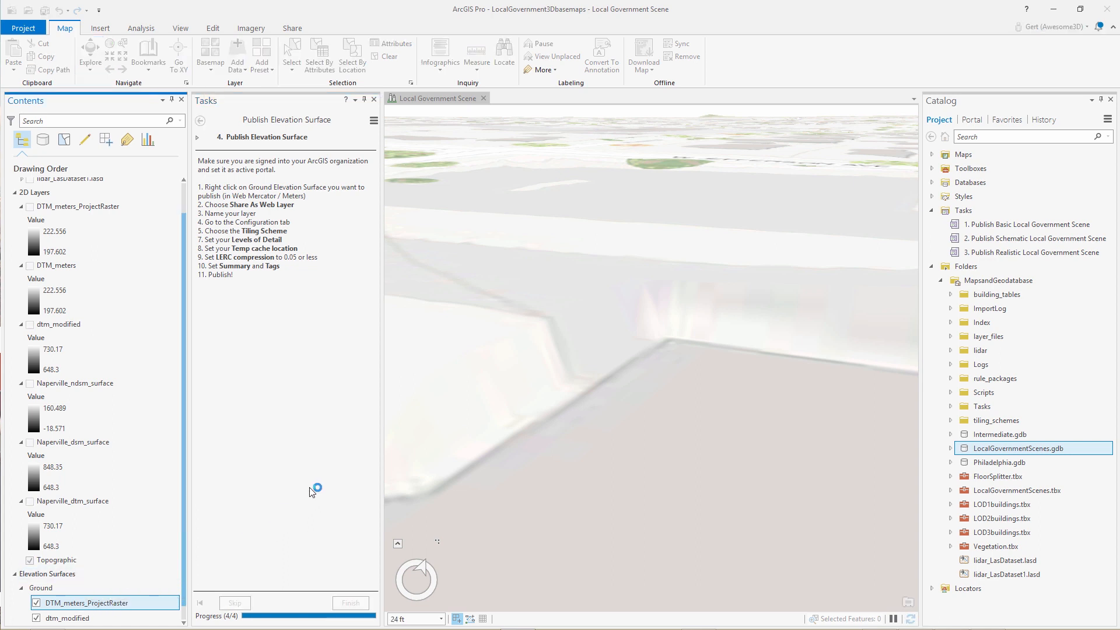
mouse_move(311, 492)
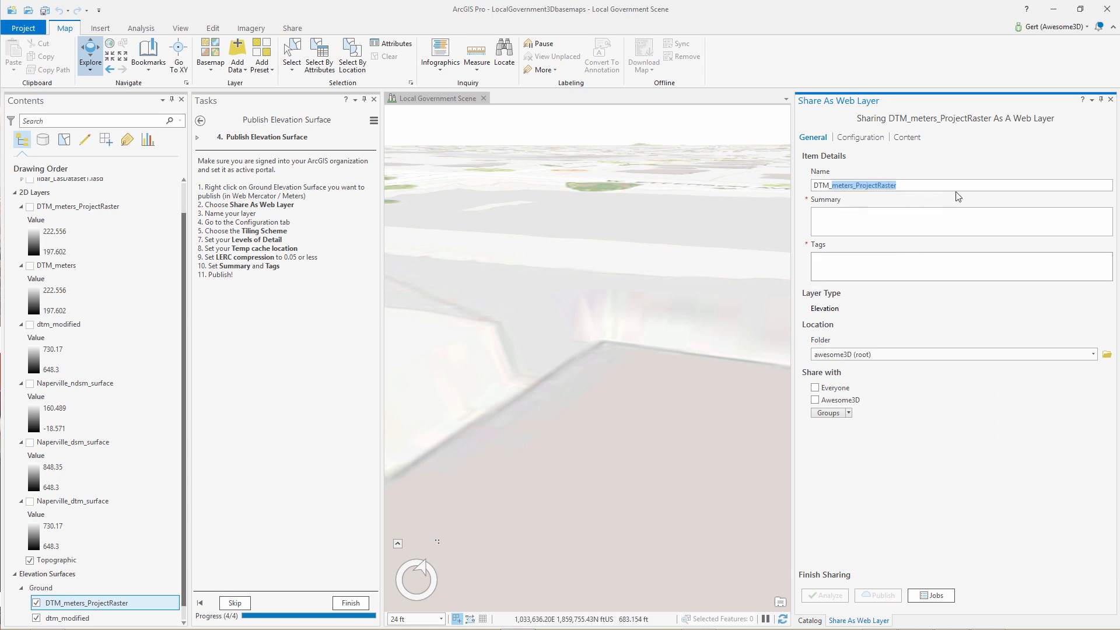
text(DTM_naperville_)
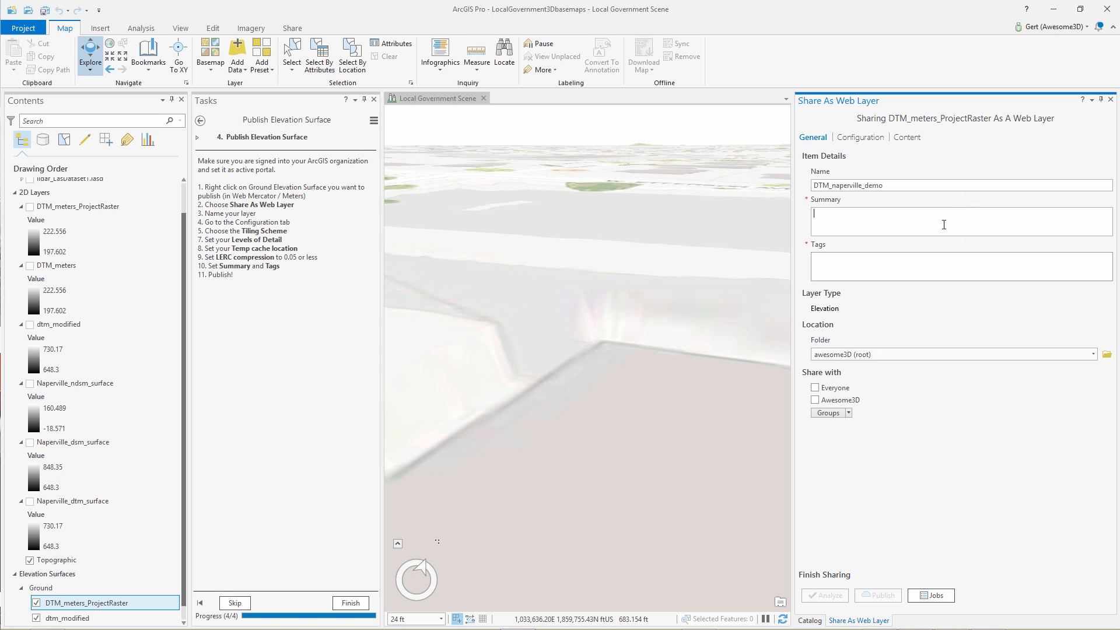
text(demo)
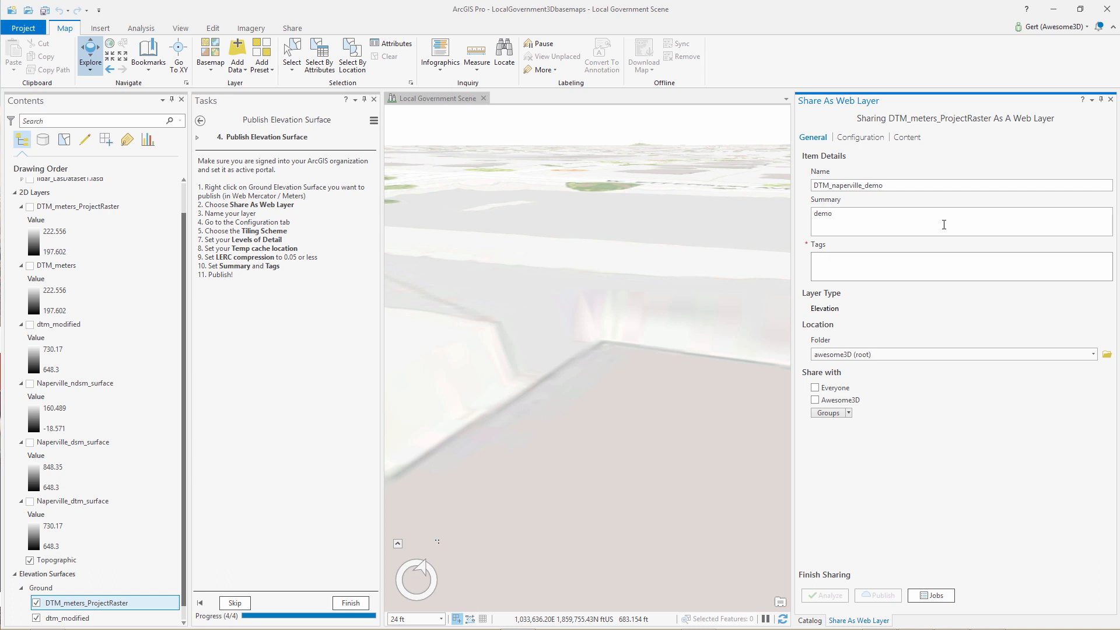
- Add the tag demo and move to the layer's caching configuration
click(914, 266)
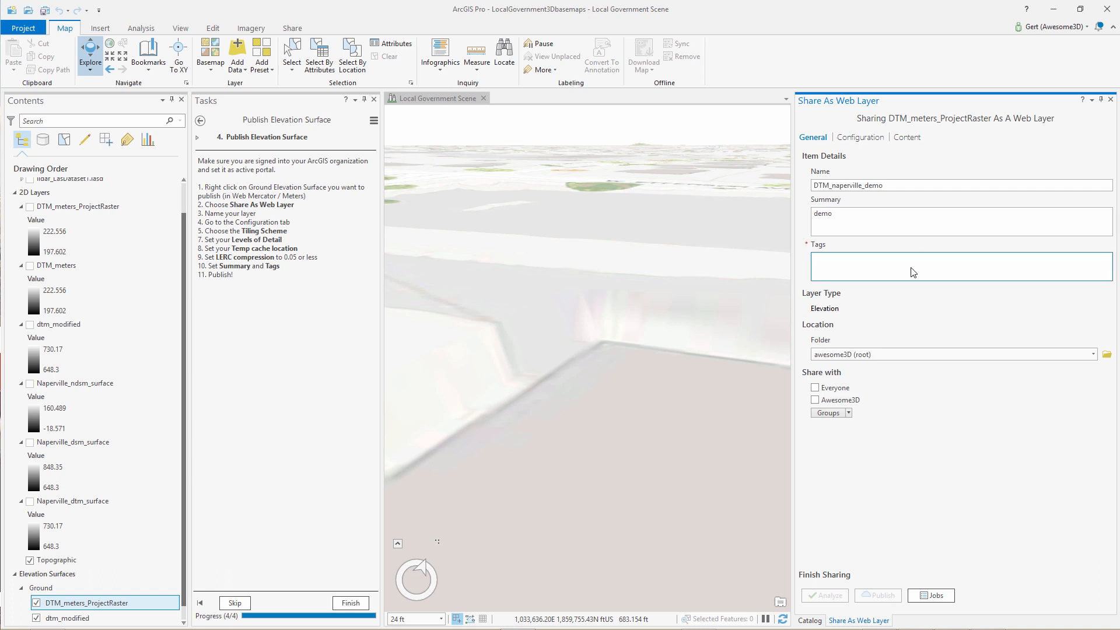
text(demo)
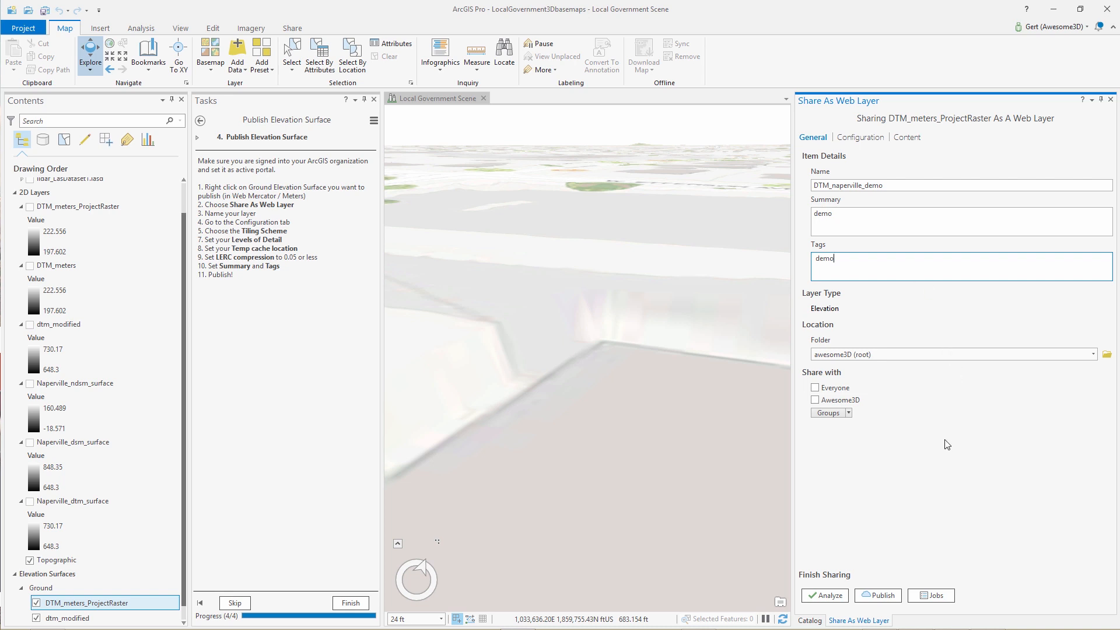
mouse_move(883, 595)
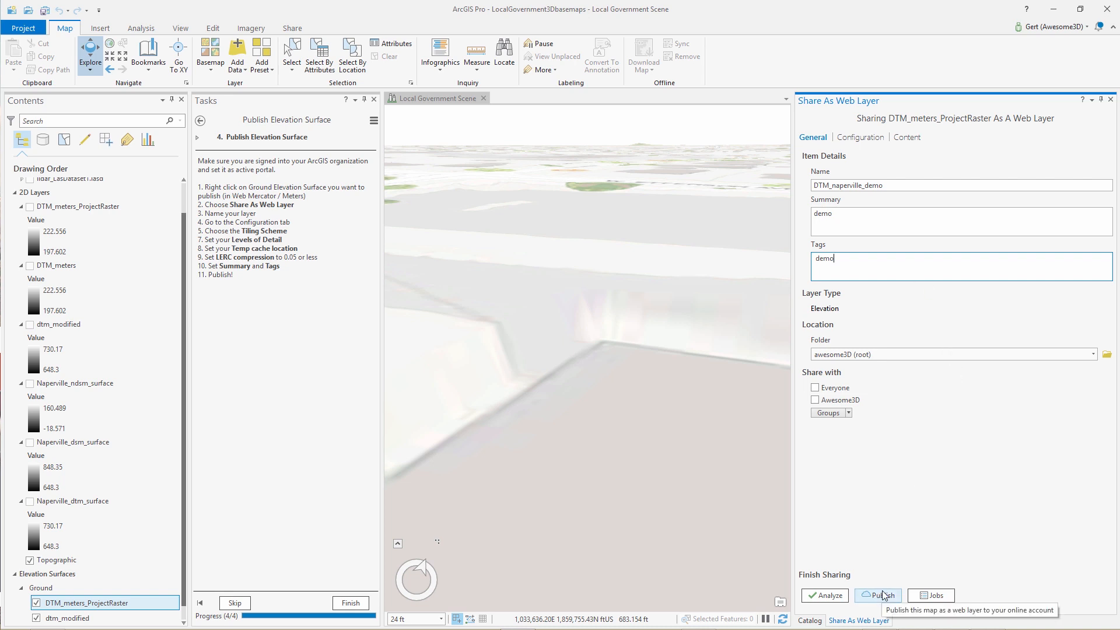
click(859, 137)
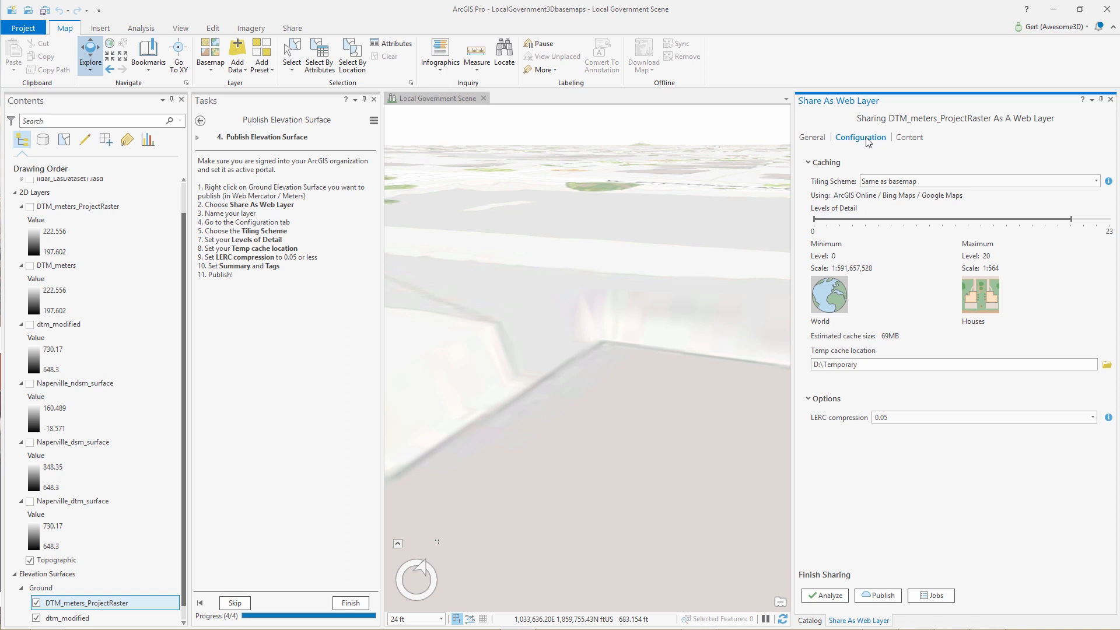
mouse_move(901, 279)
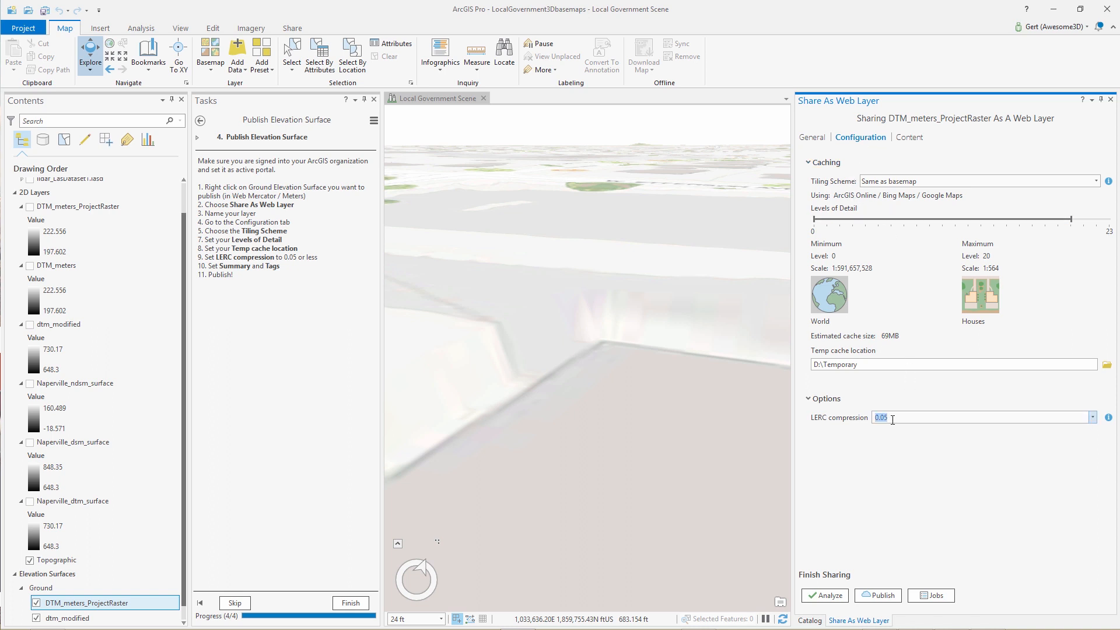
- Set LERC compression to 0.01 and review the Content and General settings
text(0.01)
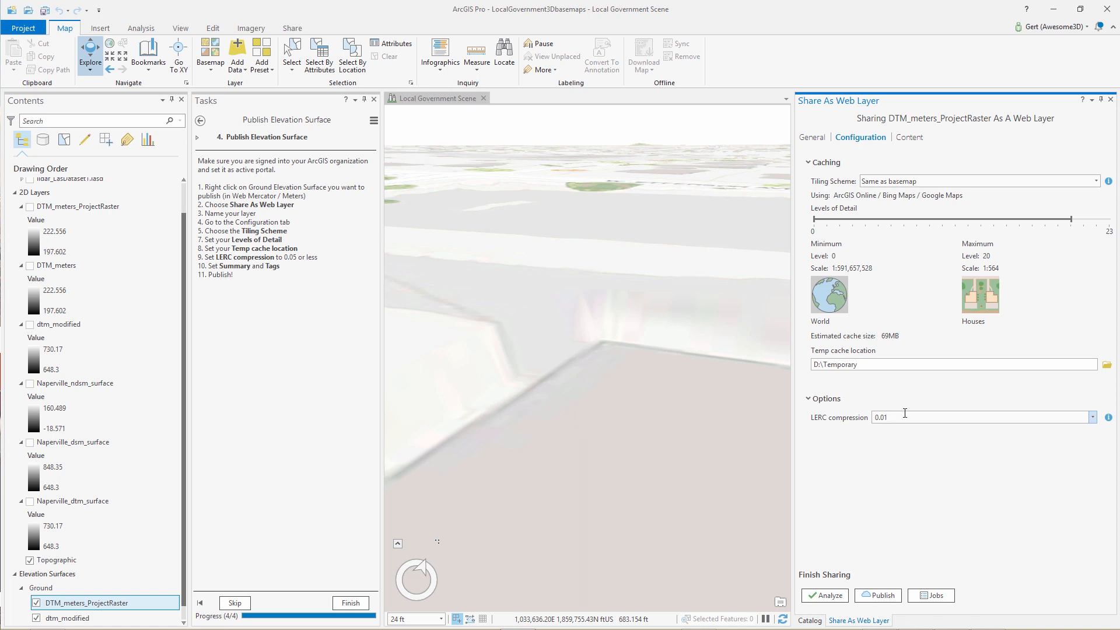
click(907, 138)
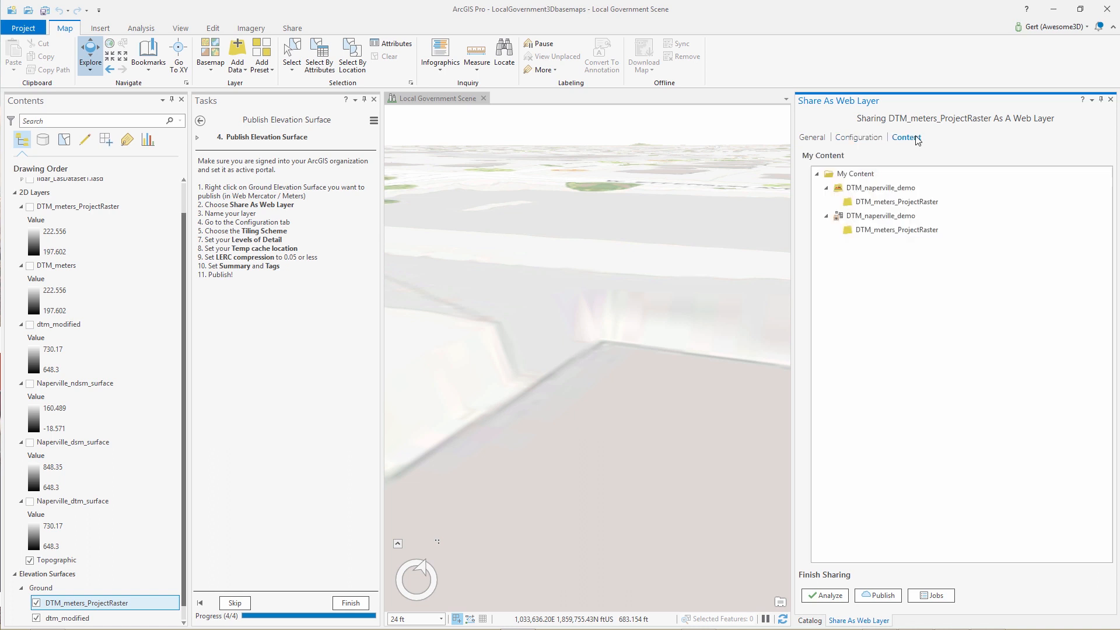
mouse_move(857, 137)
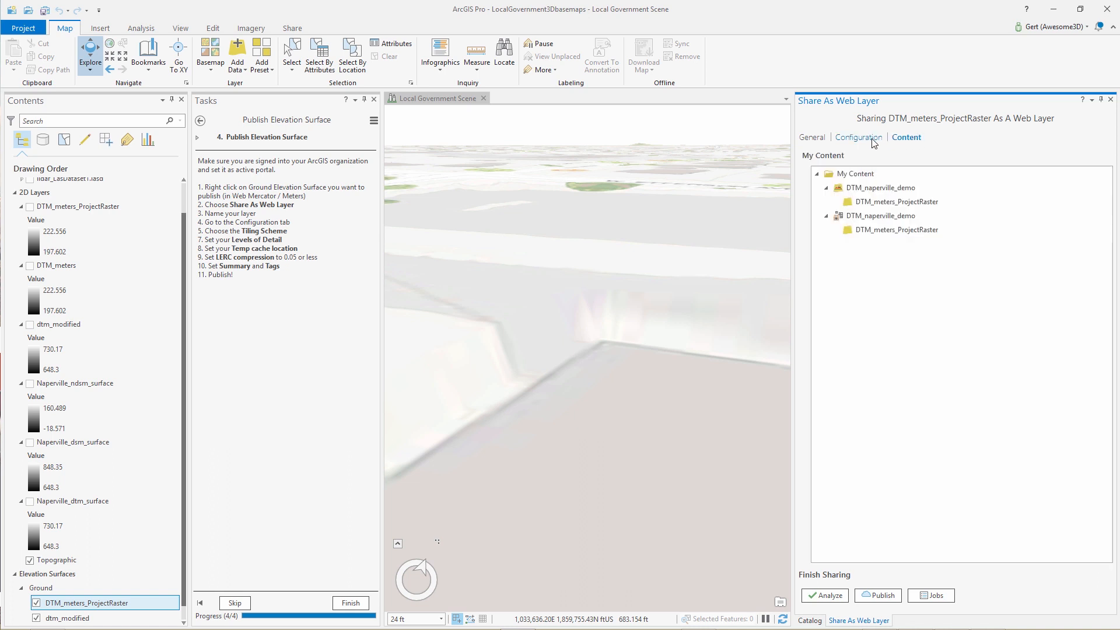
click(860, 137)
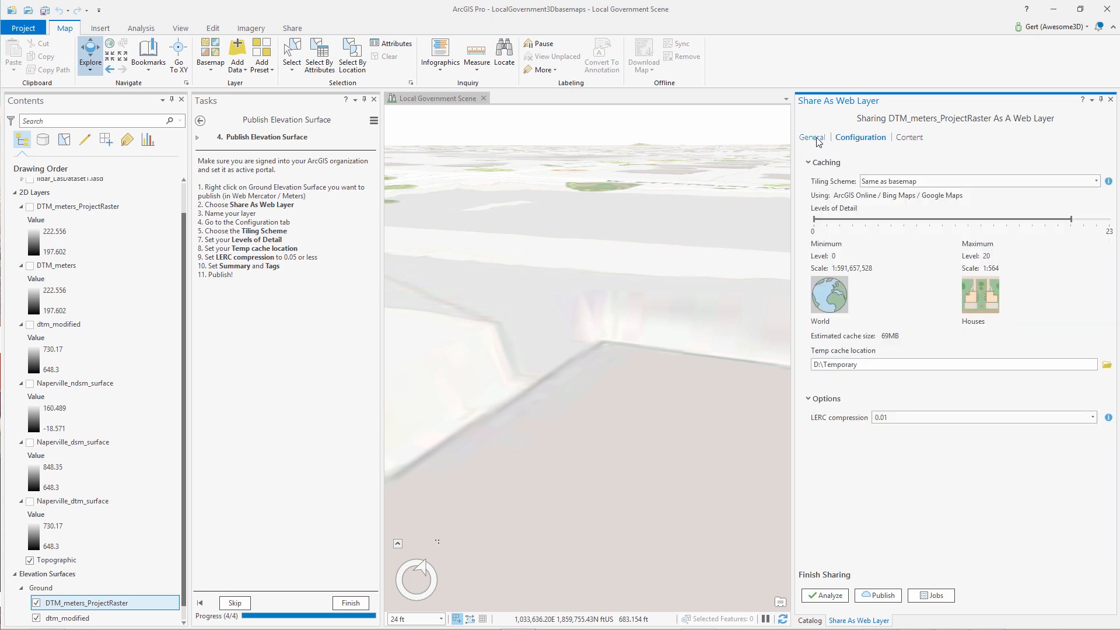
click(812, 137)
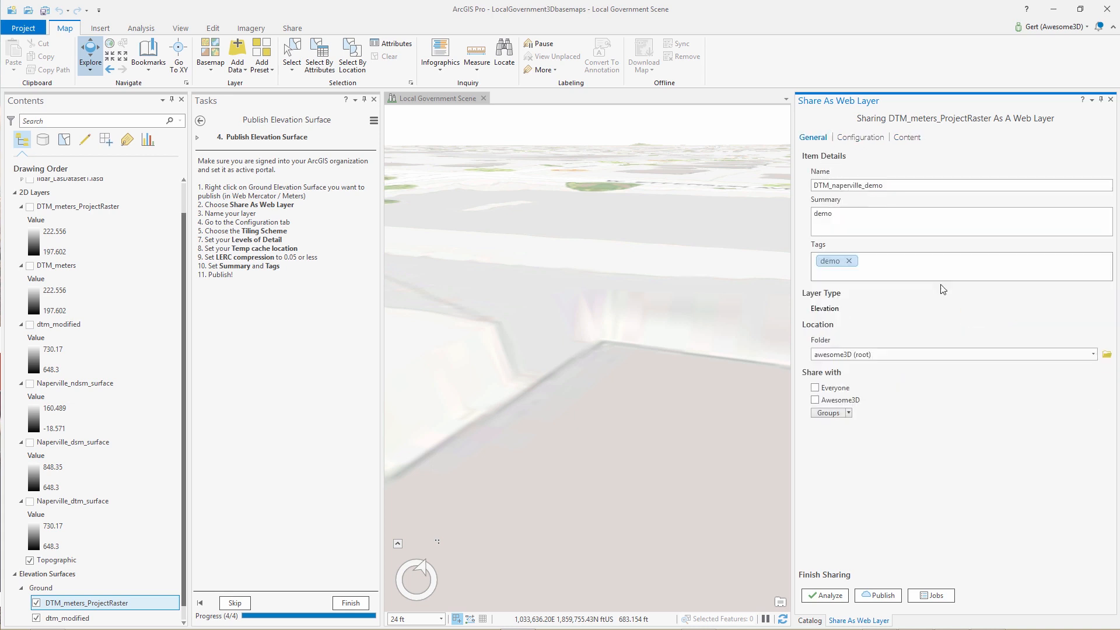
- Analyze DTM_naperville_demo for sharing issues and publish it to the portal
click(825, 595)
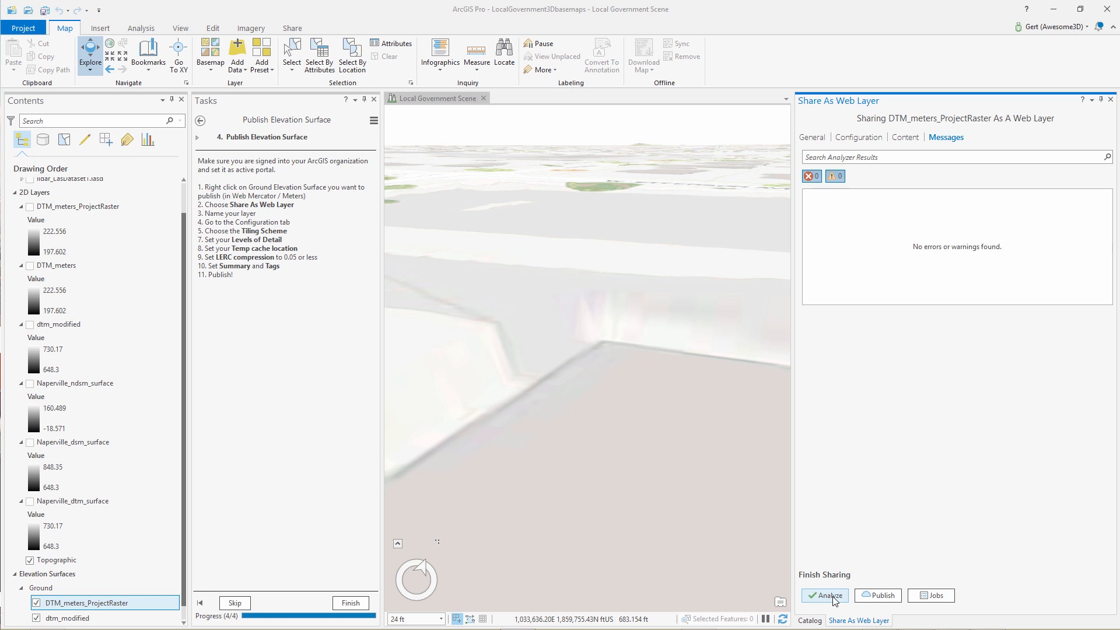
mouse_move(877, 595)
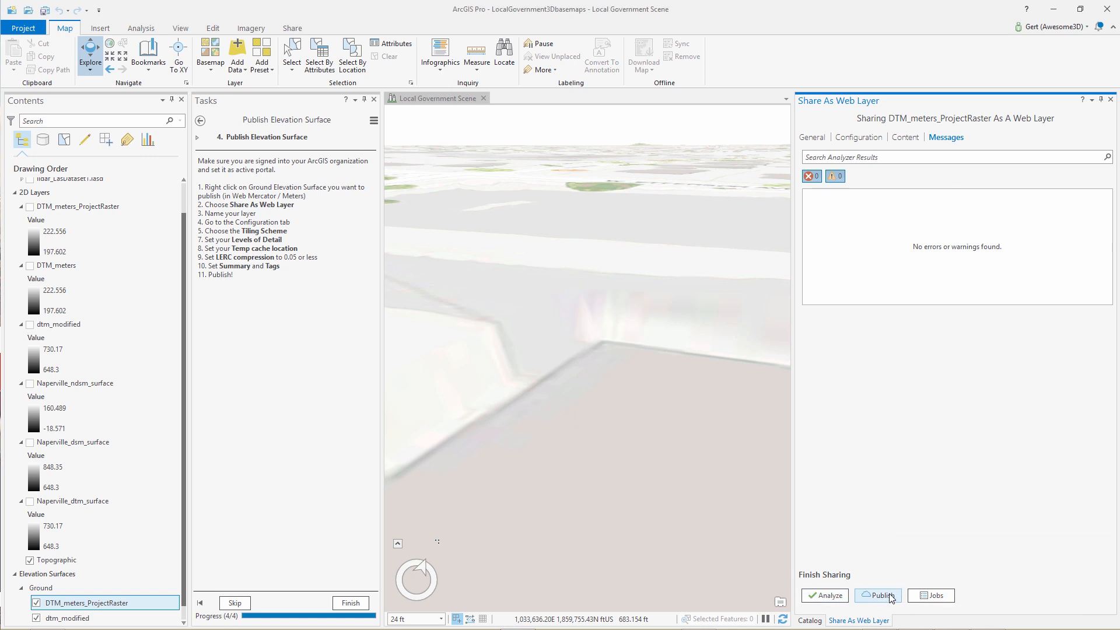
click(877, 595)
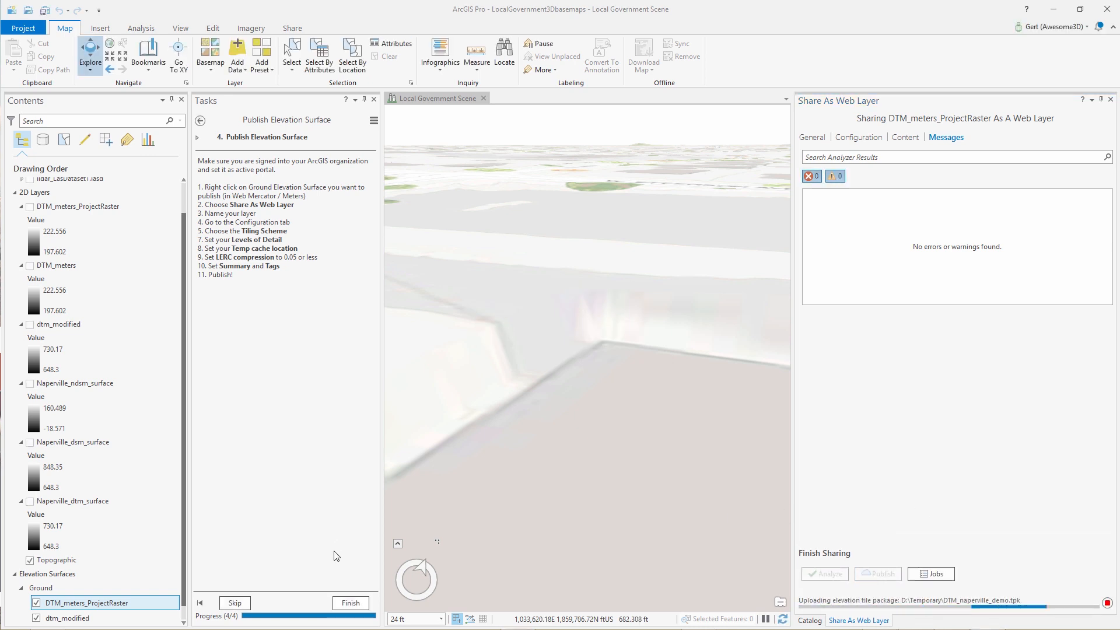
- From the task list, expand Publish Basic Buildings and start the Create Basic Buildings step
click(200, 121)
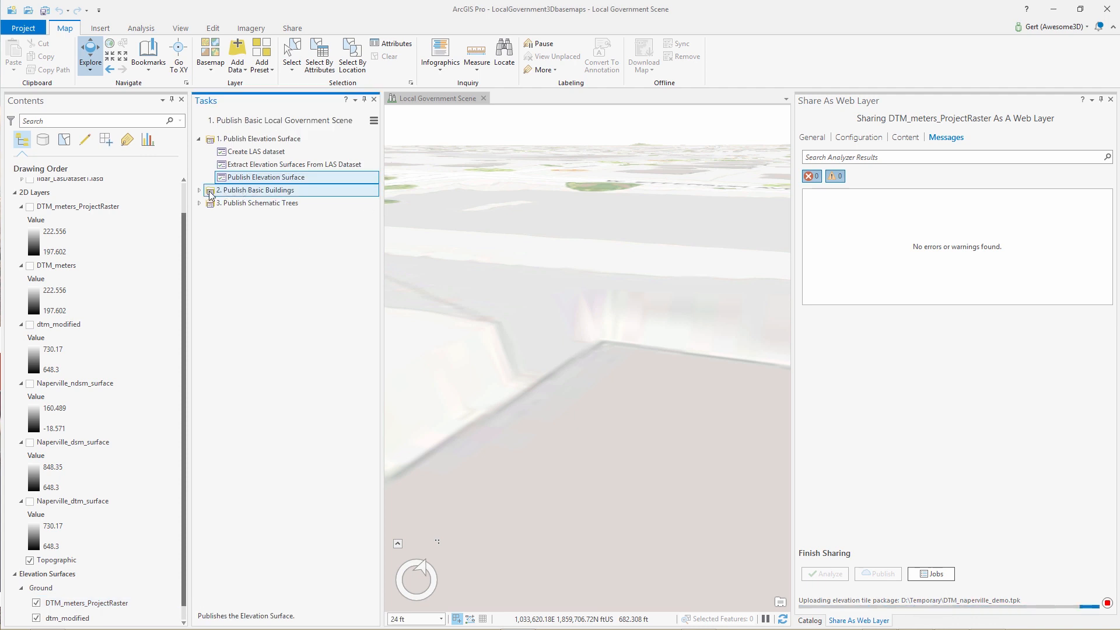
click(200, 190)
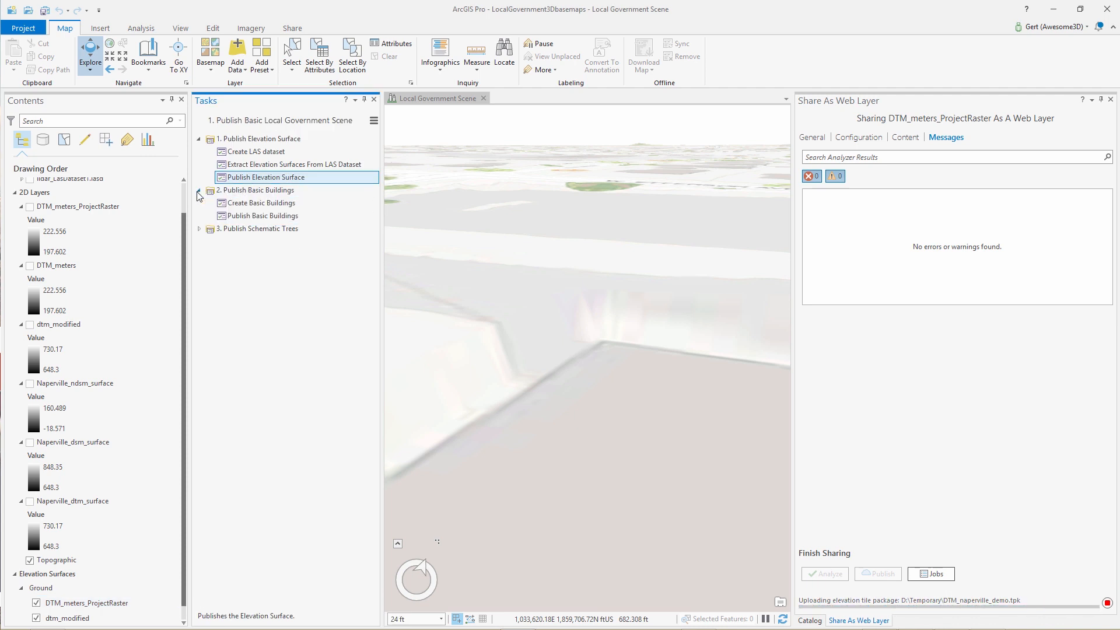
click(260, 203)
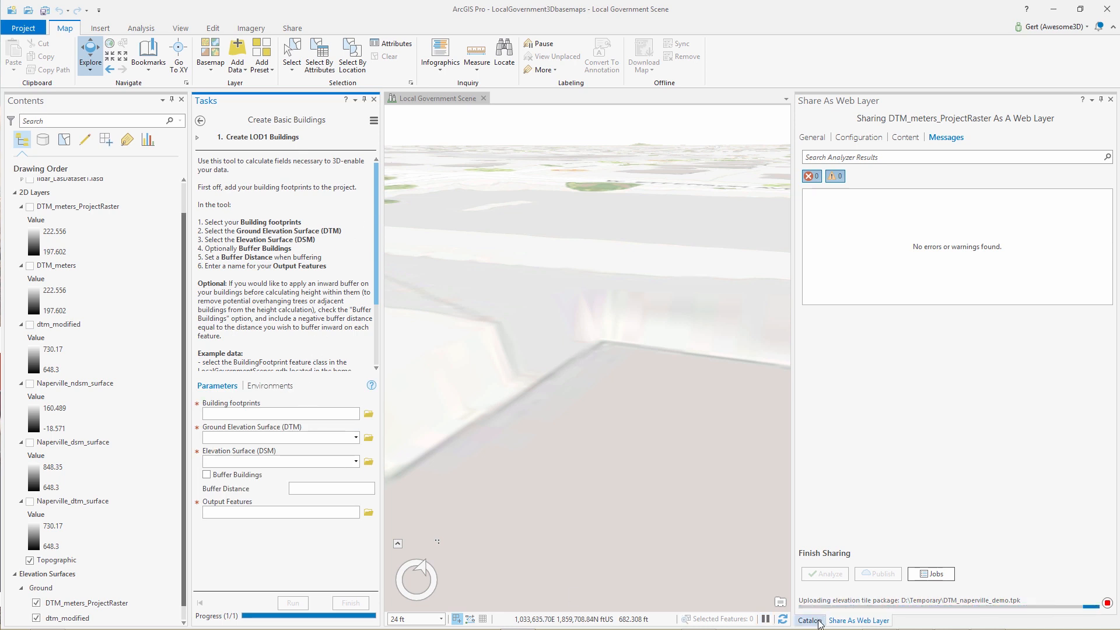
click(808, 620)
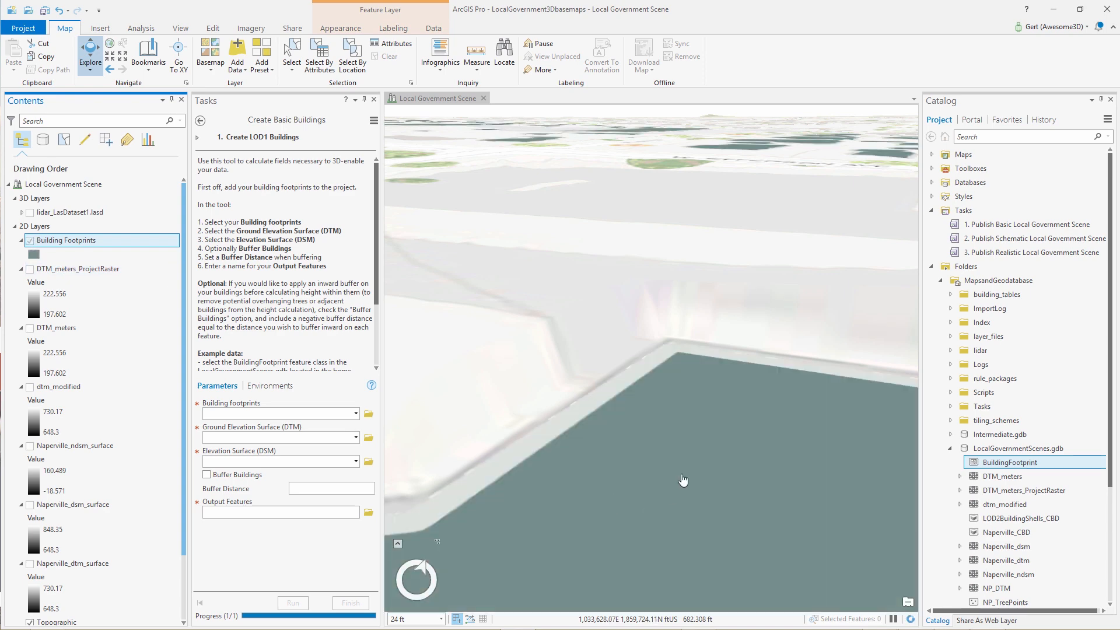
- Set Building Footprints as the Create LOD1 Buildings input with output BuildingFootprints_CreateLOD
scroll(down, 3)
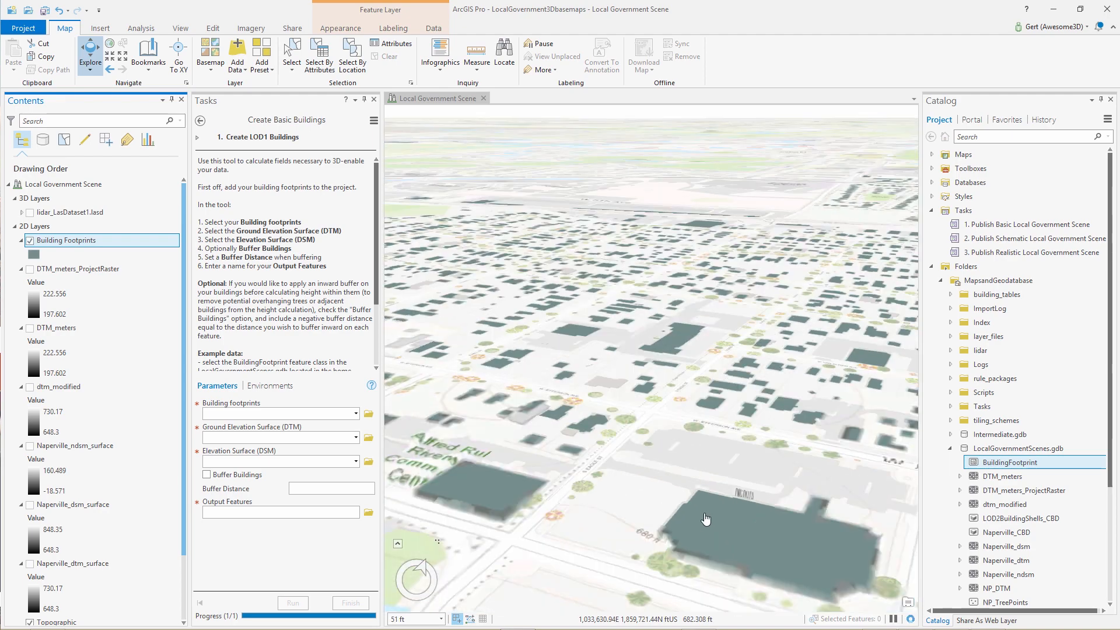
scroll(down, 3)
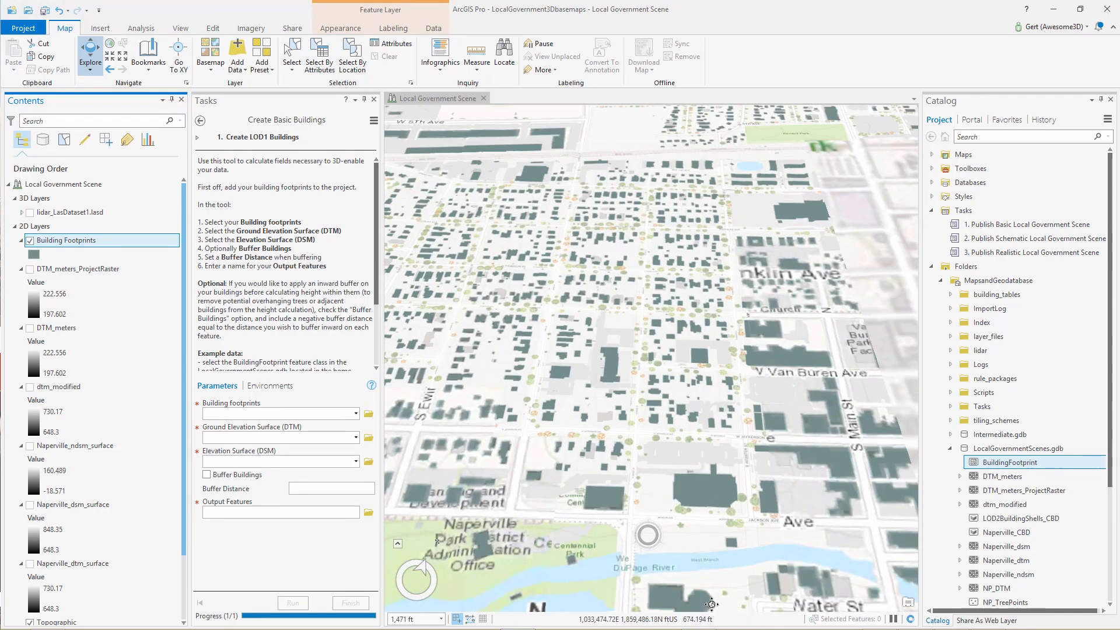
scroll(down, 3)
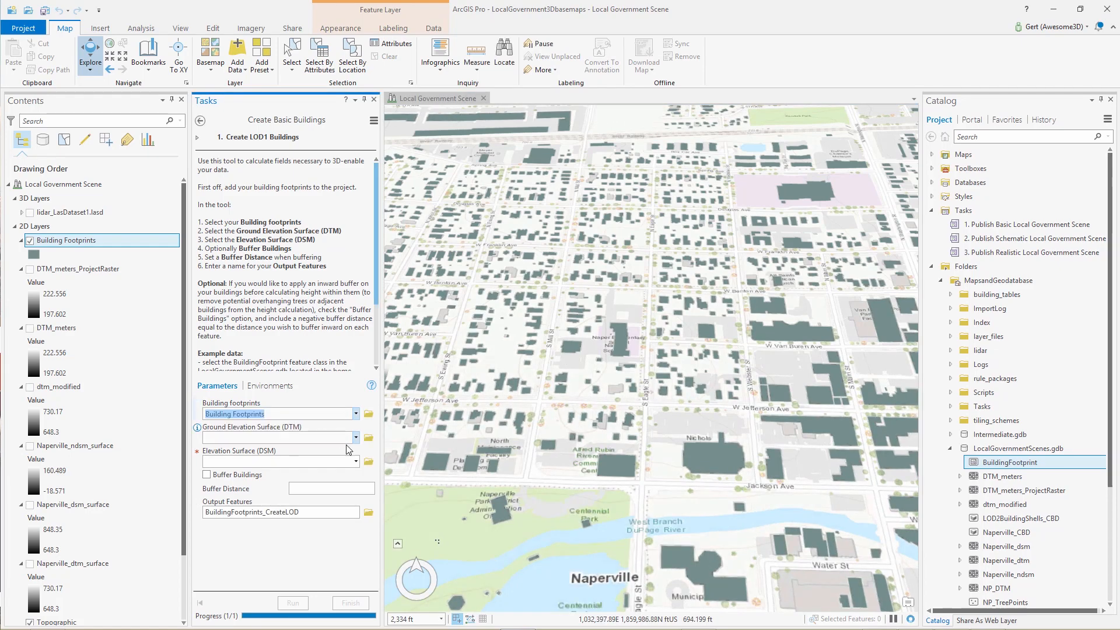
click(355, 437)
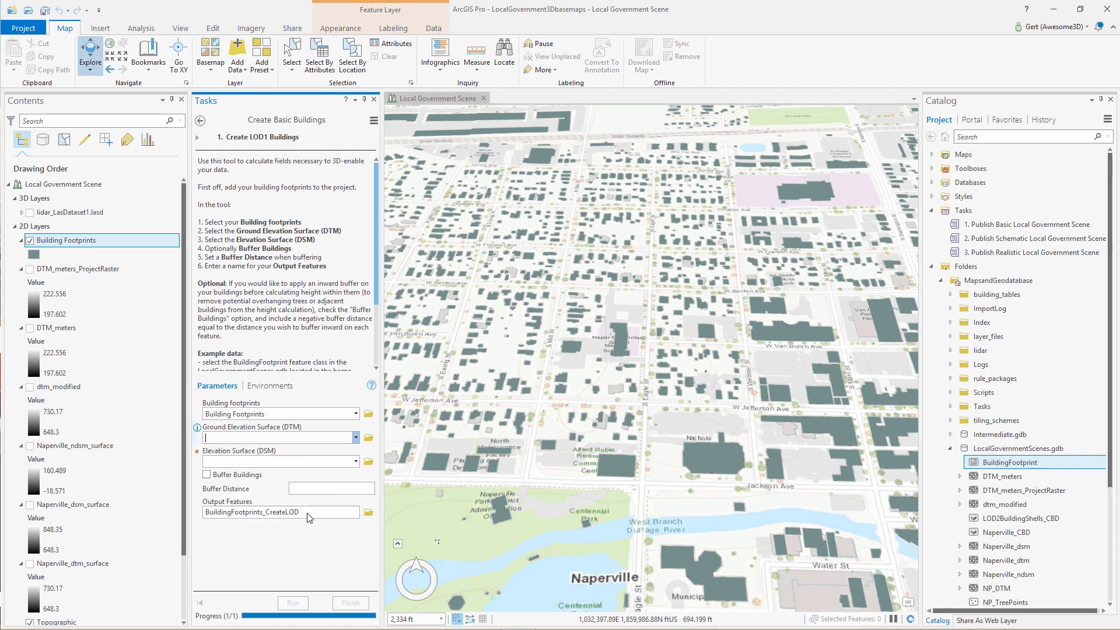
- Run Create LOD1 Buildings with Naperville DTM and DSM surfaces and buffer, then show LOD1Buildings_LOD1
click(354, 461)
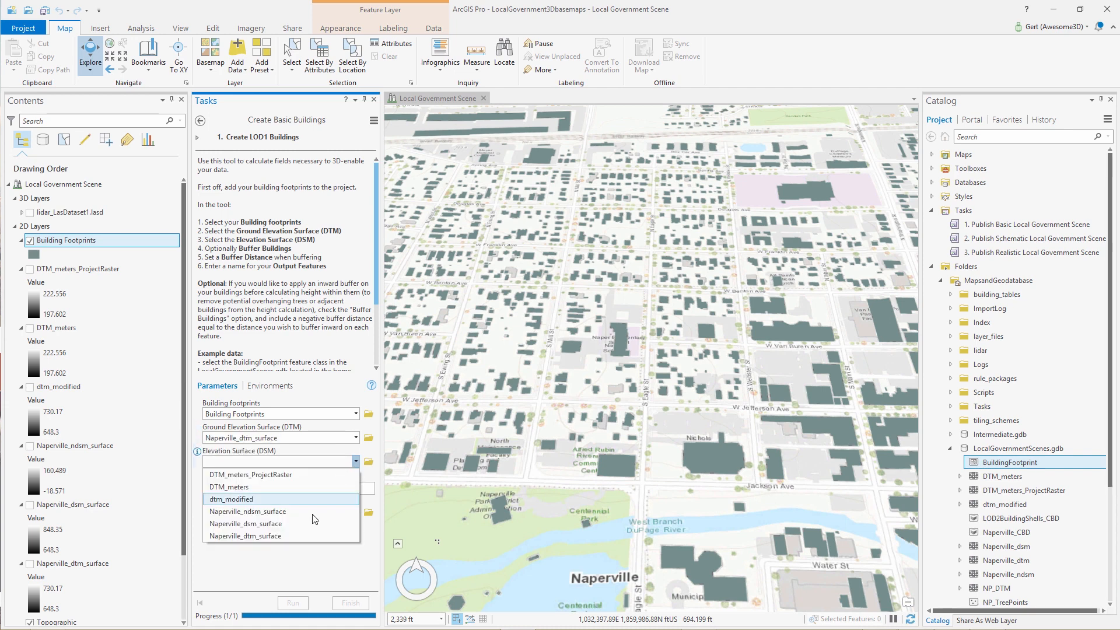
click(246, 523)
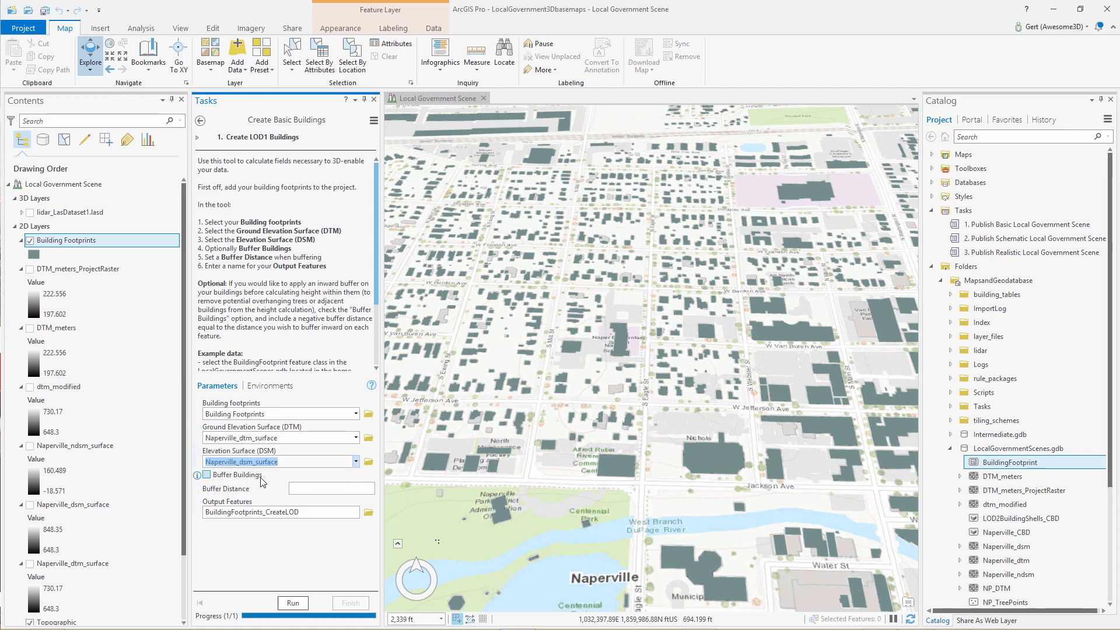
click(207, 474)
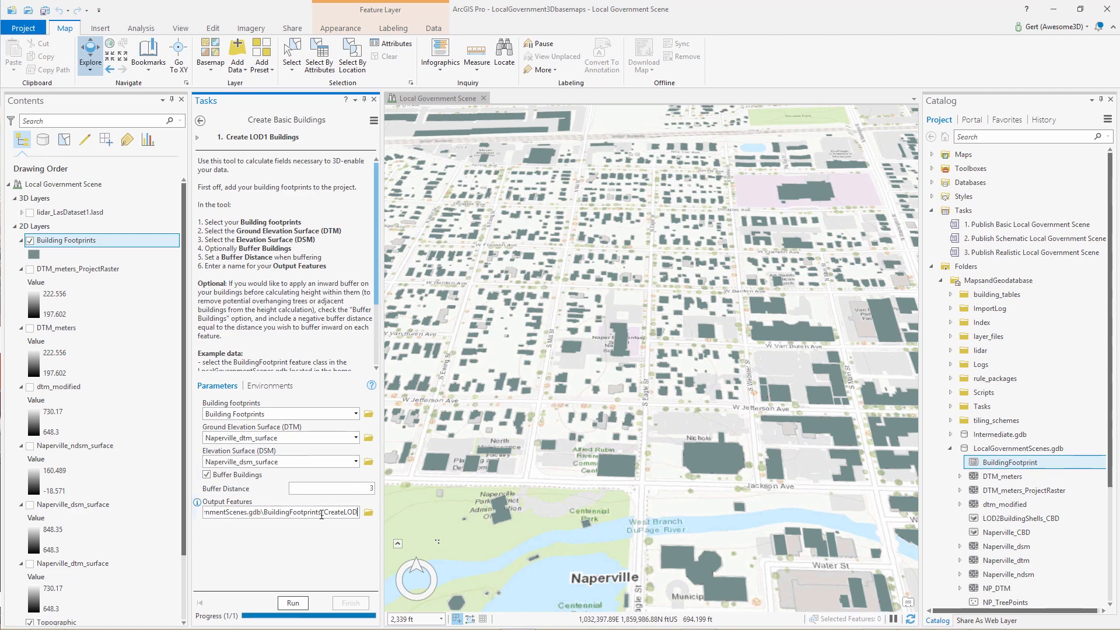
click(265, 512)
text(LOD1Buildings)
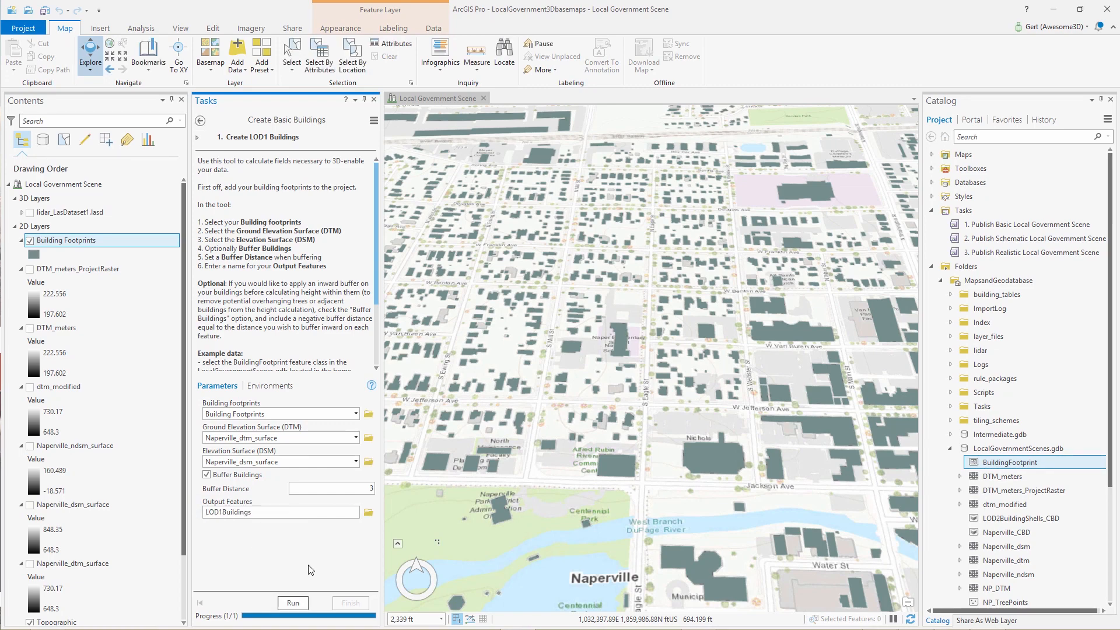
click(291, 602)
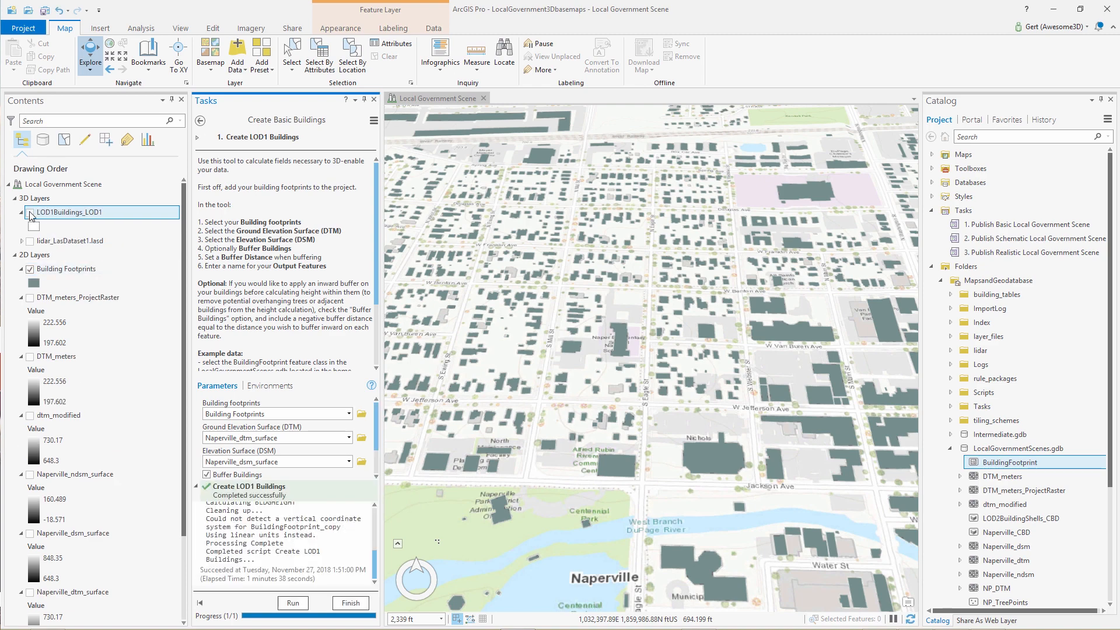
click(21, 212)
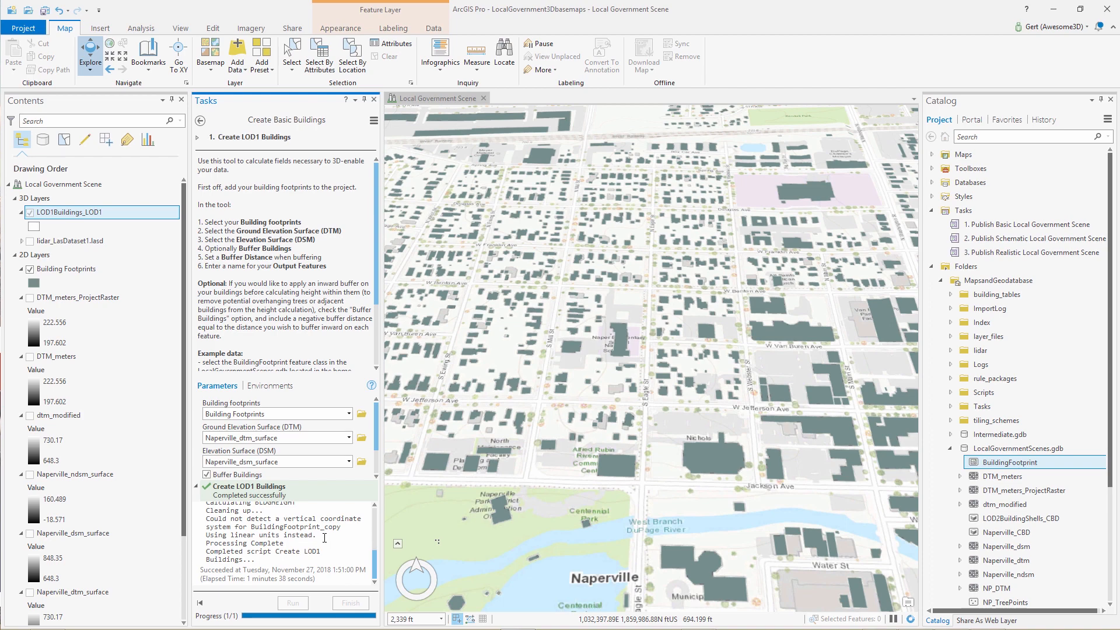
- Finish building creation, reaching the Set Scene Coordinate System step with the scene selected
click(200, 120)
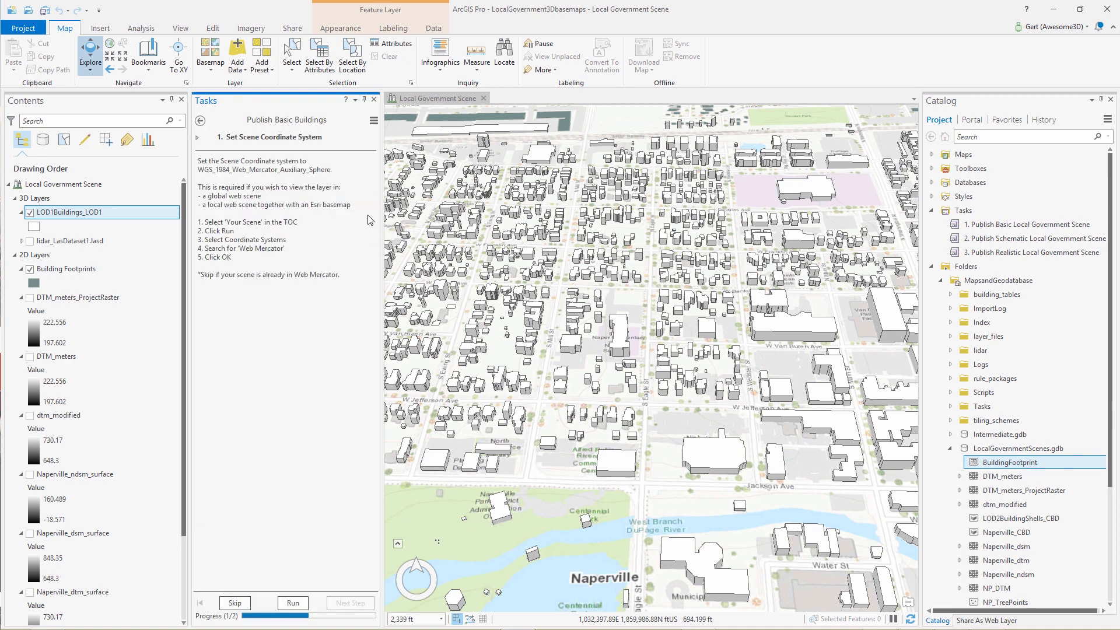
mouse_move(340, 219)
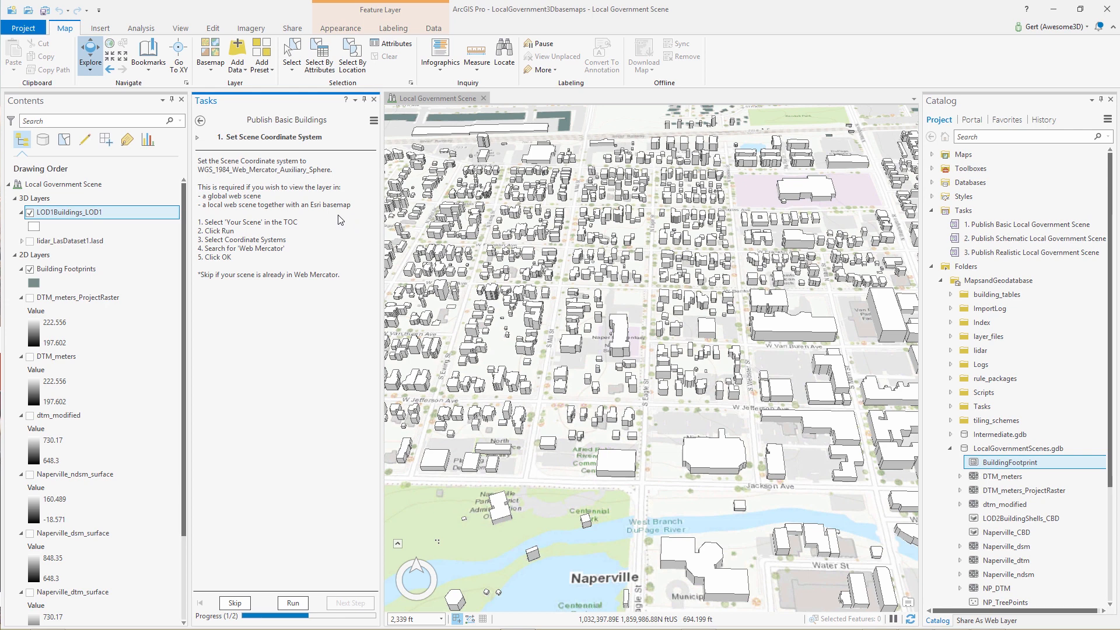
click(65, 183)
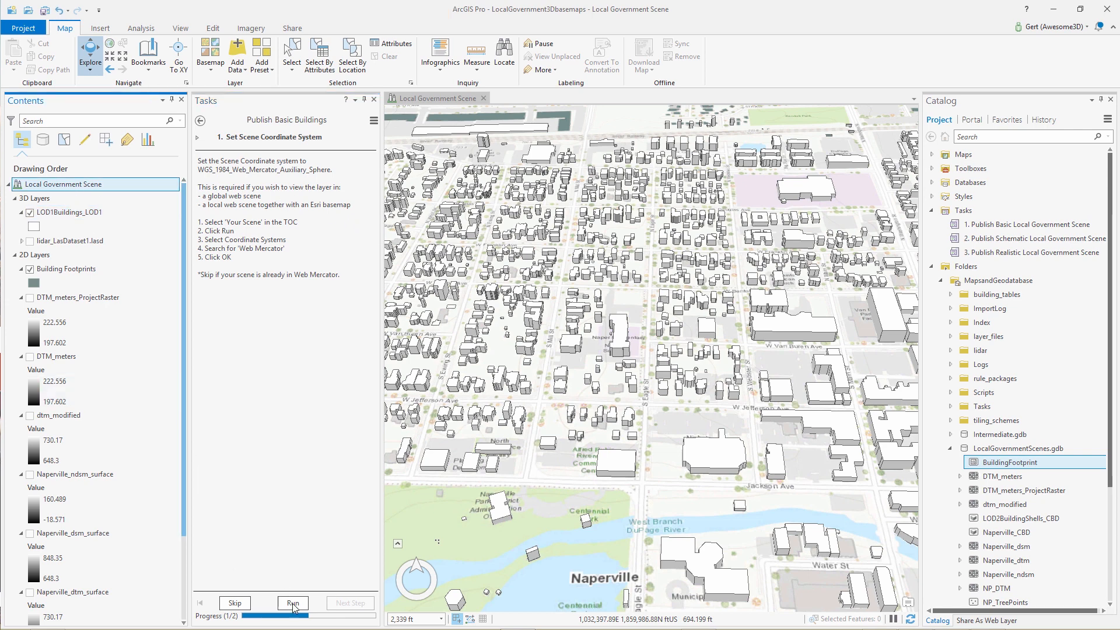
- Set the Local Government Scene to WGS 1984 Web Mercator (auxiliary sphere)
click(292, 603)
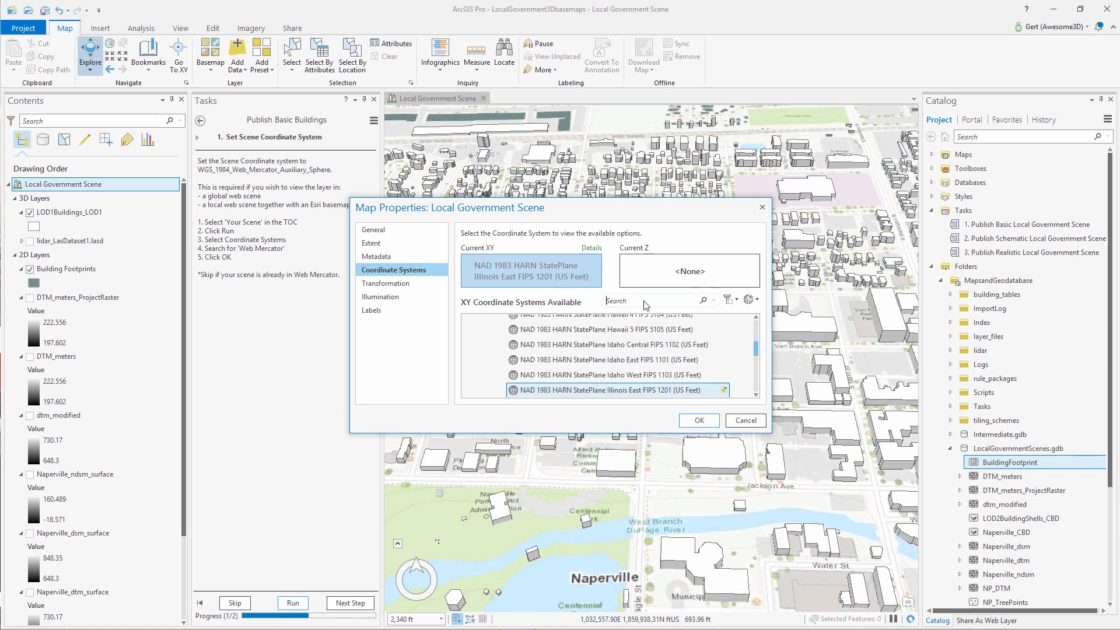
text(web mercator)
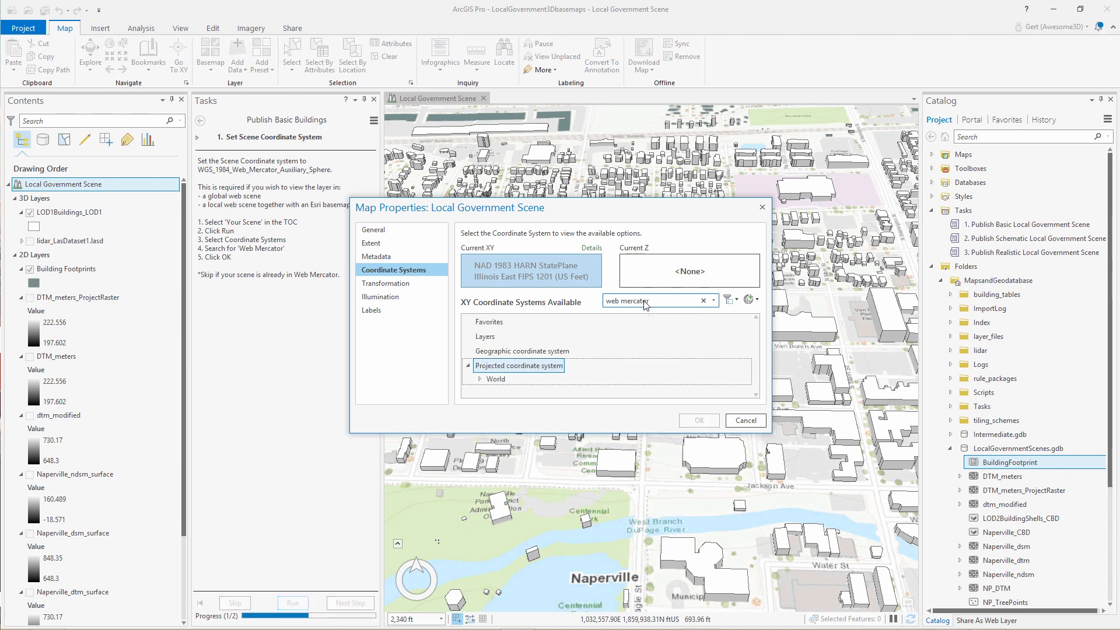
click(480, 377)
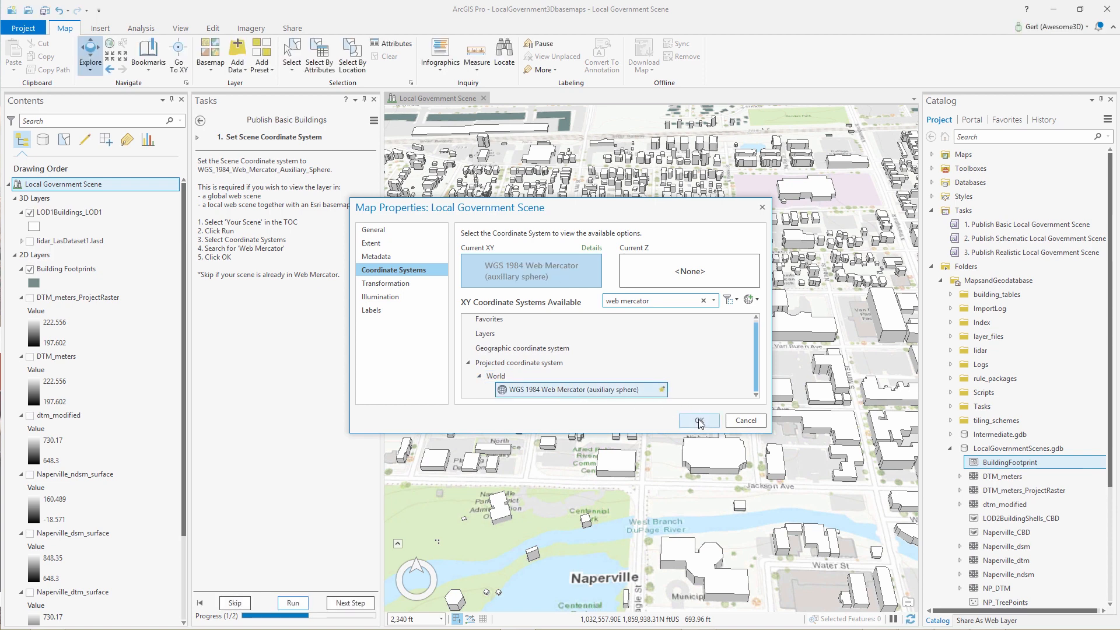
click(697, 420)
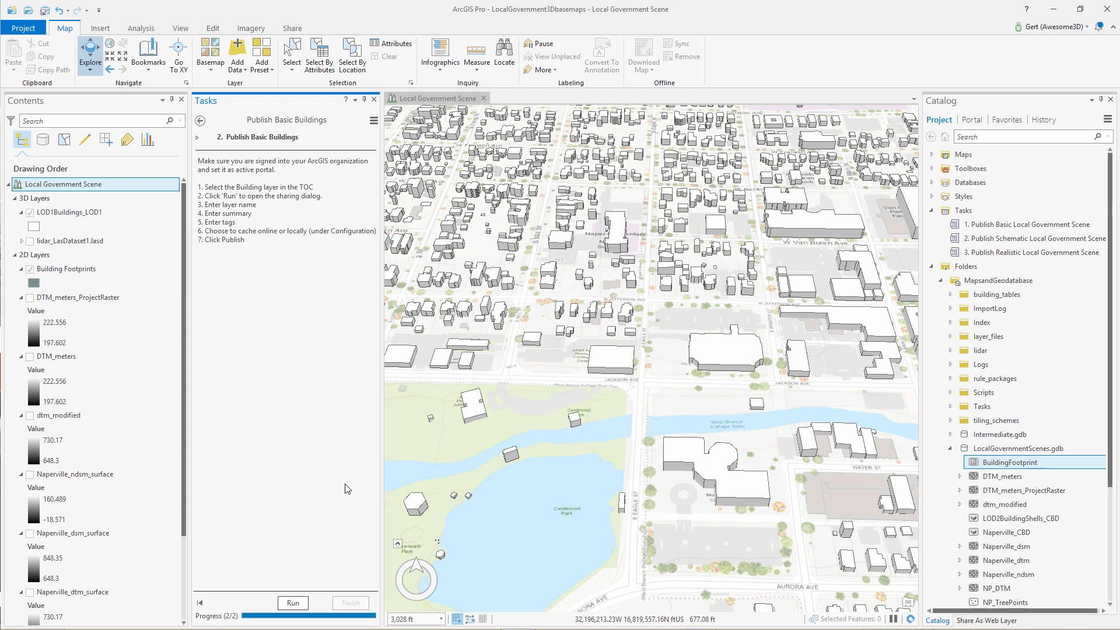
- Share LOD1Buildings_LOD1 as a web layer with tag Demo stored in folder LGS_DEMO
click(70, 212)
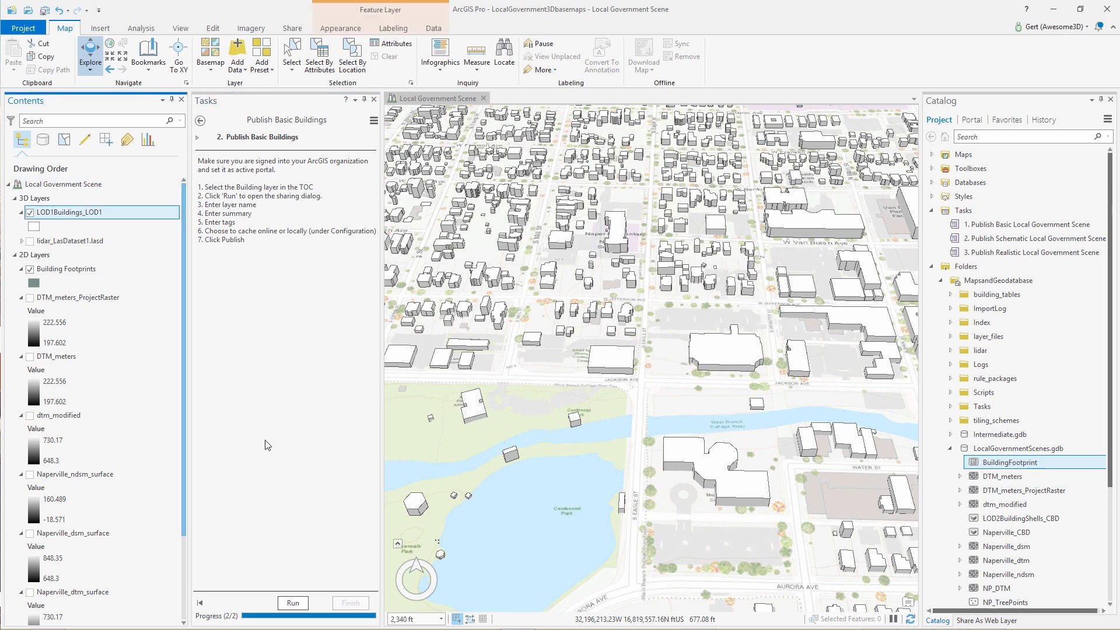
click(292, 603)
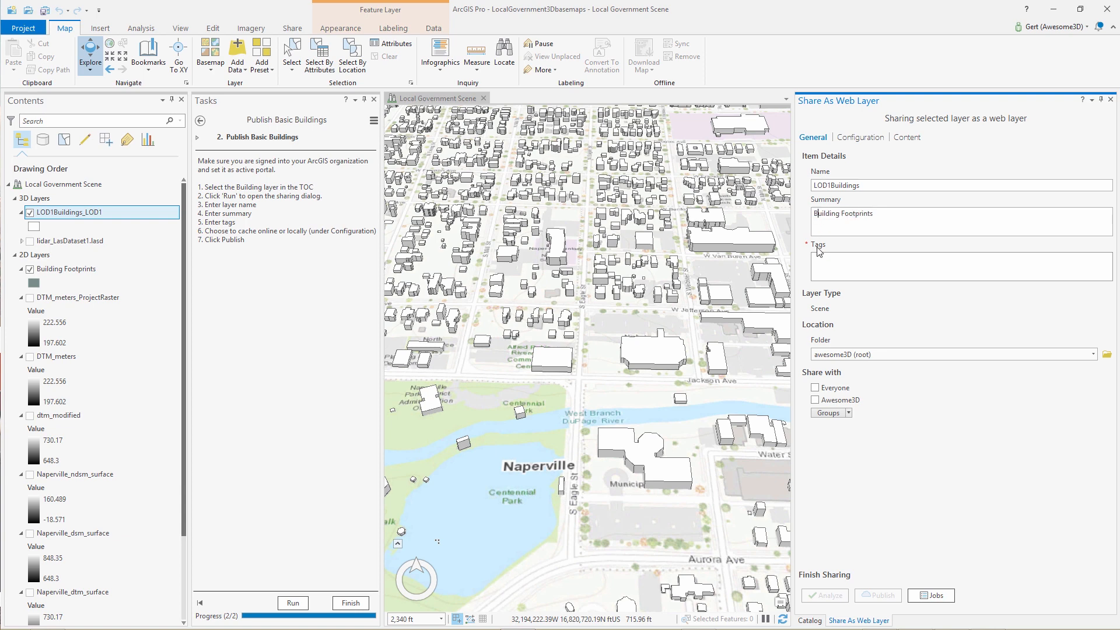
text(Demo)
text( LOD1)
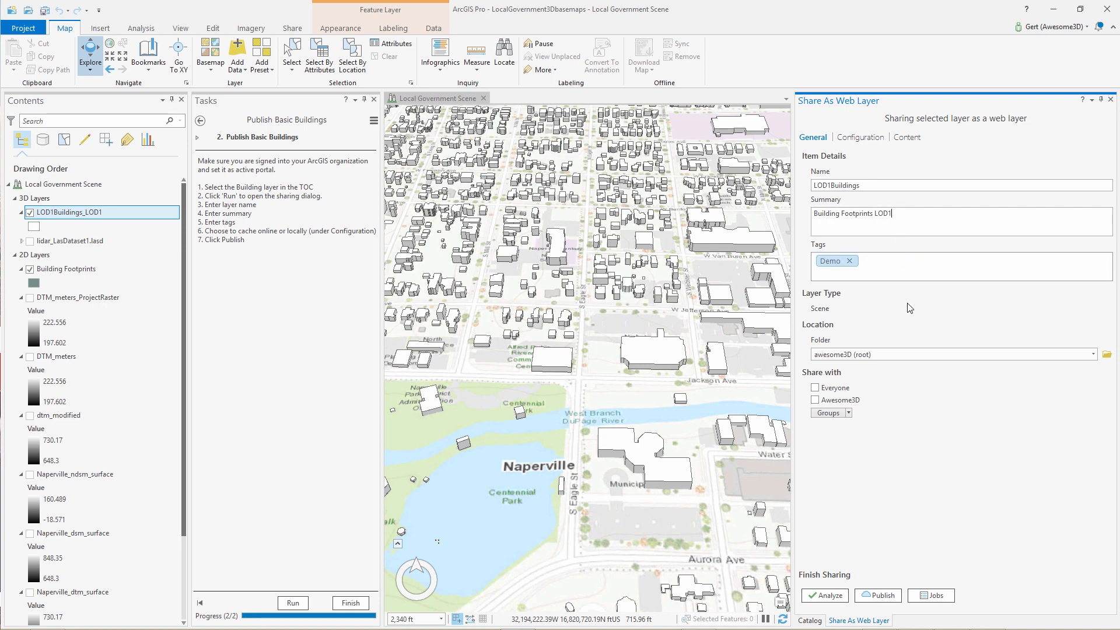
click(1088, 355)
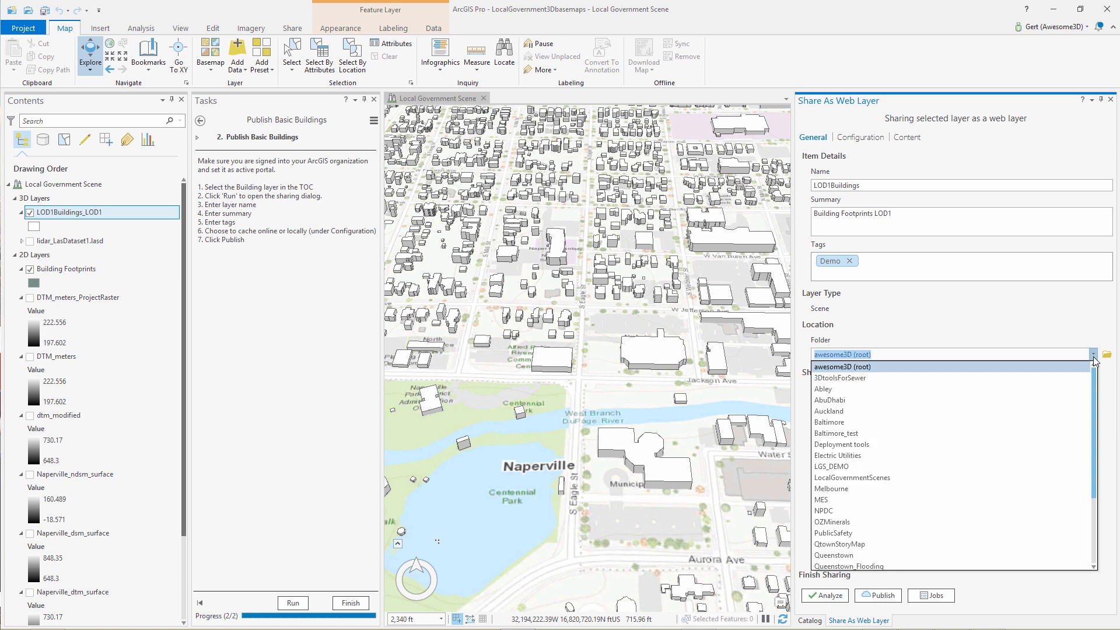
click(831, 465)
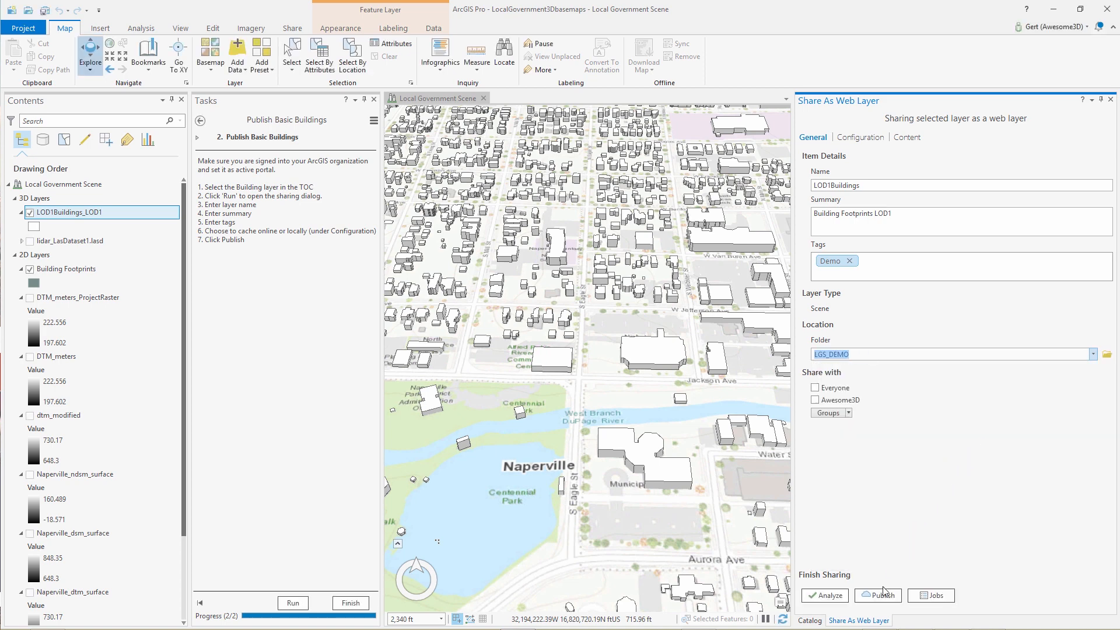
mouse_move(880, 594)
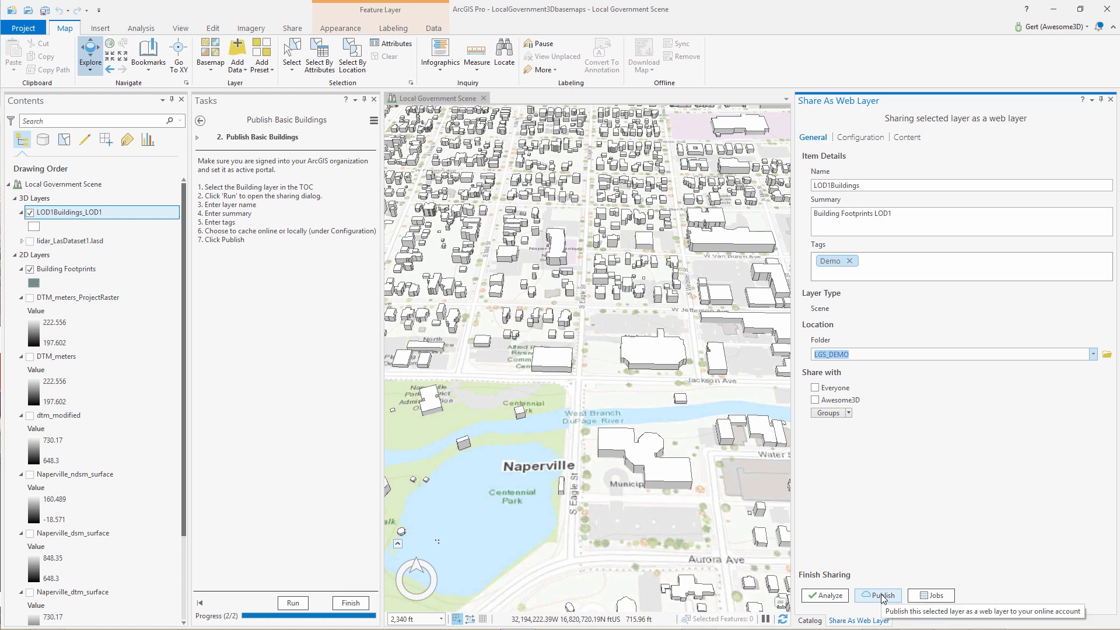
mouse_move(846, 145)
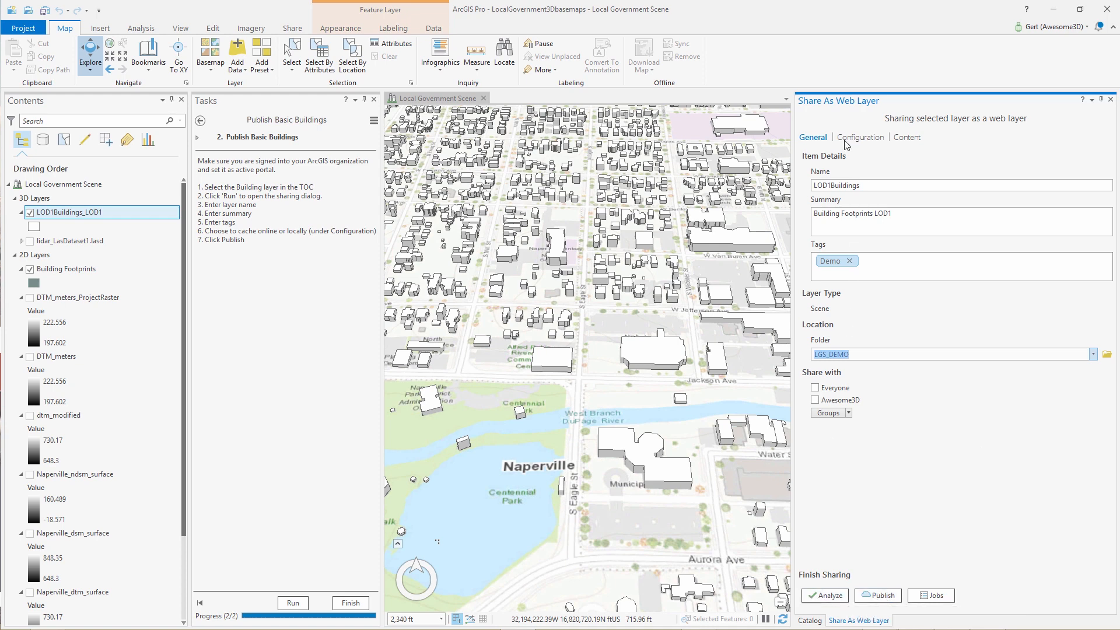
- Review Configuration and Content settings, then rename the web layer to LOD1Buildings_demo
click(860, 136)
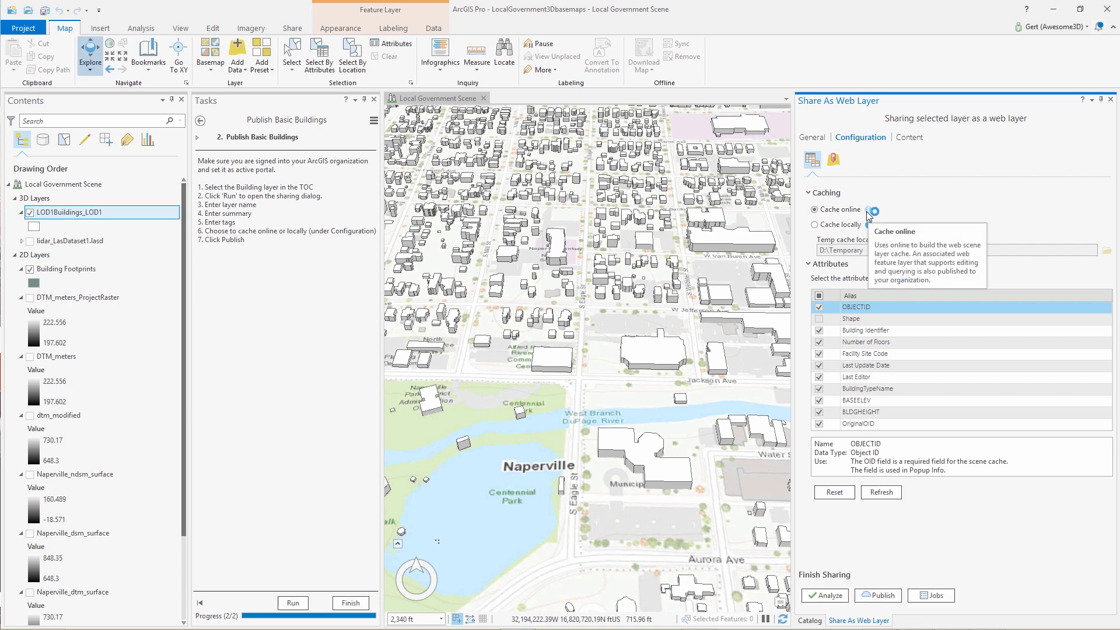
mouse_move(870, 225)
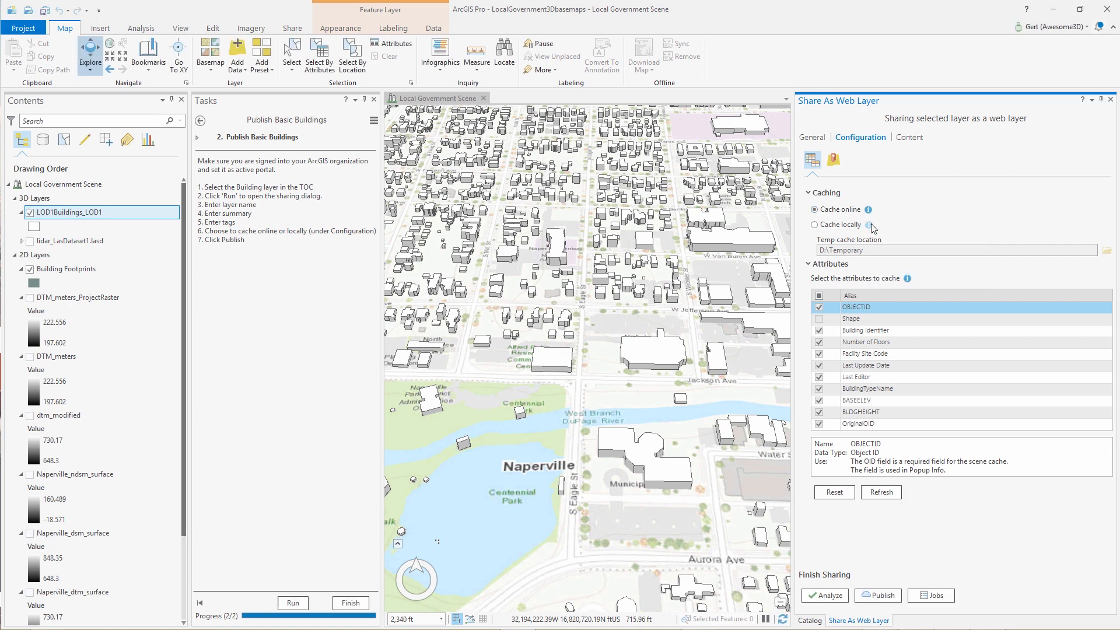
mouse_move(917, 212)
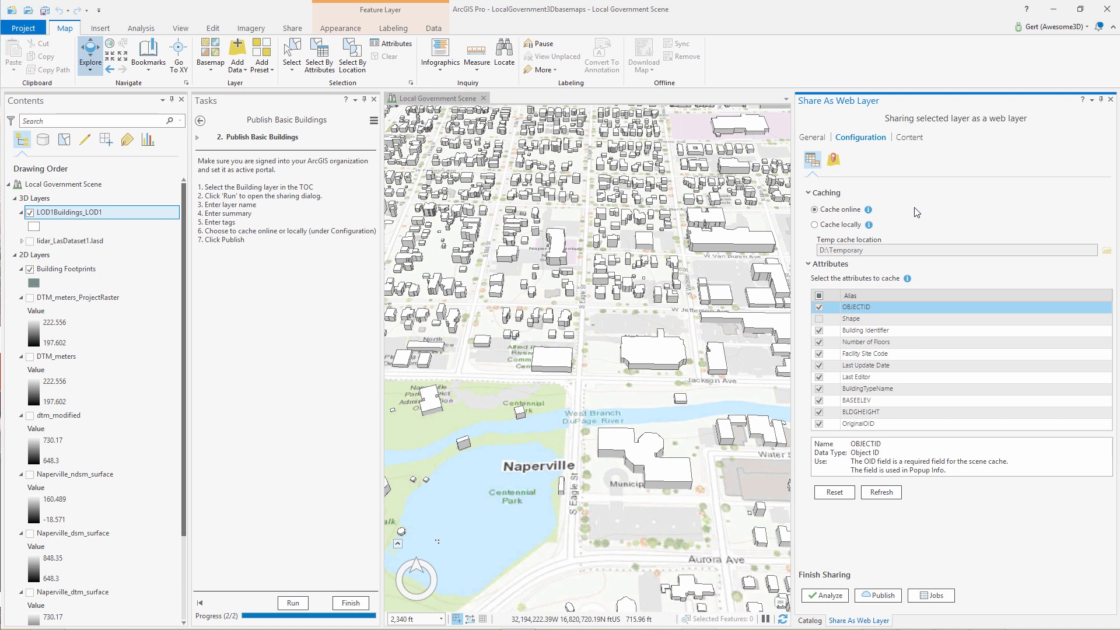
click(908, 137)
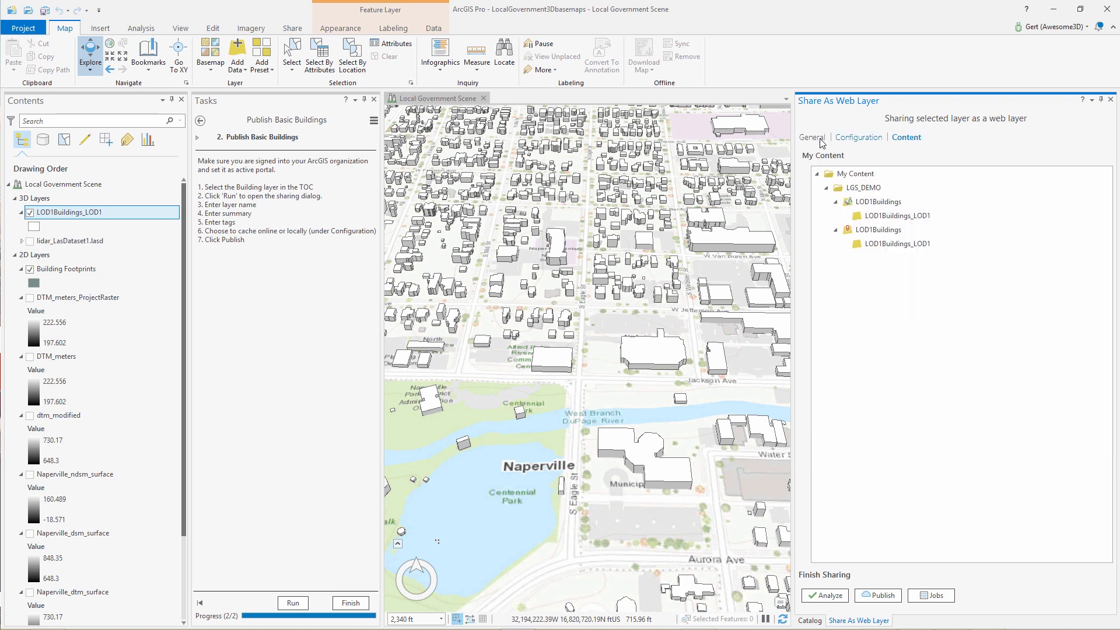
click(812, 137)
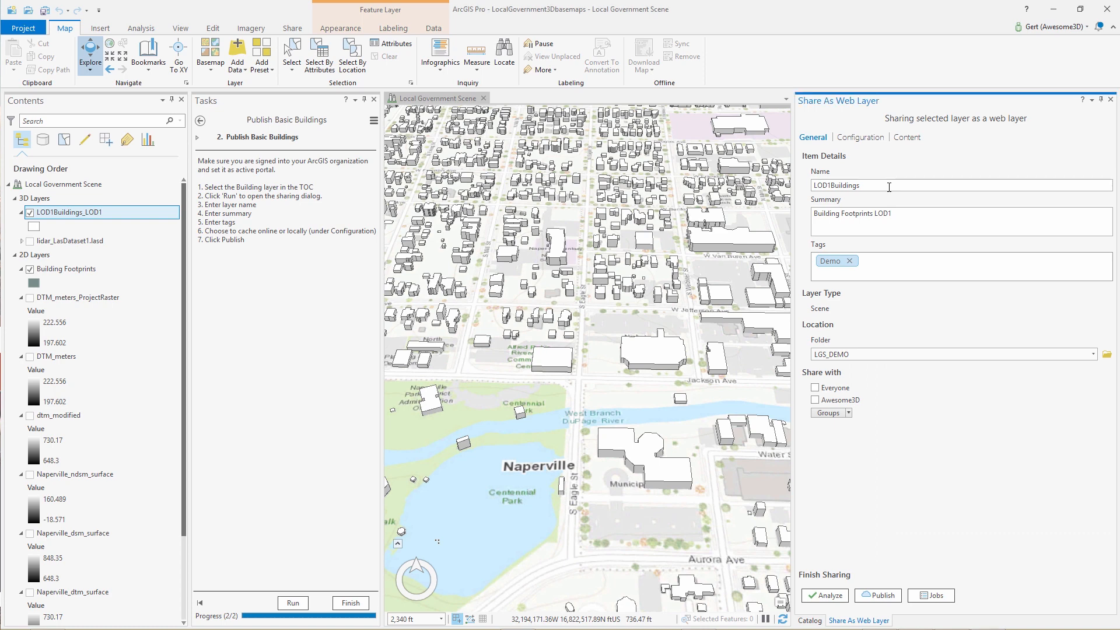
text(_demo)
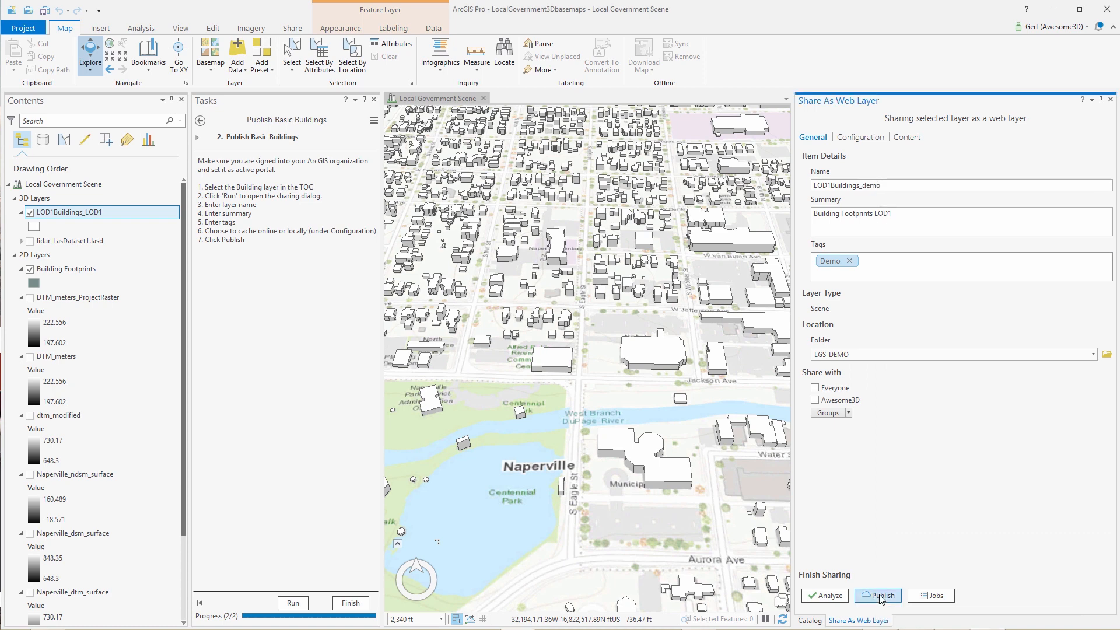
- Publish LOD1Buildings_demo, finish the task and start the Create Schematic Trees step
click(877, 595)
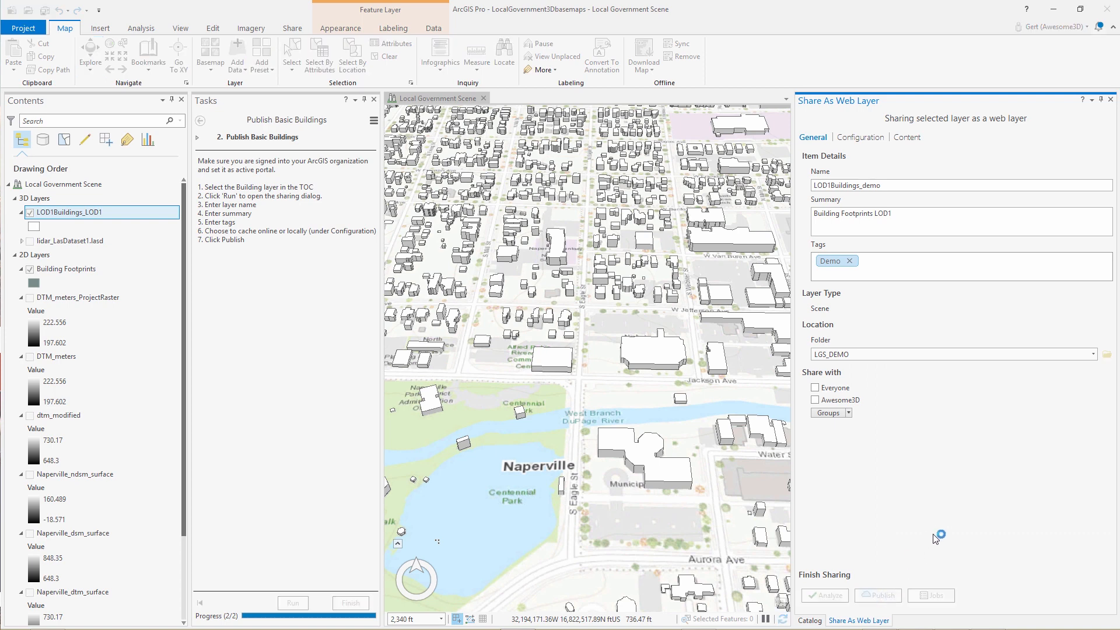
click(876, 595)
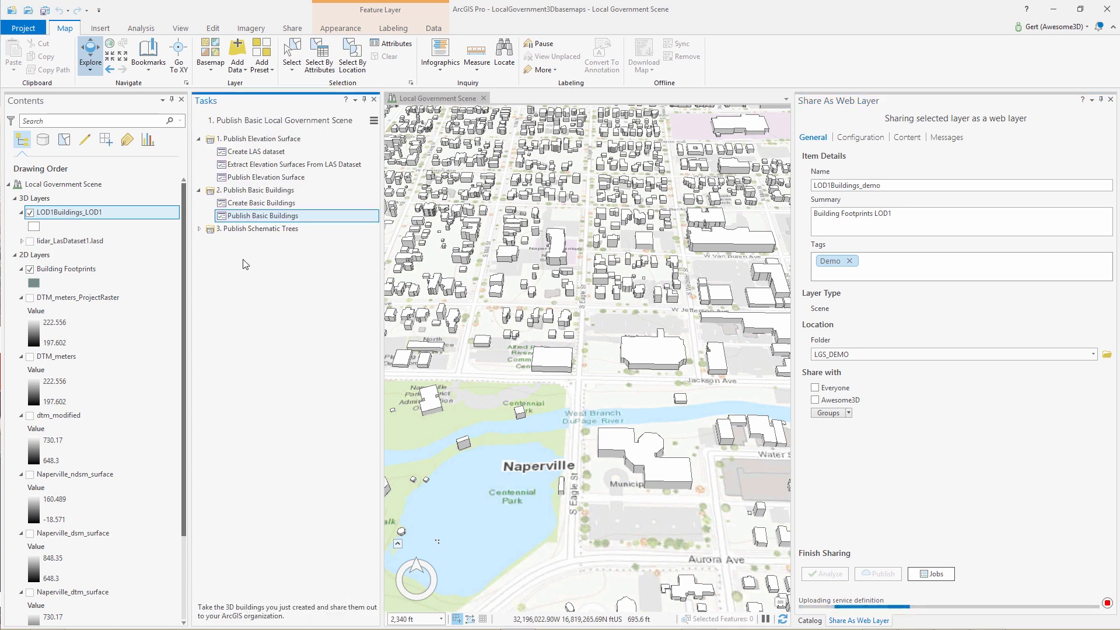
click(200, 228)
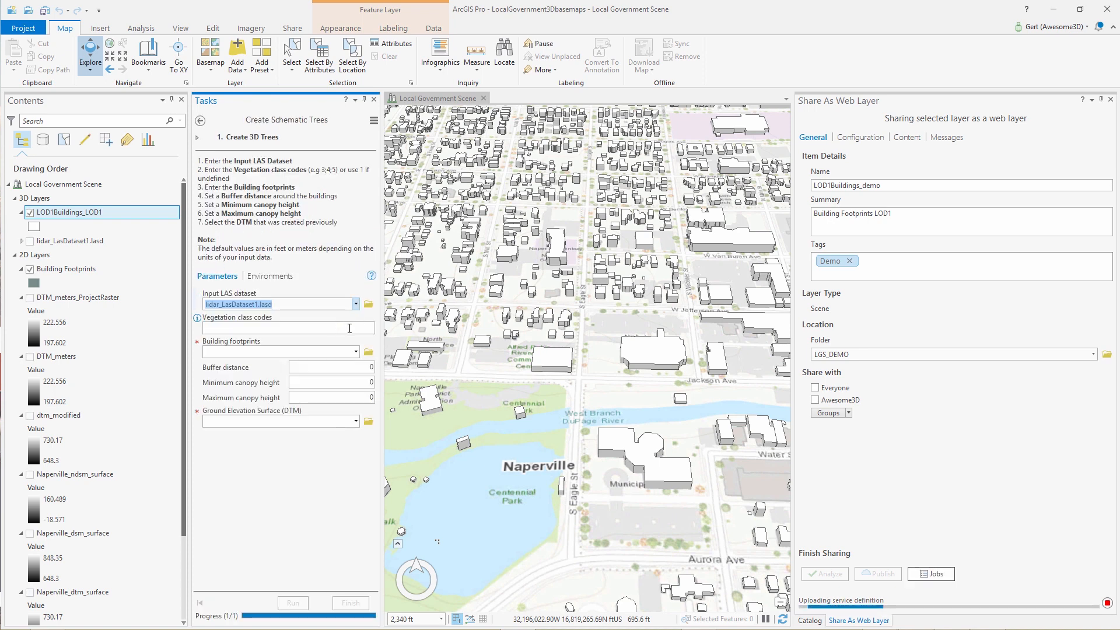
- Set class code 1, Building Footprints and Naperville_dtm_surface as ground elevation, then run Create 3D Trees
text(1)
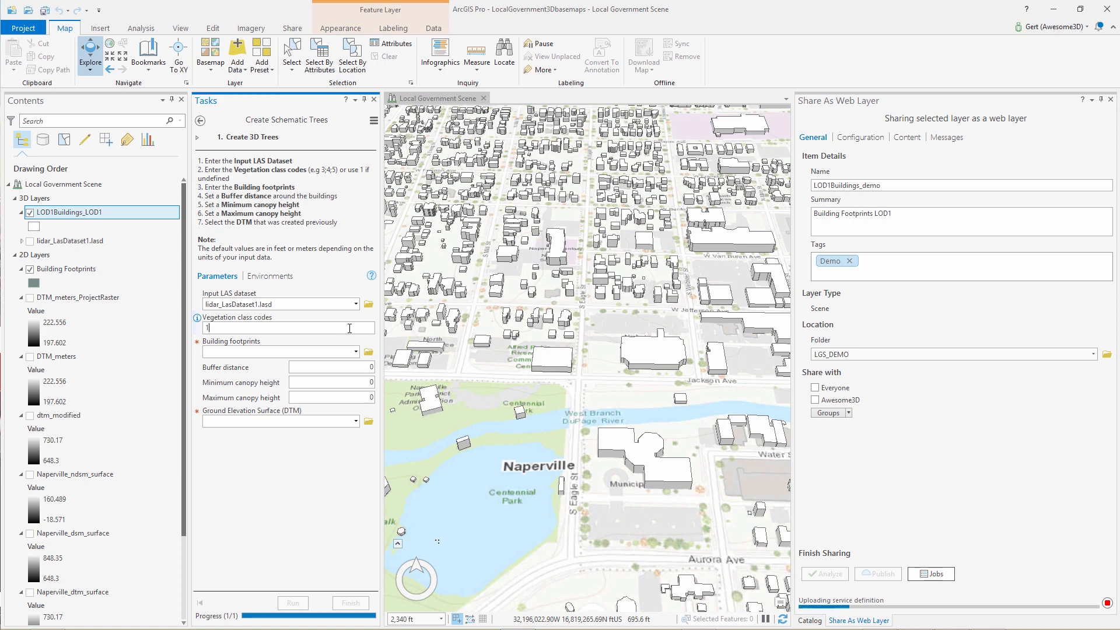
click(280, 351)
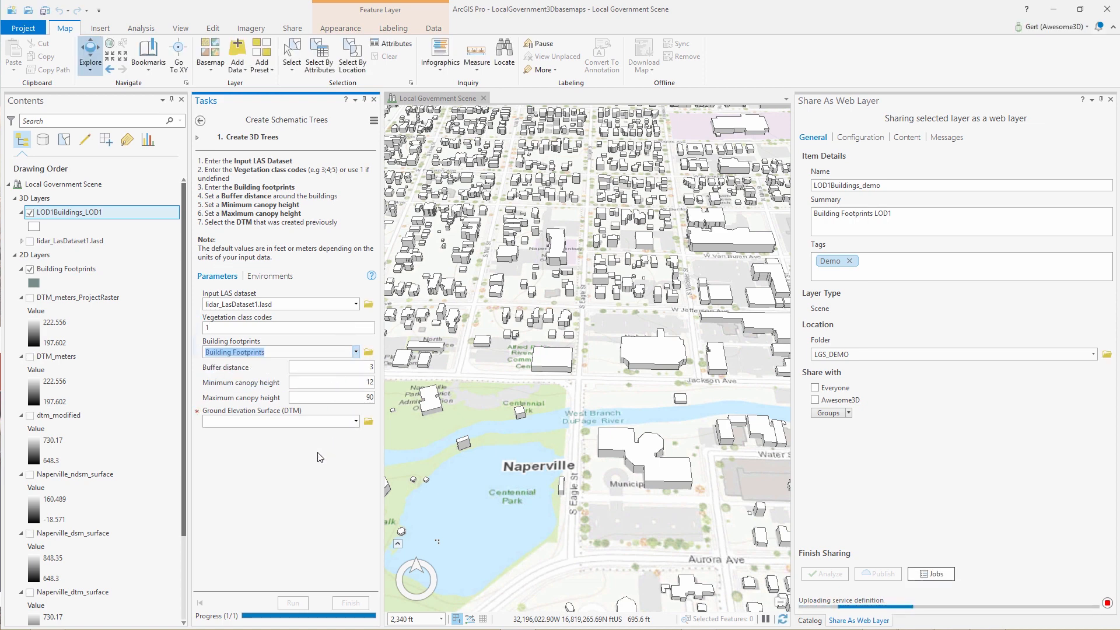
click(355, 421)
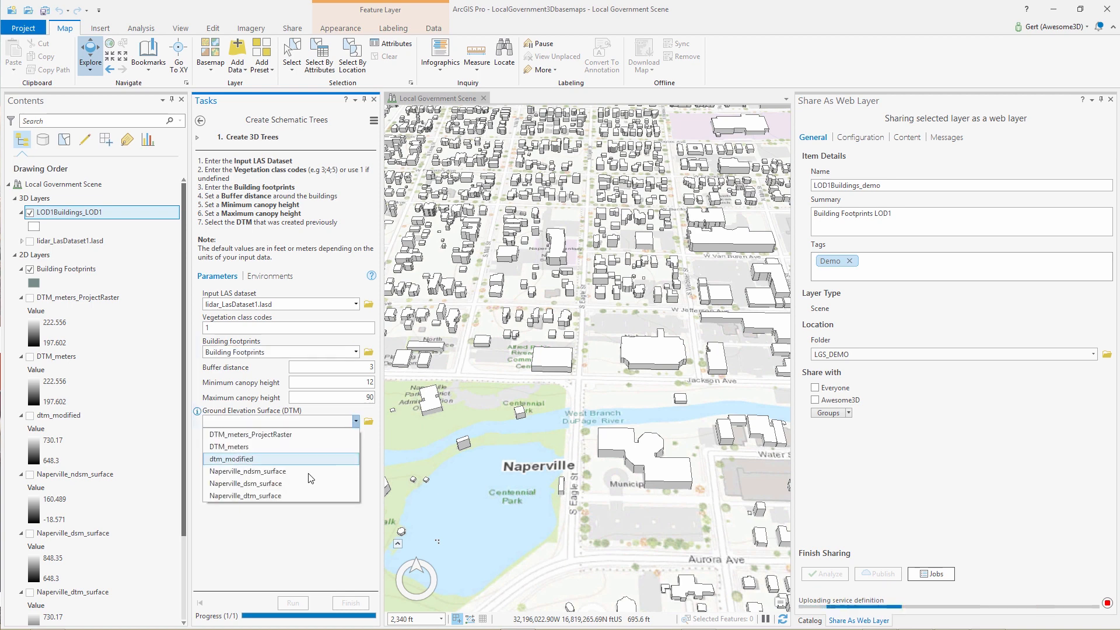
click(244, 495)
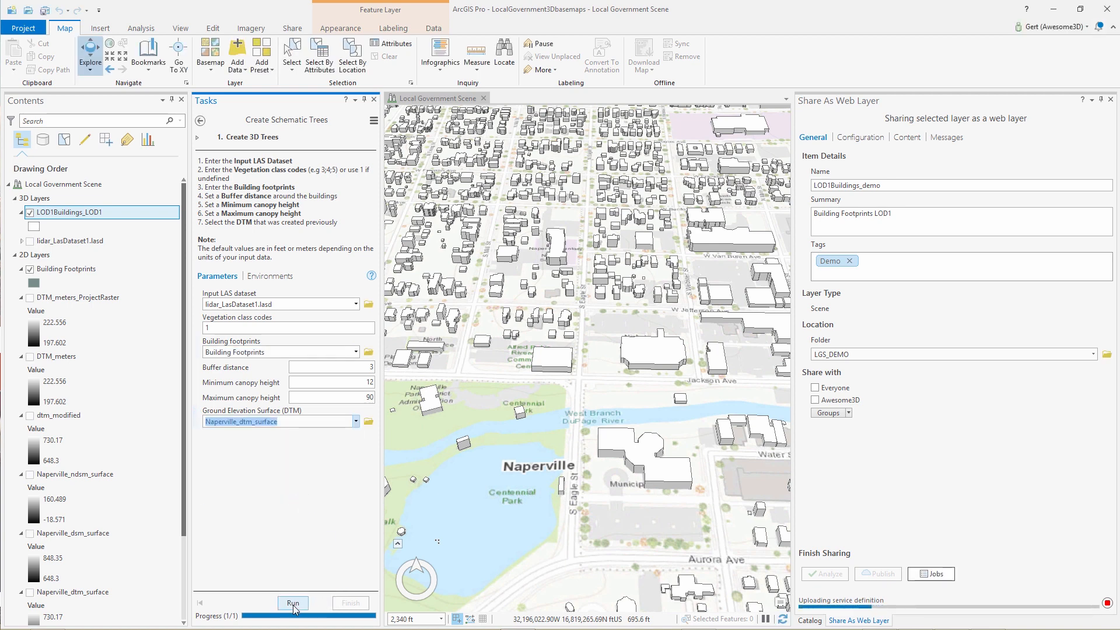
mouse_move(292, 603)
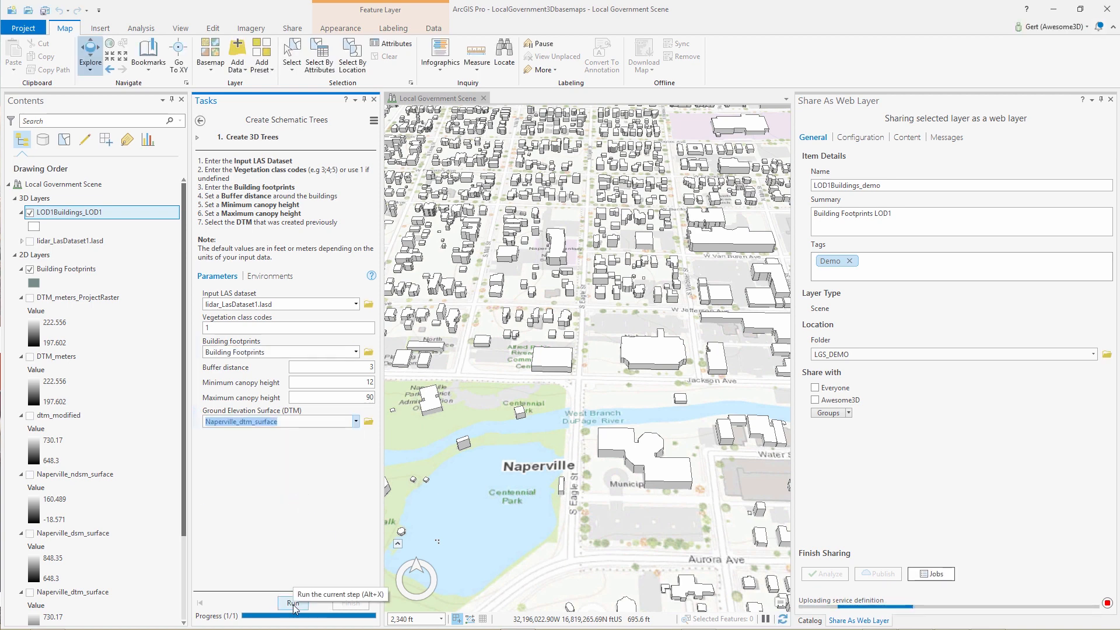
click(293, 603)
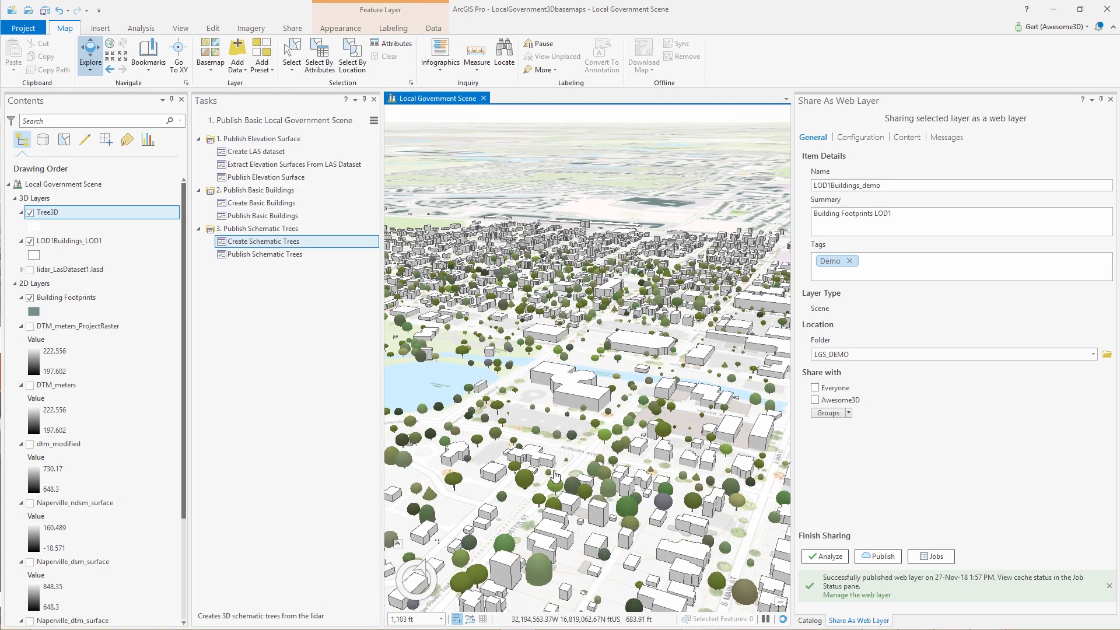
- Start Publish Schematic Trees, skip step 1, and name the layer Tree3D_demo with demo summary and tag
click(262, 240)
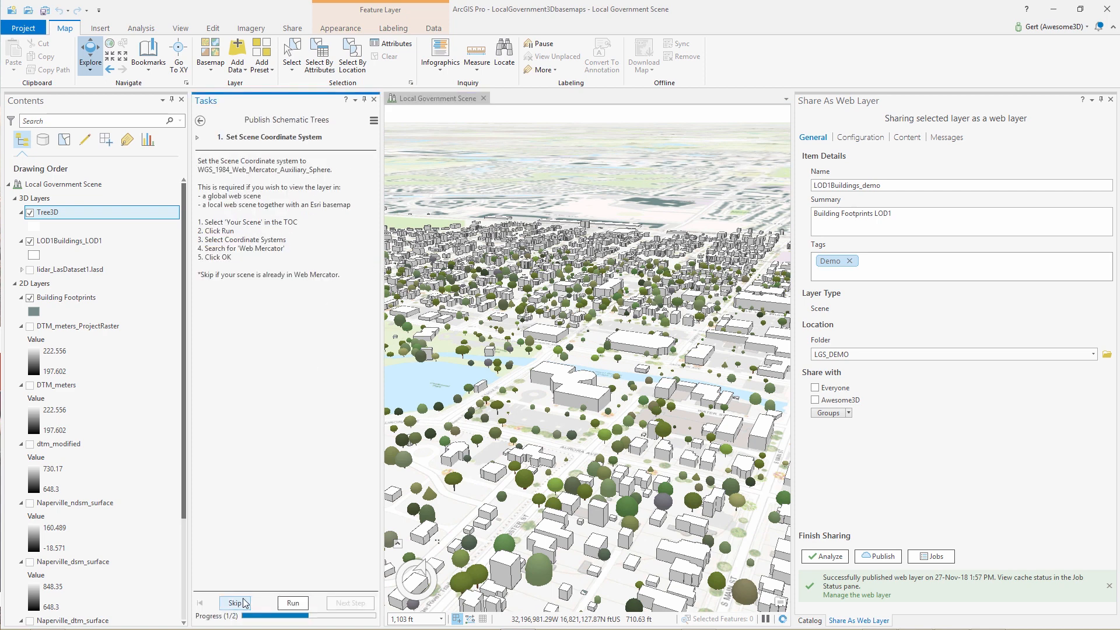
click(236, 603)
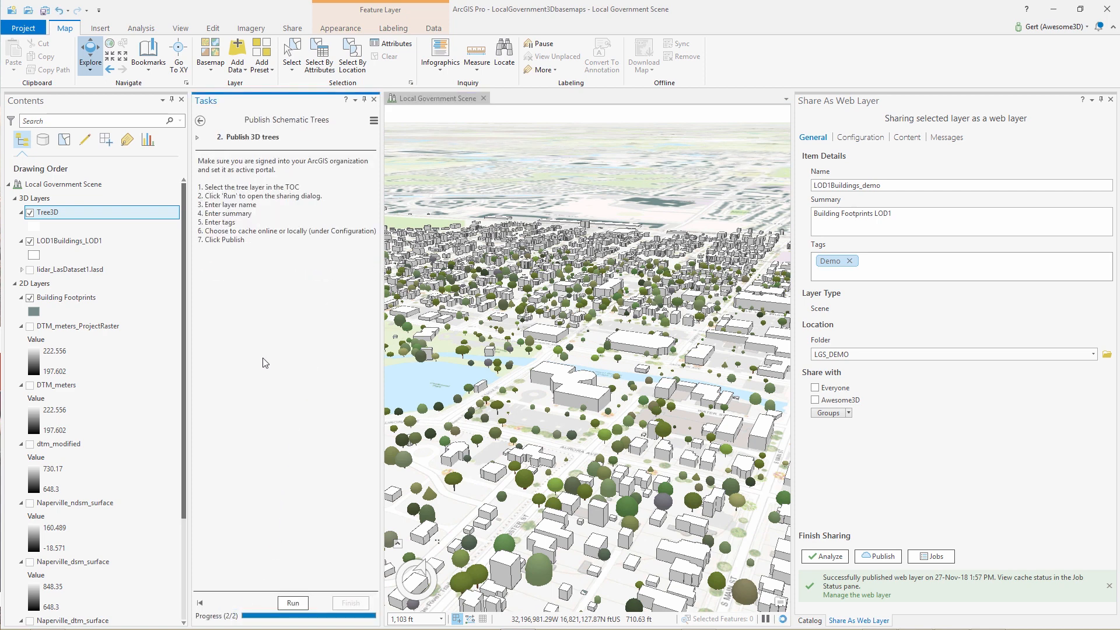
mouse_move(345, 577)
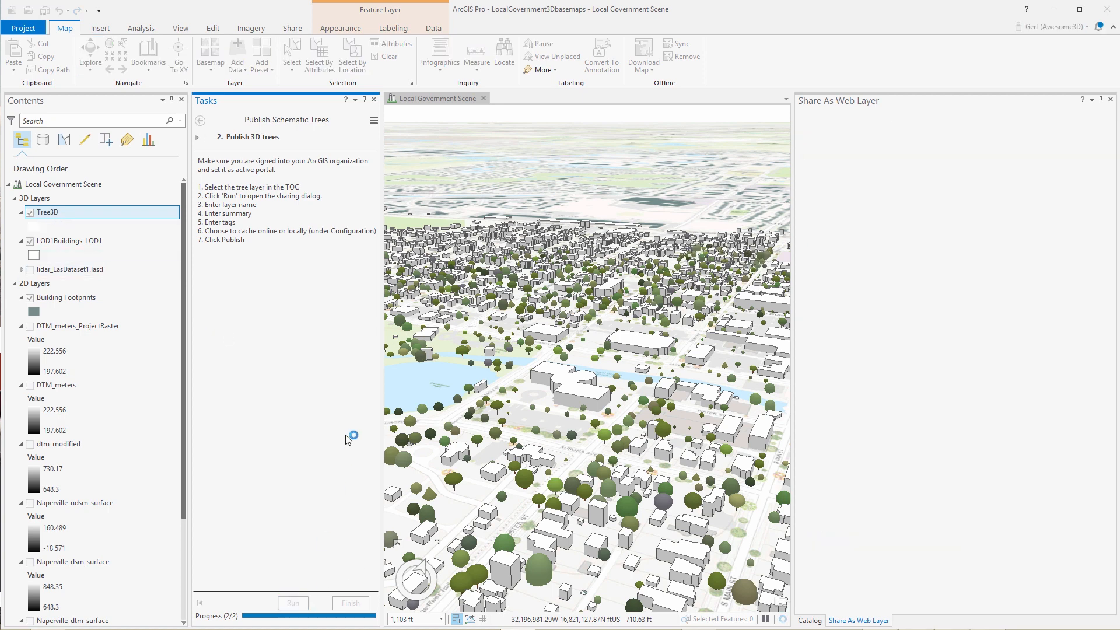
mouse_move(1029, 318)
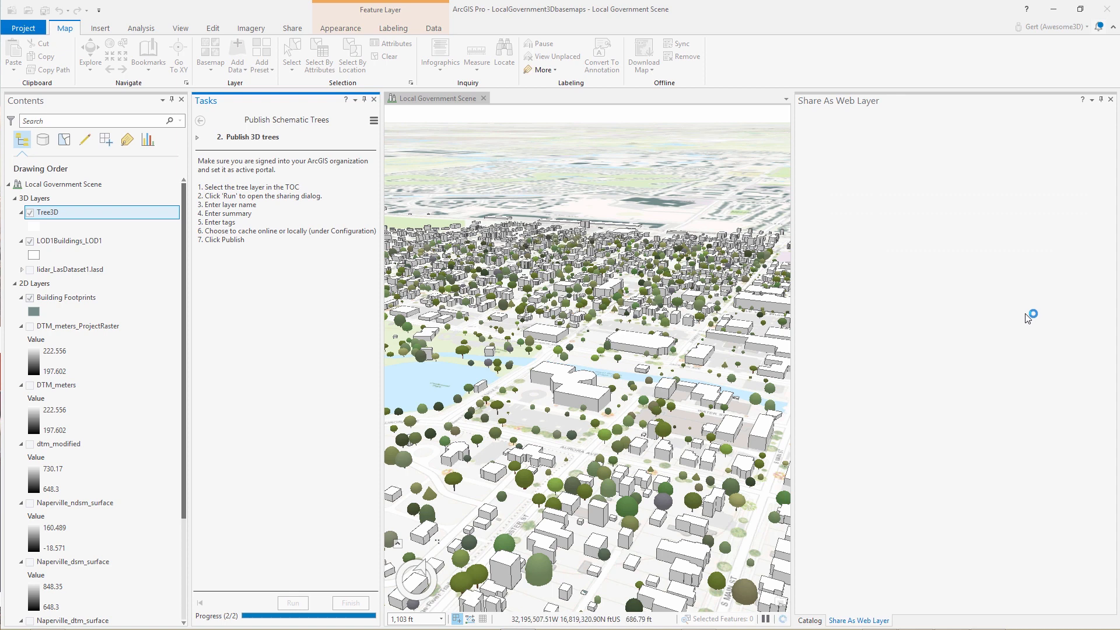
click(292, 603)
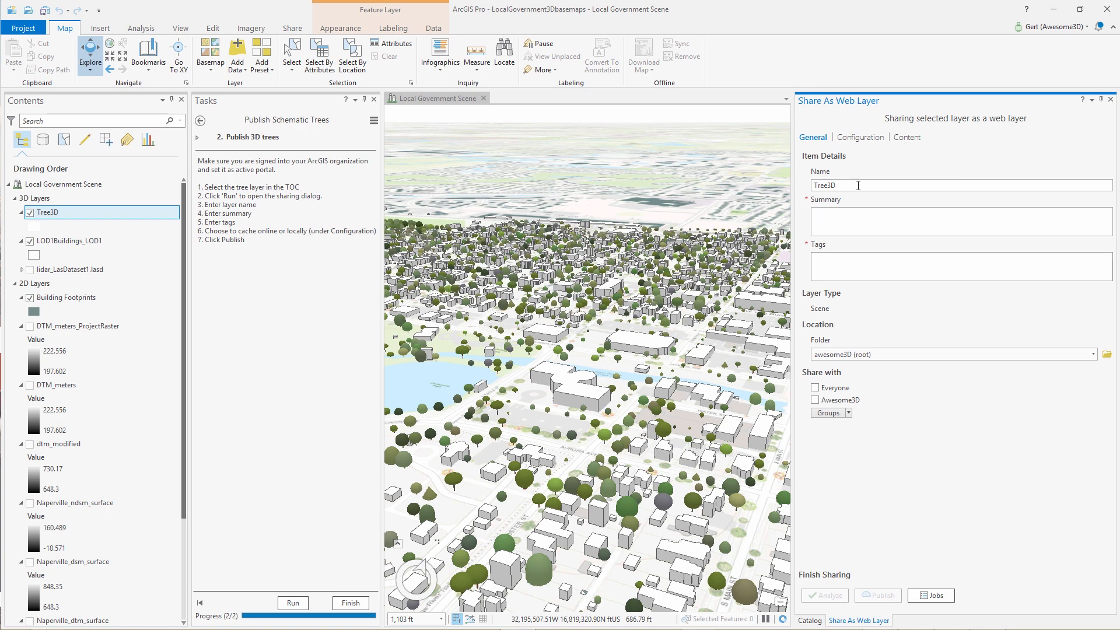
text(_demo)
text(ters )
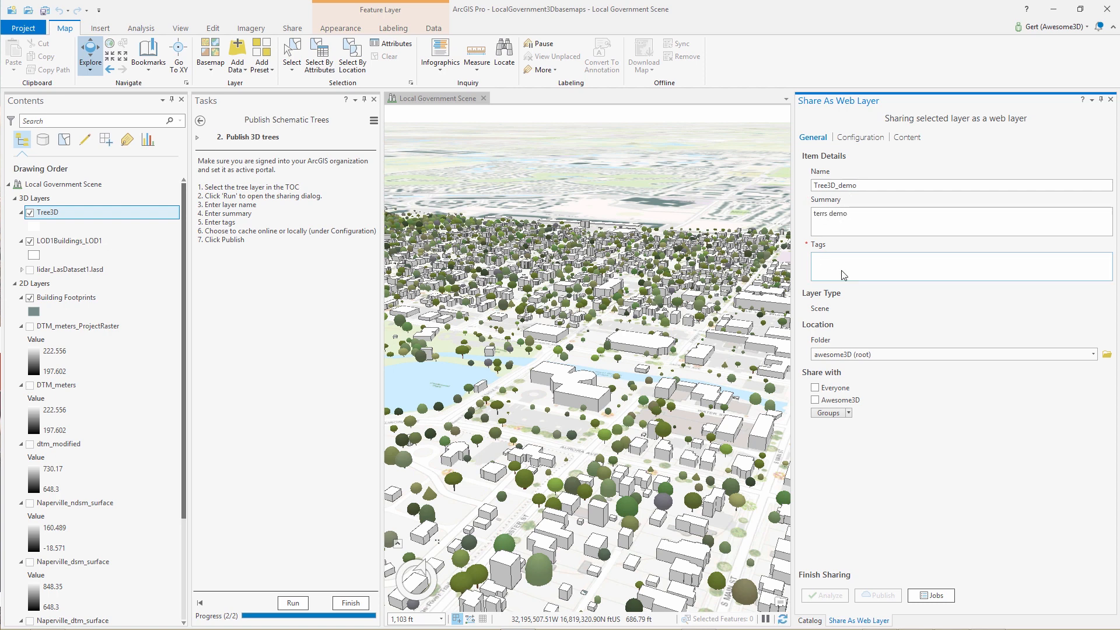
text(demo)
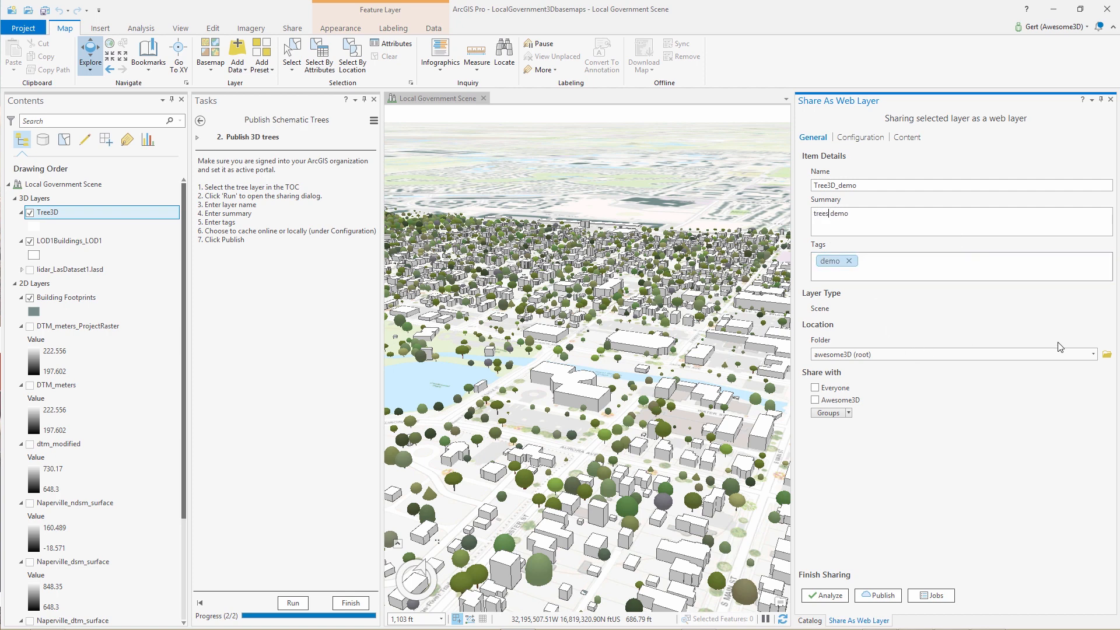
- Choose the LGS_DEMO folder as the layer's save location
click(1091, 354)
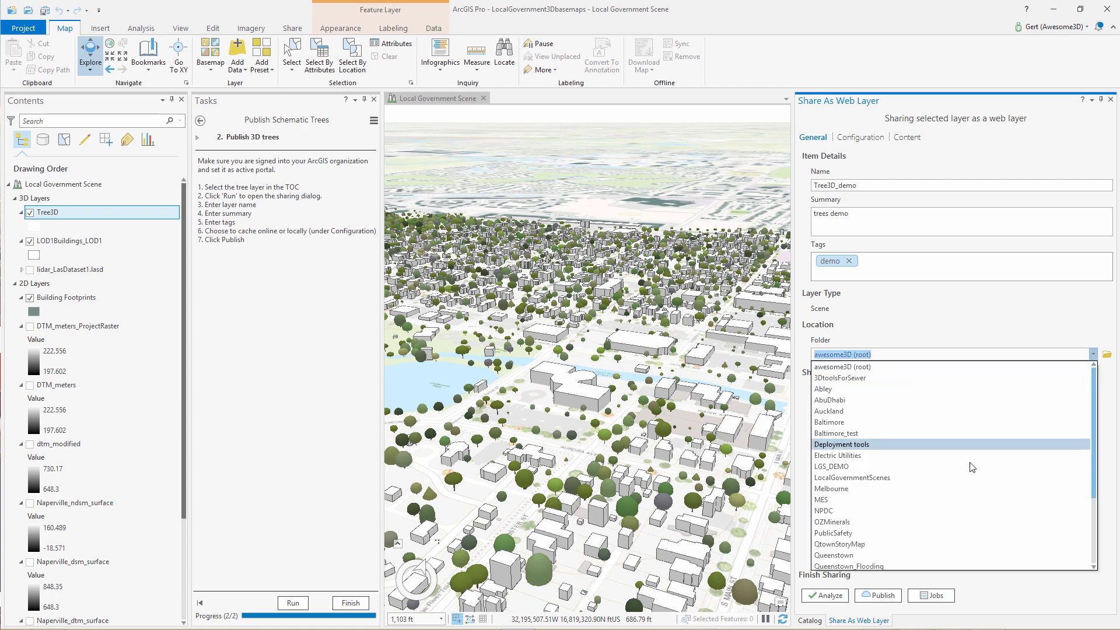
click(831, 466)
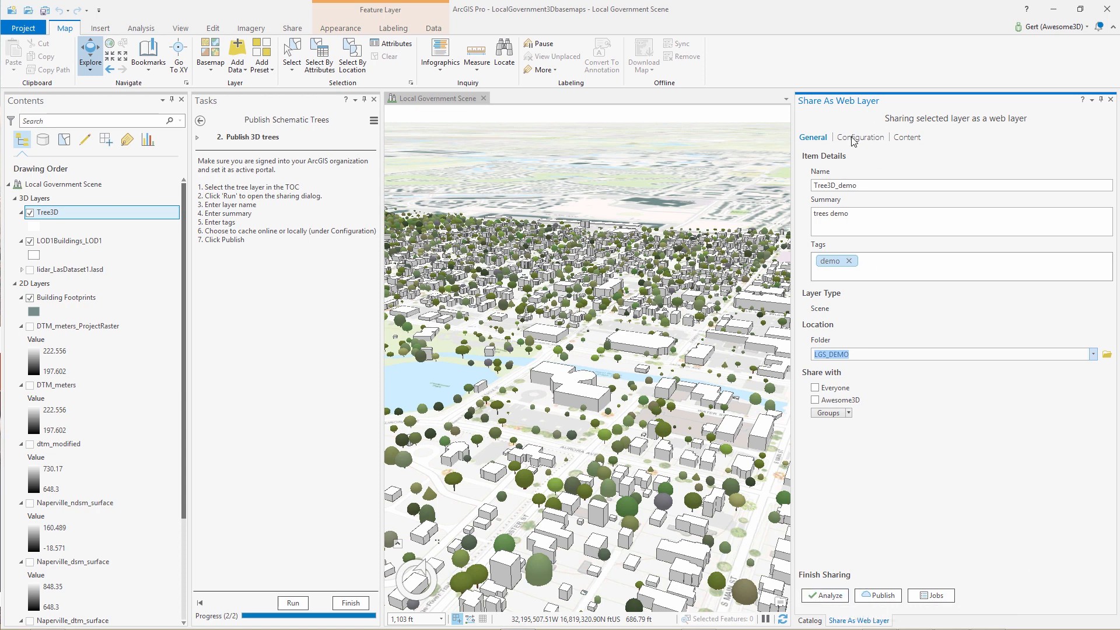
- Review Configuration, analyze and publish Tree3D_demo, then manage the published web layer online
click(859, 136)
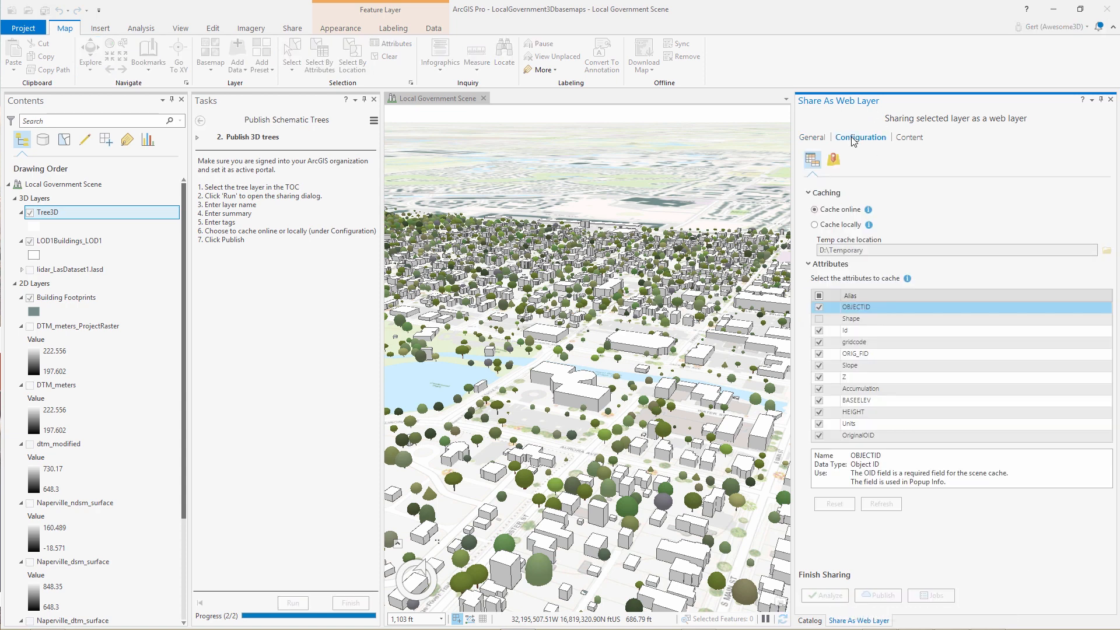
click(812, 138)
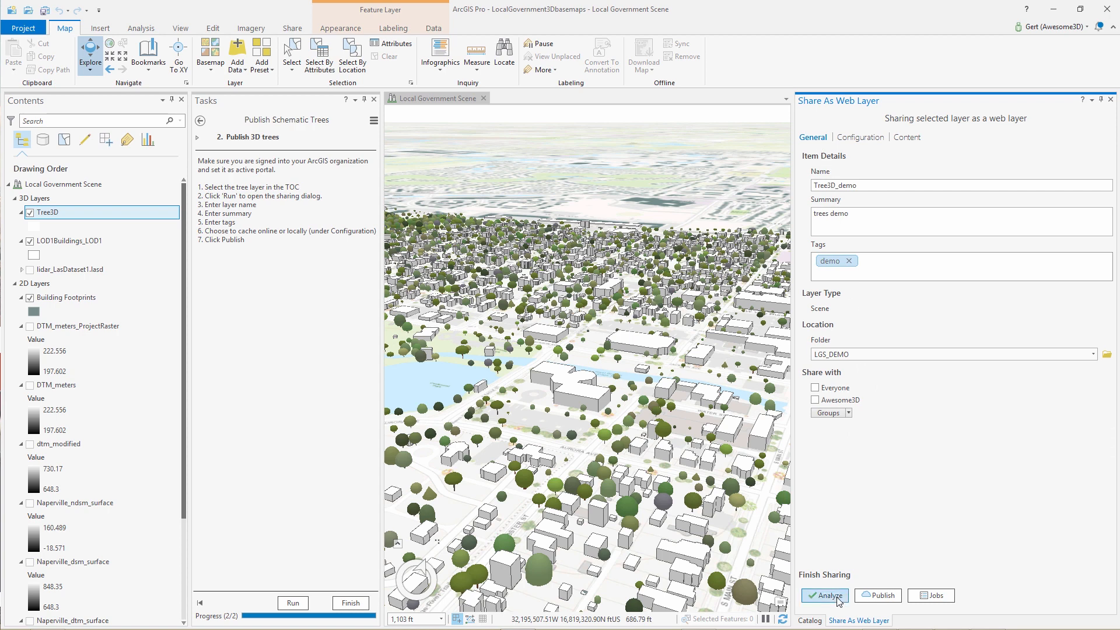
click(823, 595)
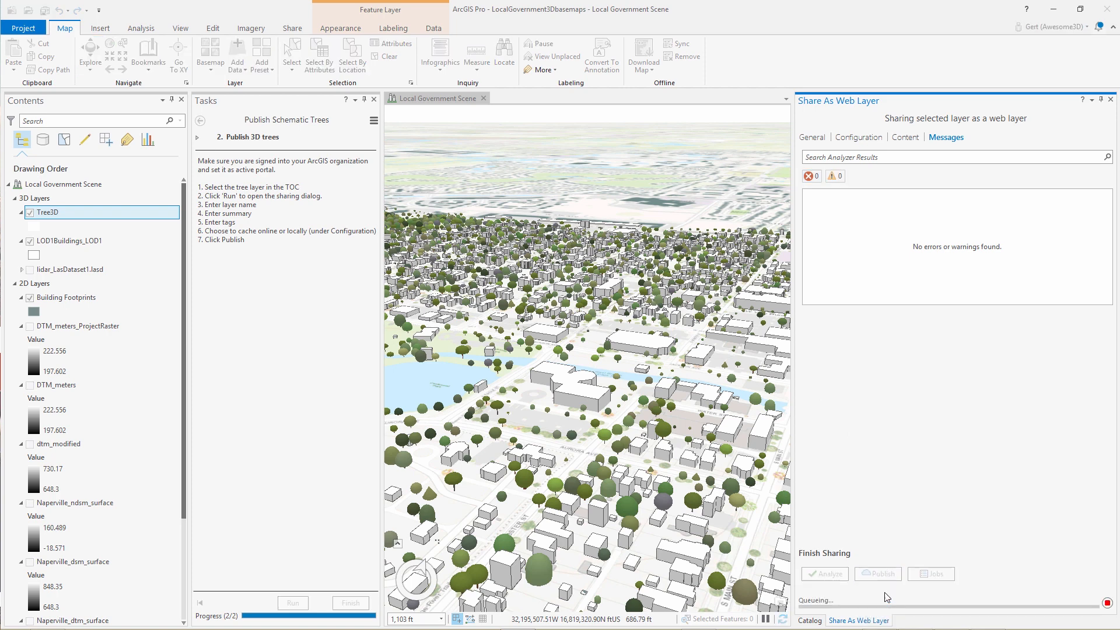
click(877, 574)
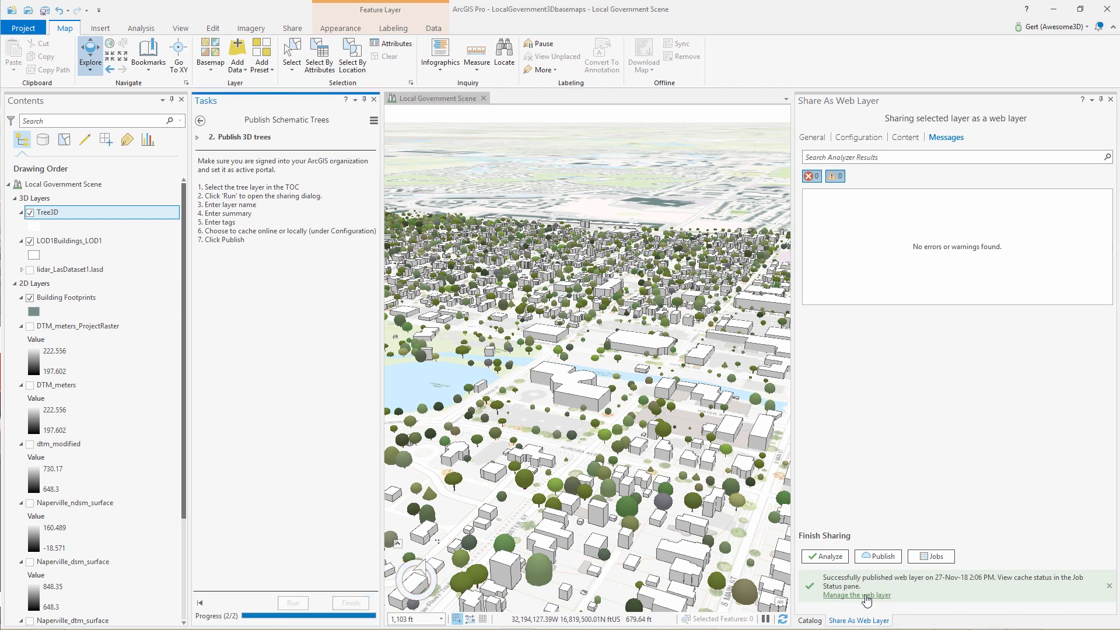
click(855, 597)
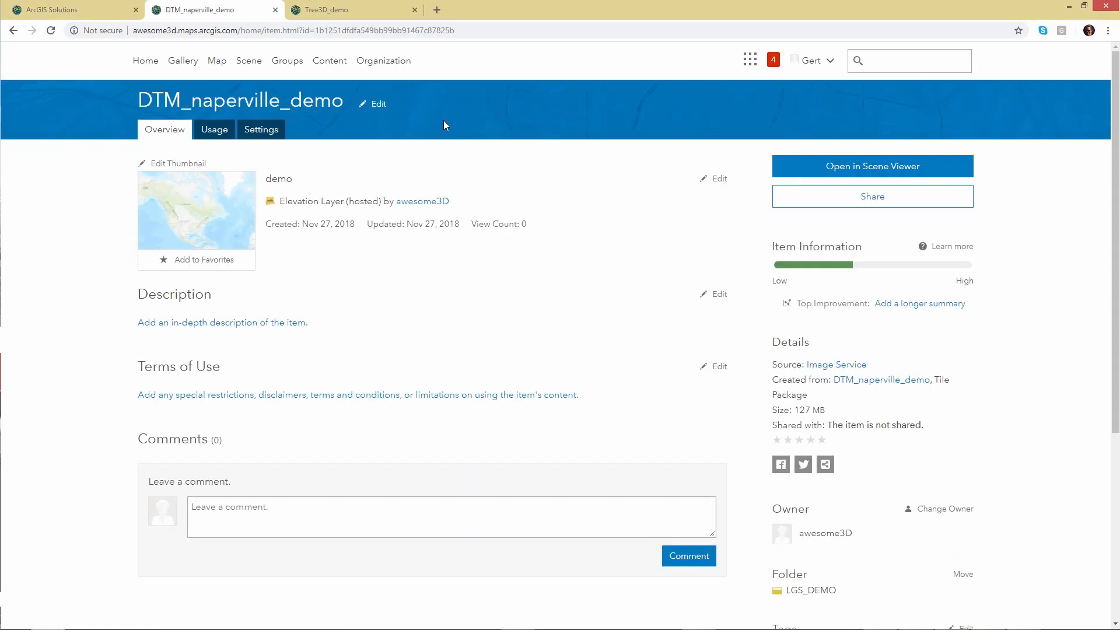
- Open the DTM_naperville_demo elevation layer in Scene Viewer as a new scene
click(871, 165)
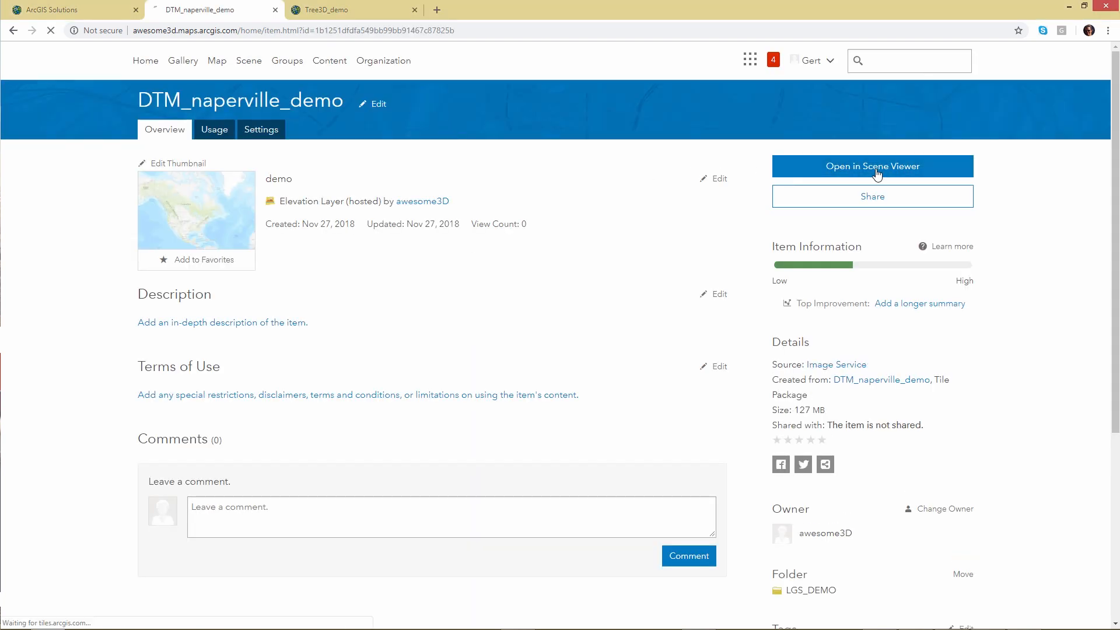
click(871, 166)
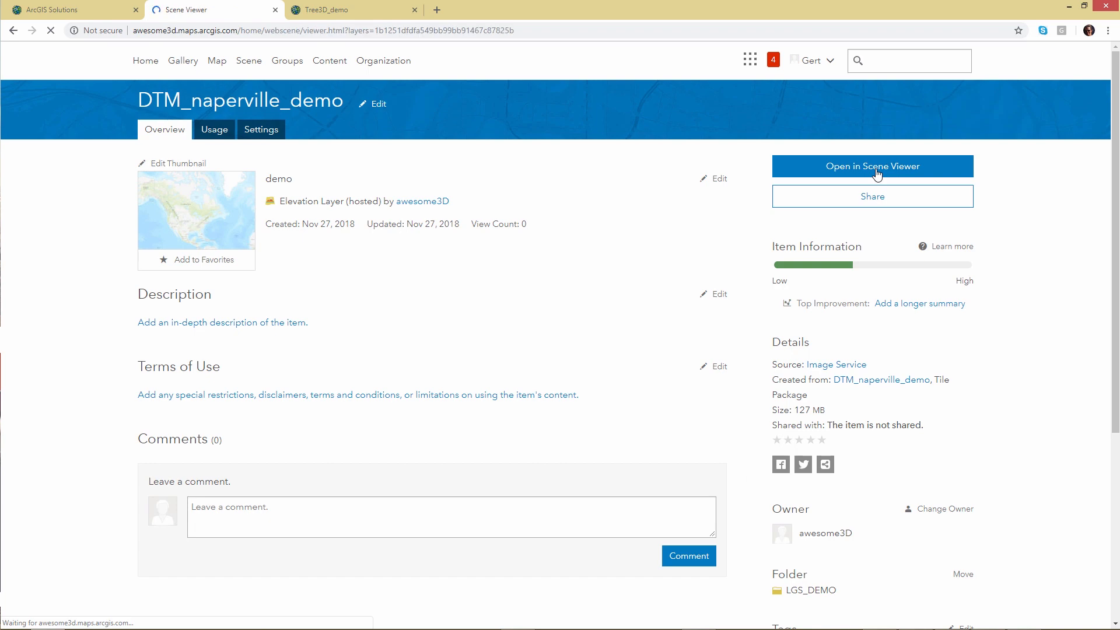
click(870, 166)
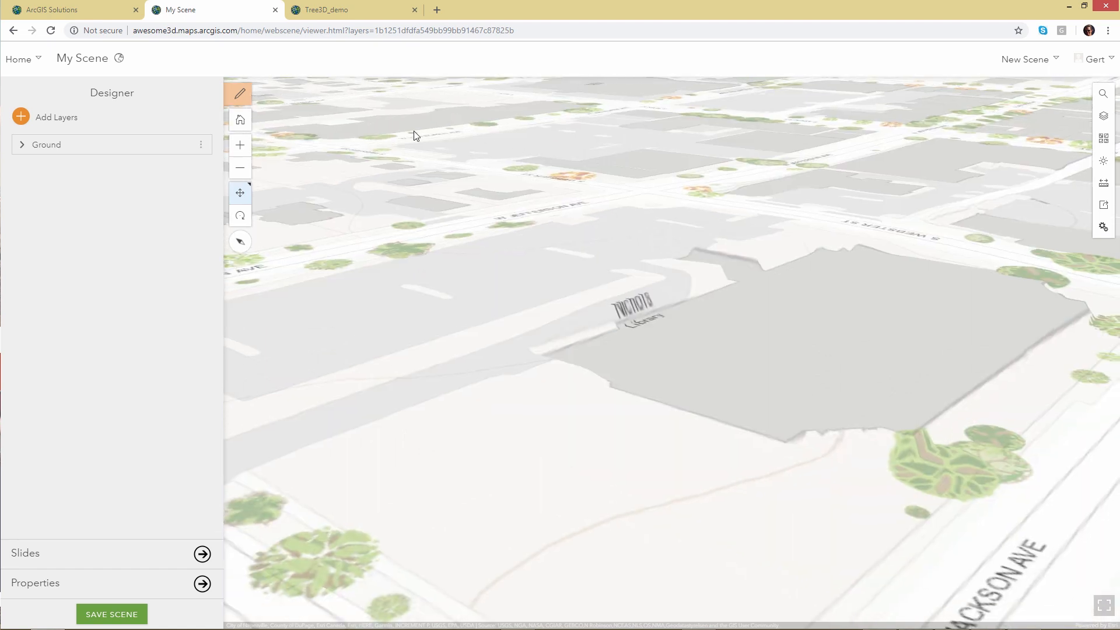
- Search Add Layers for 'demo' and add LOD1Buildings_demo and Tree3D_demo to the scene
click(56, 116)
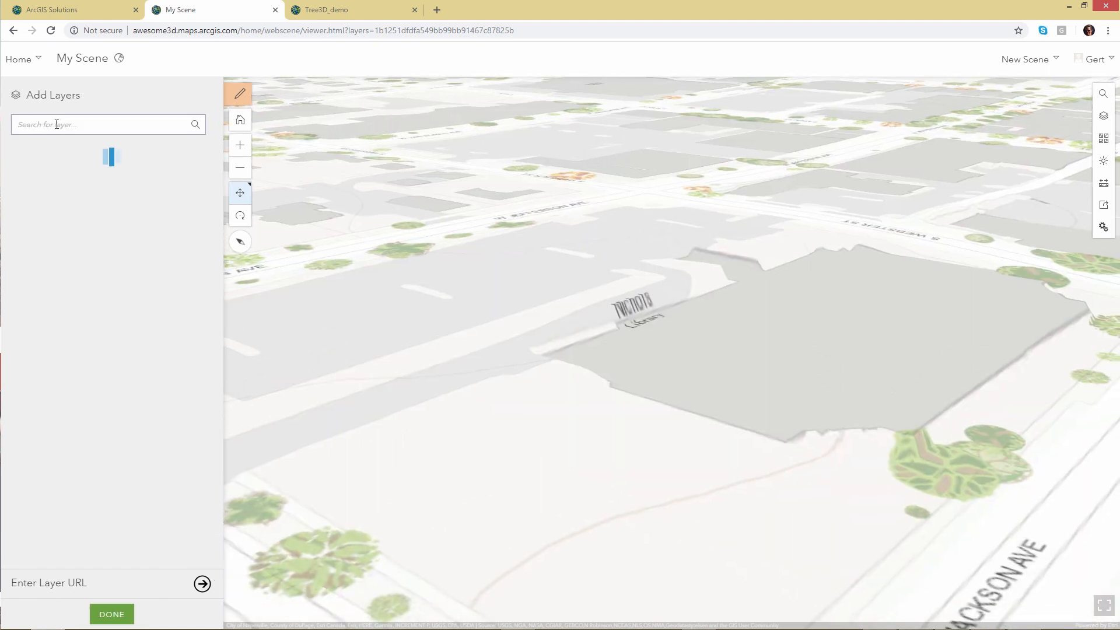
text(demo)
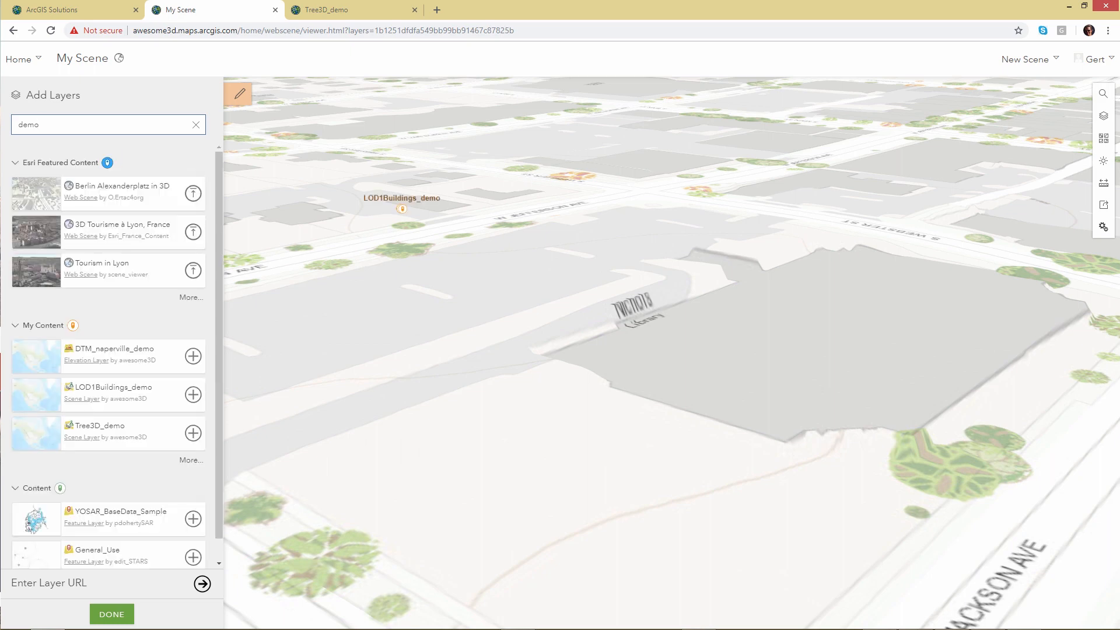
click(192, 396)
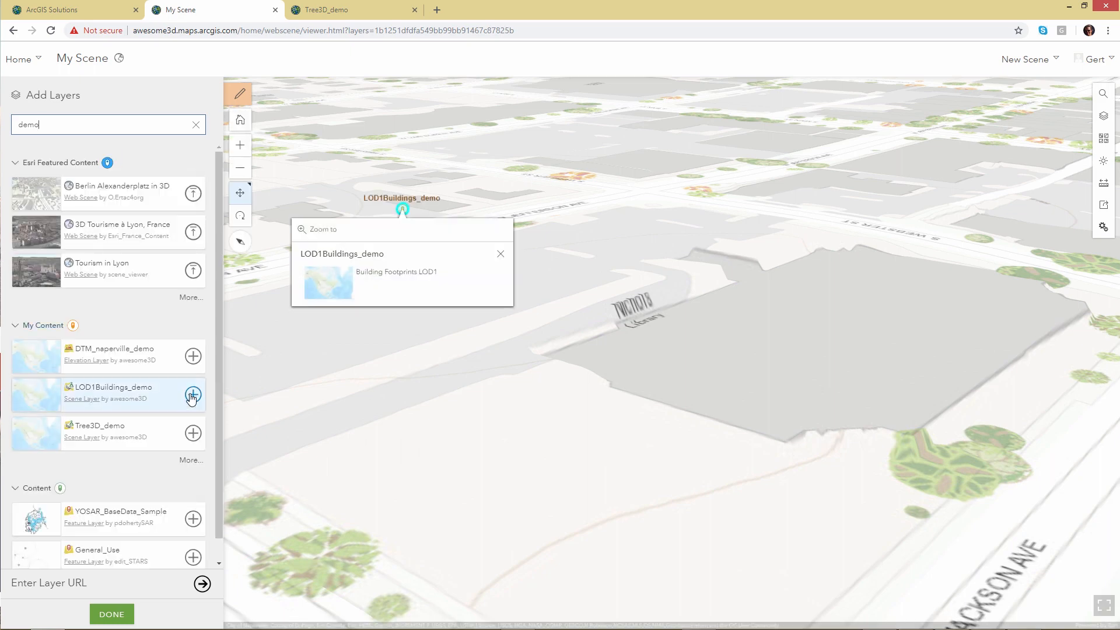
click(192, 395)
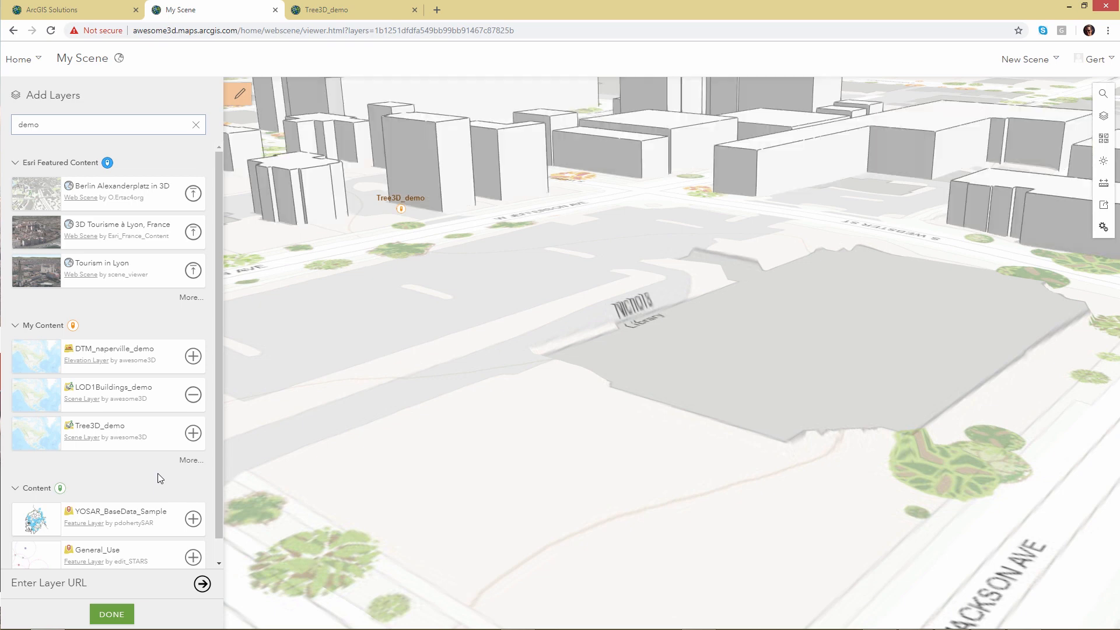
click(192, 431)
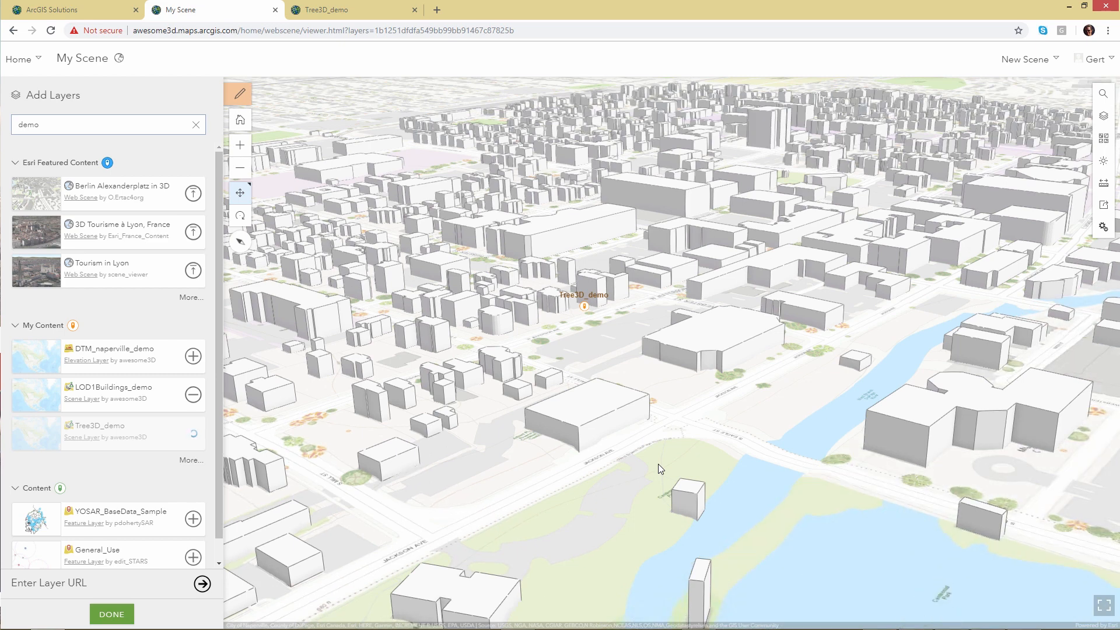
- In Daylight settings, adjust the sun time, enable Show shadows, and close the panel
click(1102, 161)
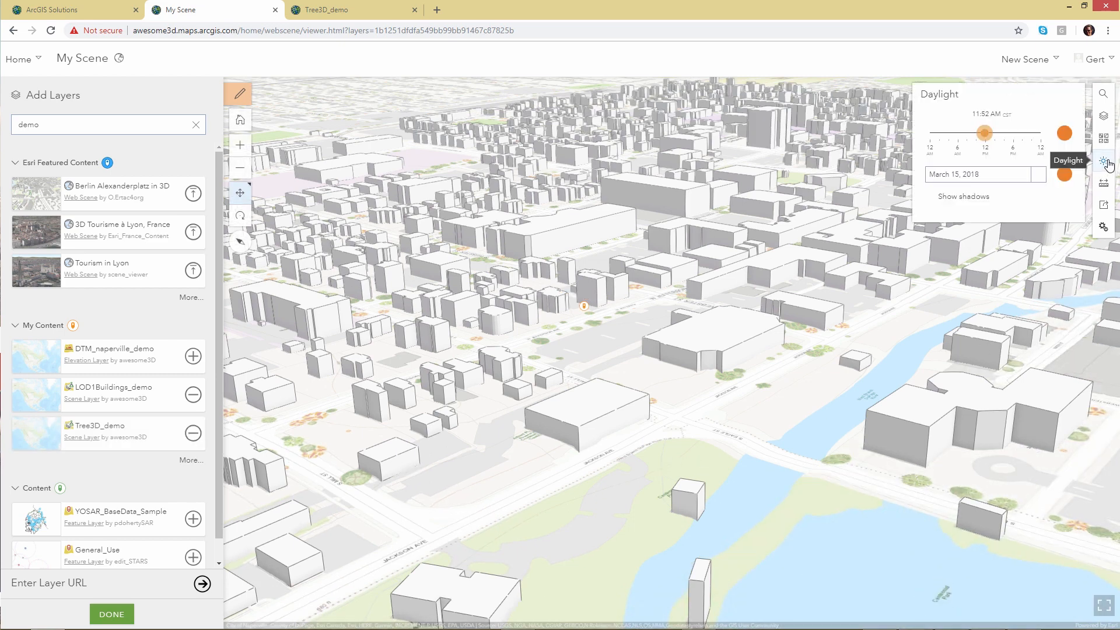
click(930, 196)
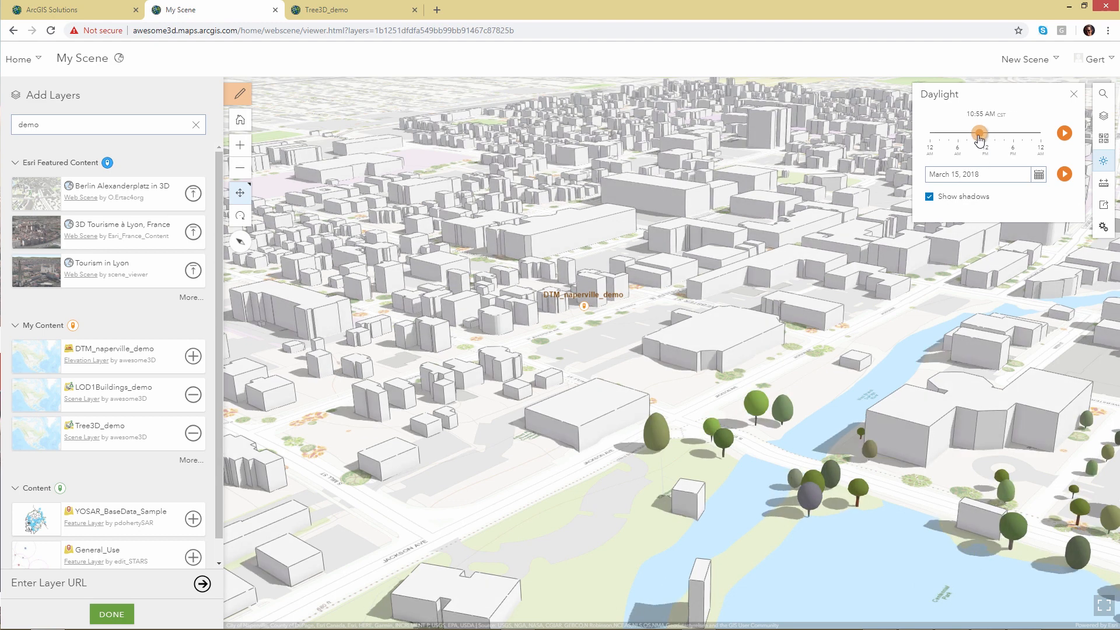
click(1073, 94)
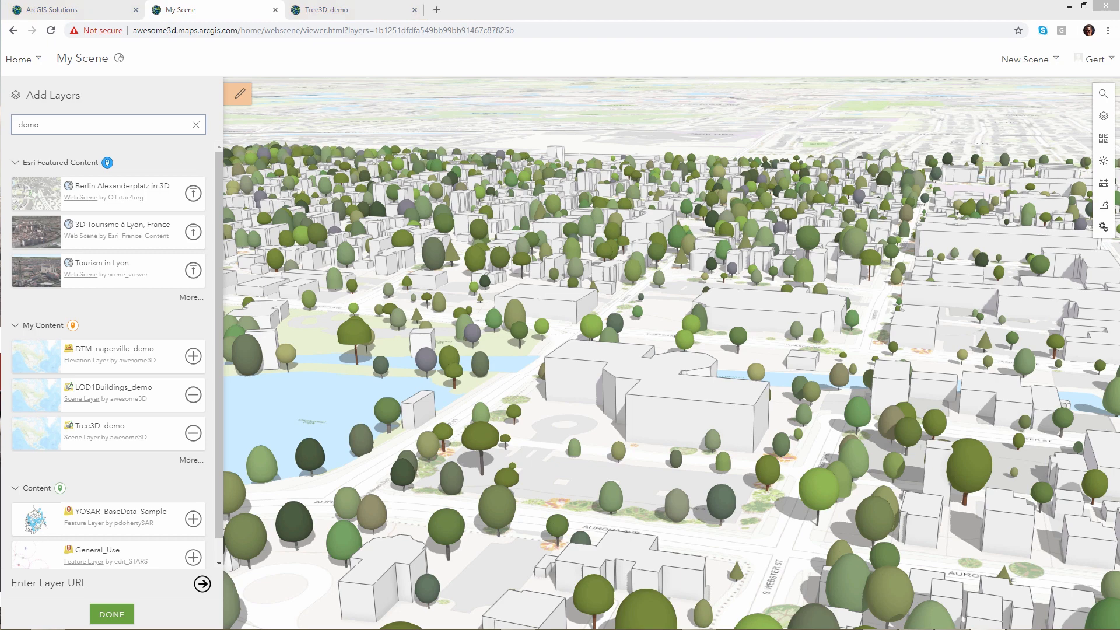
- Finish adding layers and open the Save Scene form titled My Scene
click(111, 613)
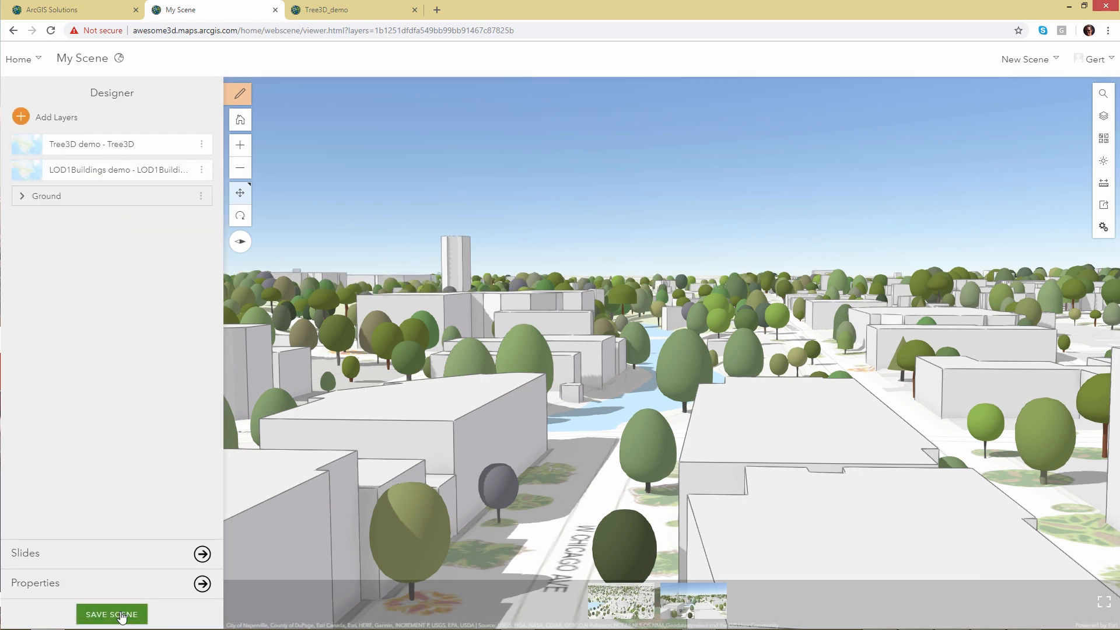
click(112, 615)
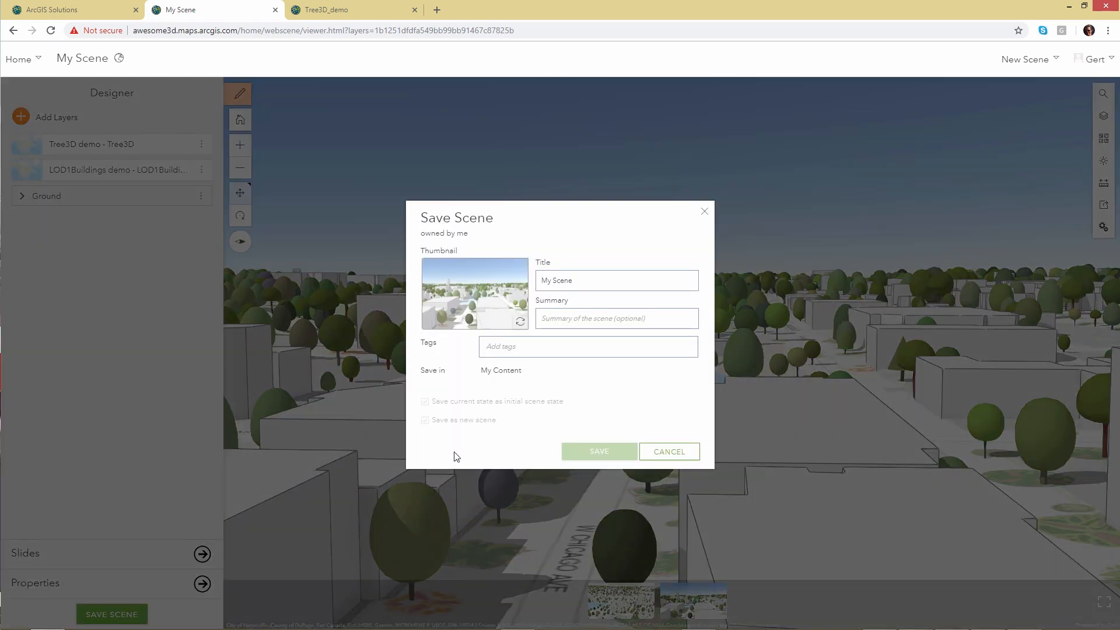